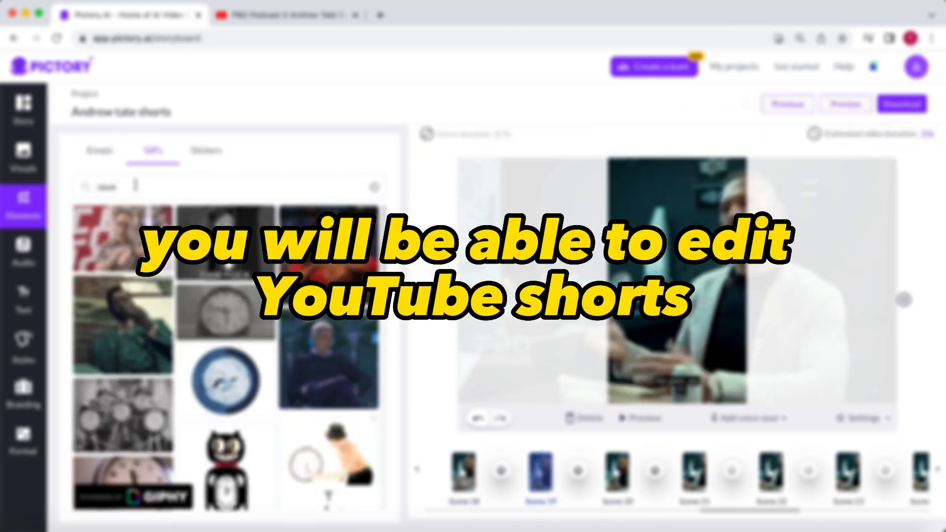
# Compare the EliteCut and Motiversity Shorts channels, then return to the Rogan Shorts Shorts page
pyautogui.click(283, 15)
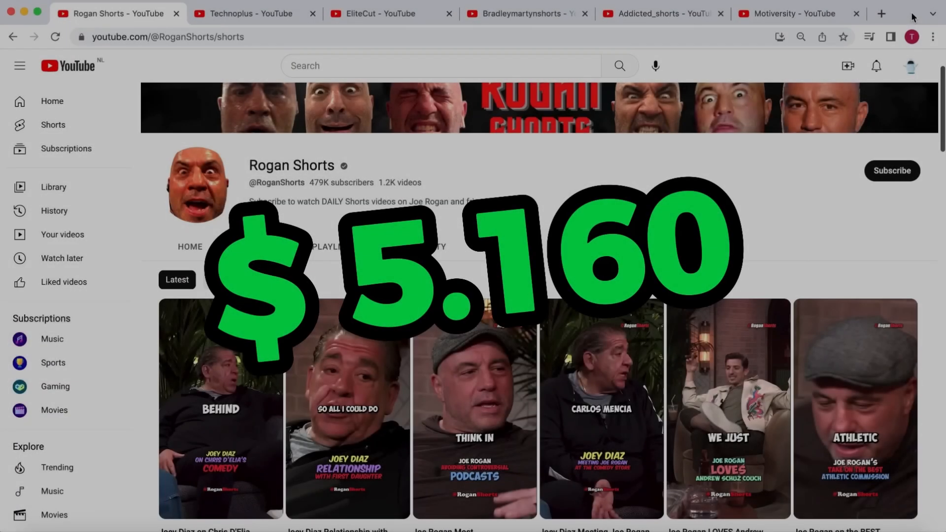
pyautogui.click(384, 13)
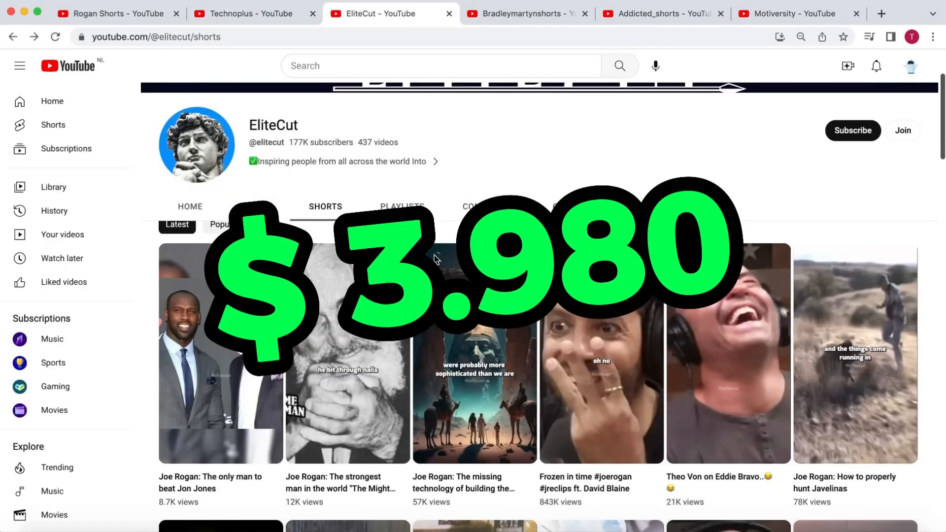
pyautogui.click(796, 13)
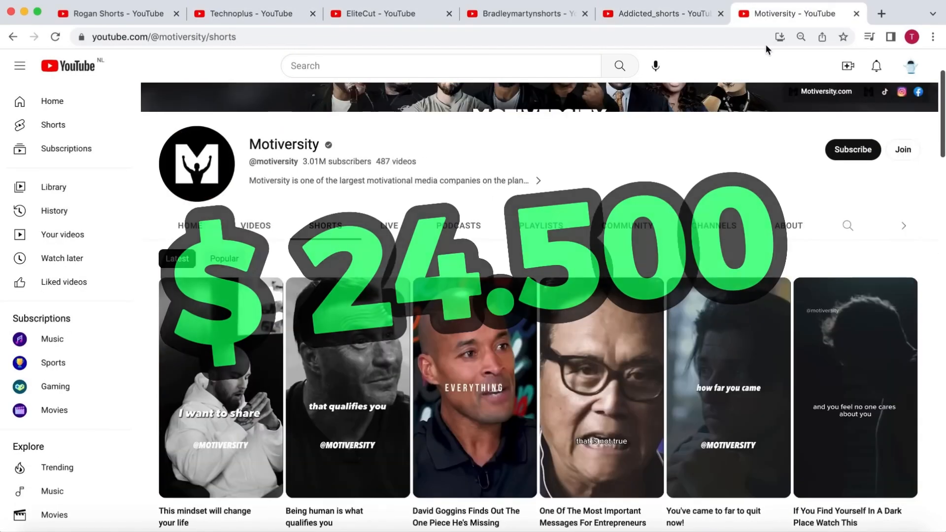
pyautogui.click(247, 13)
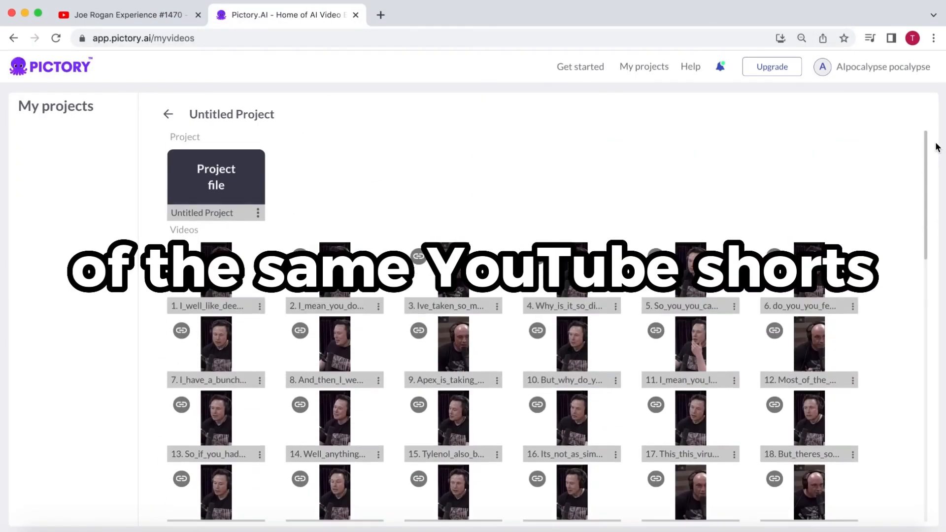
pyautogui.click(115, 12)
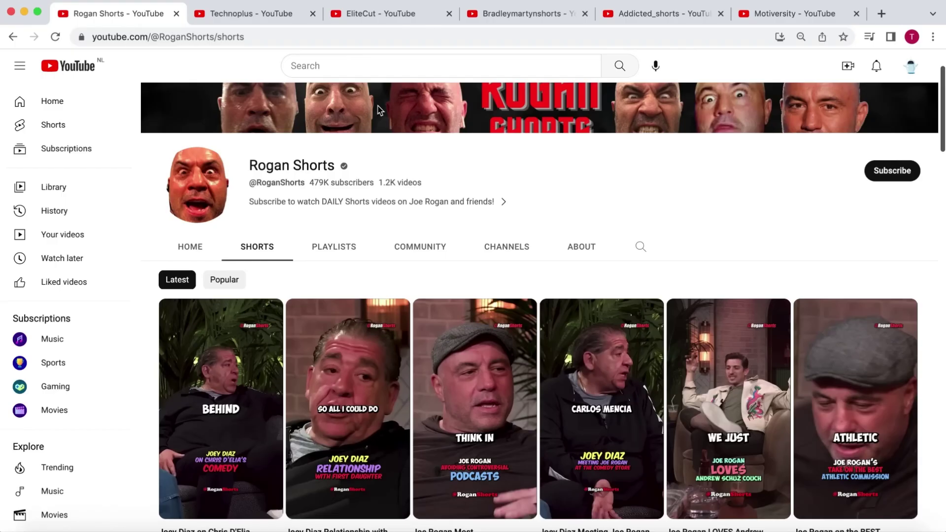
# Scroll through the Rogan Shorts shorts feed before switching back to Pictory
pyautogui.scroll(-3)
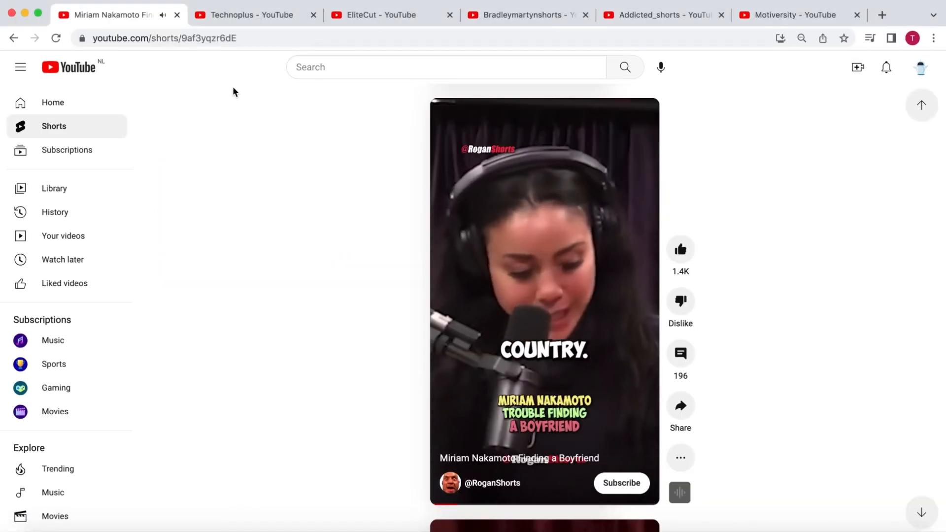
pyautogui.scroll(-3)
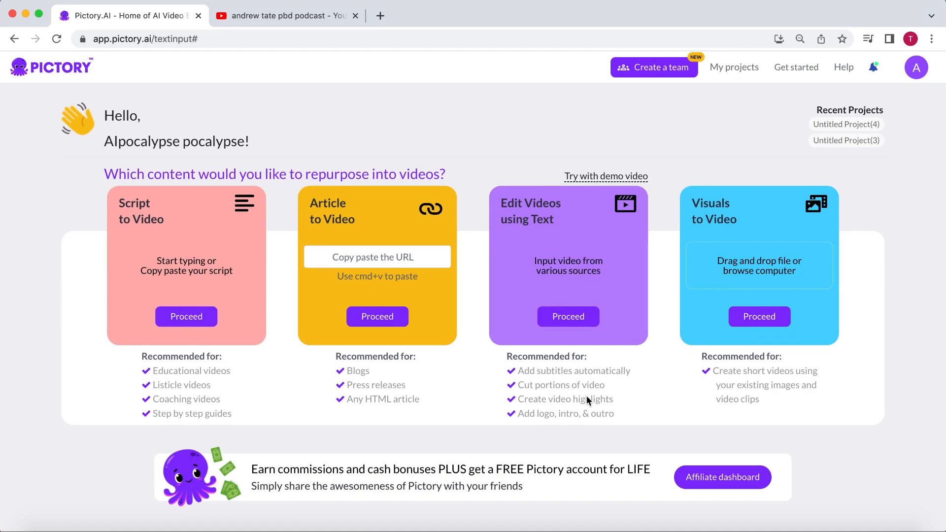
# Choose Proceed under Edit Videos using Text to reach the video input page
pyautogui.click(567, 316)
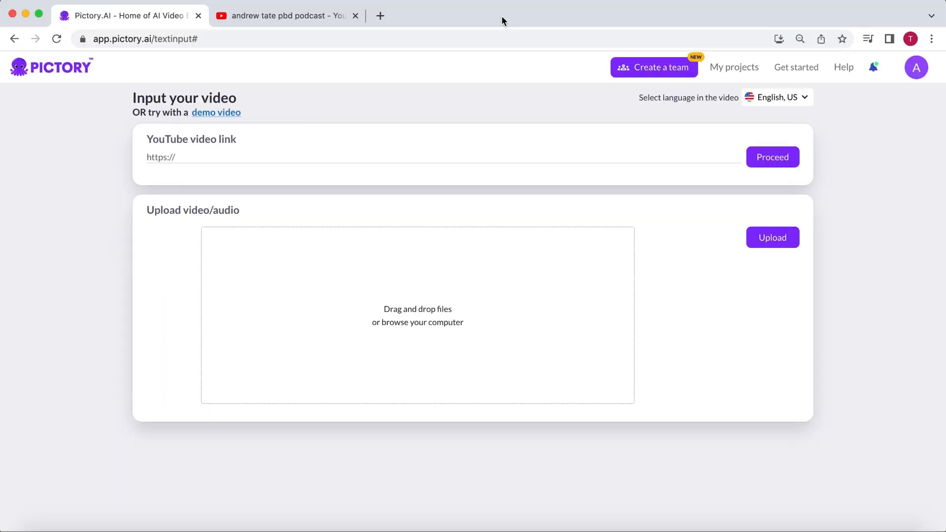
pyautogui.moveTo(289, 14)
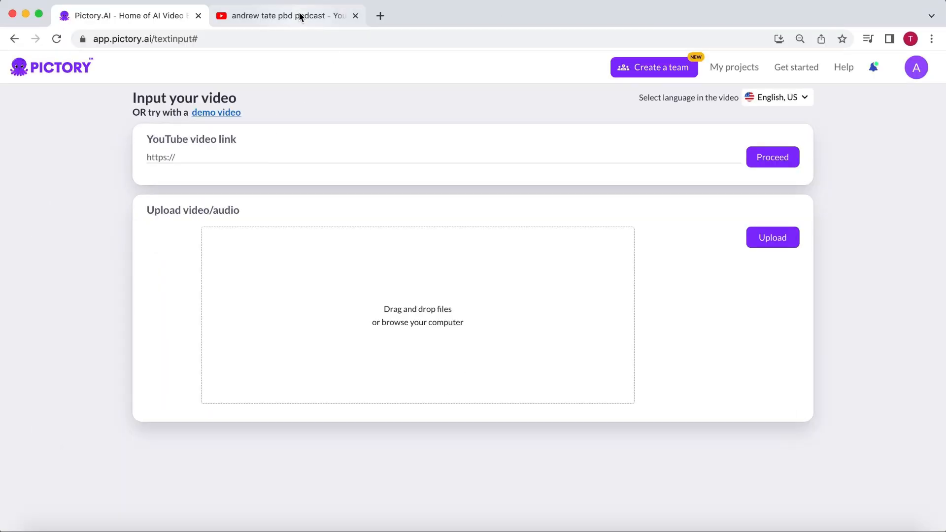
# From the YouTube search results, open the Andrew Tate EXCLUSIVE INTERVIEW video
pyautogui.click(284, 16)
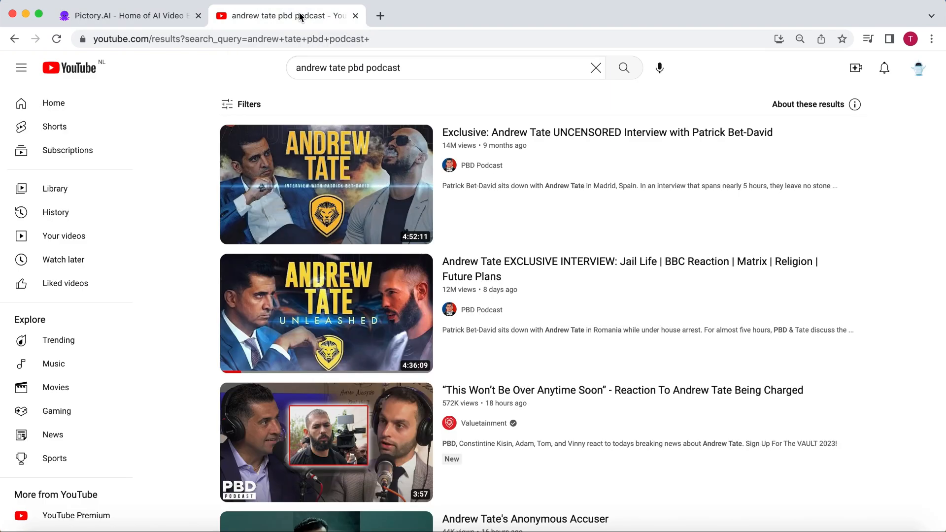
pyautogui.moveTo(199, 200)
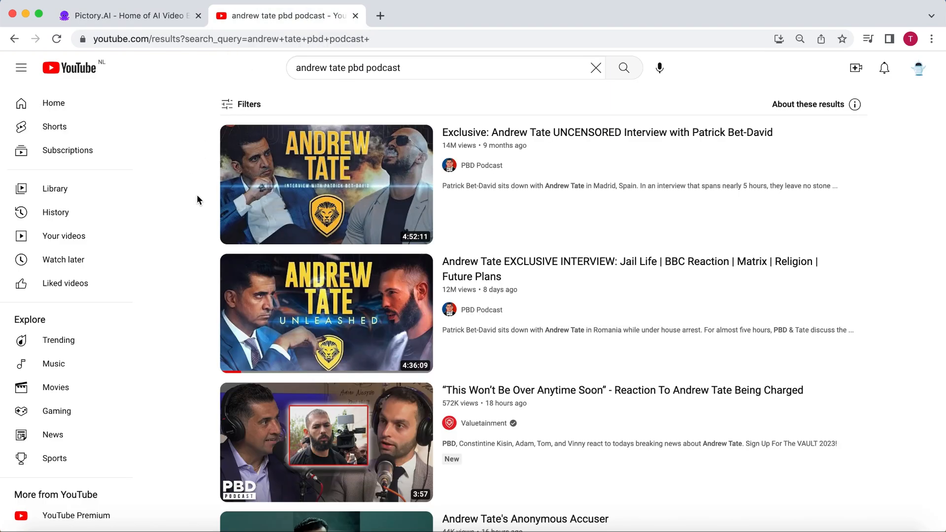
pyautogui.moveTo(467, 155)
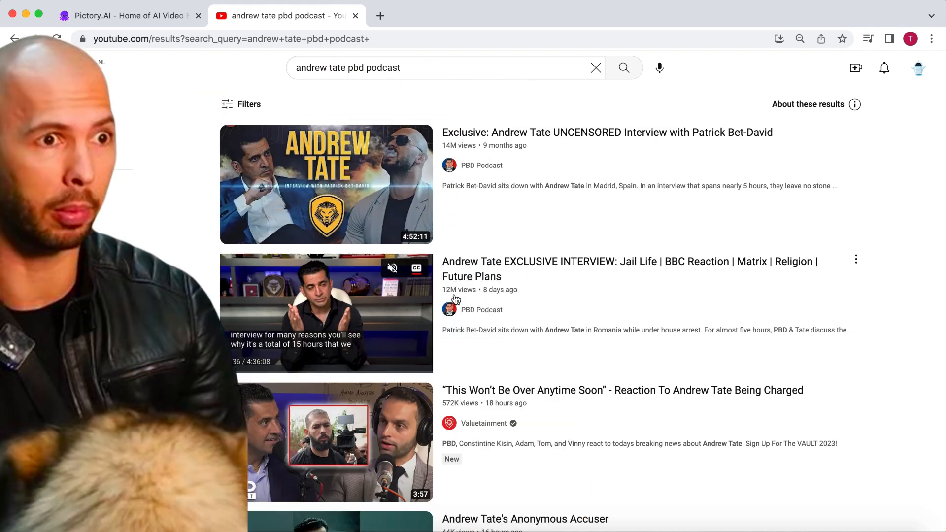
pyautogui.click(20, 68)
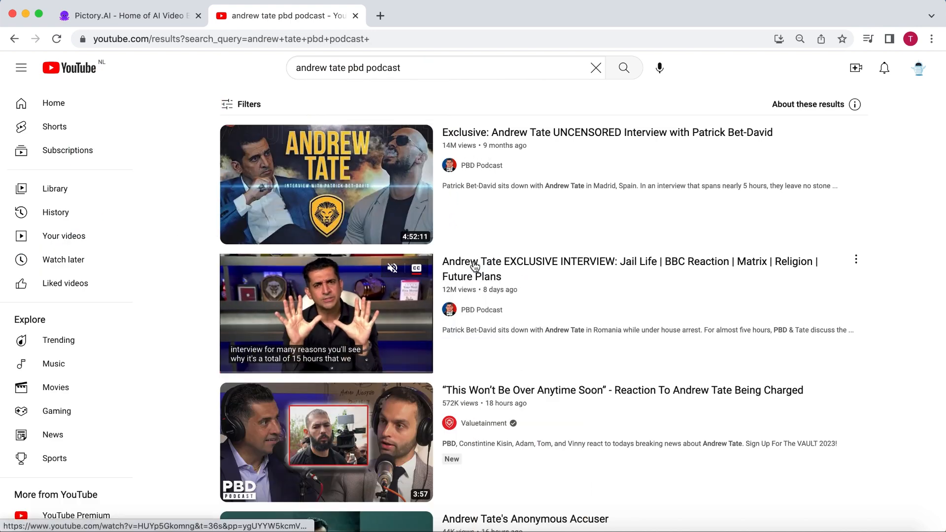
pyautogui.moveTo(474, 265)
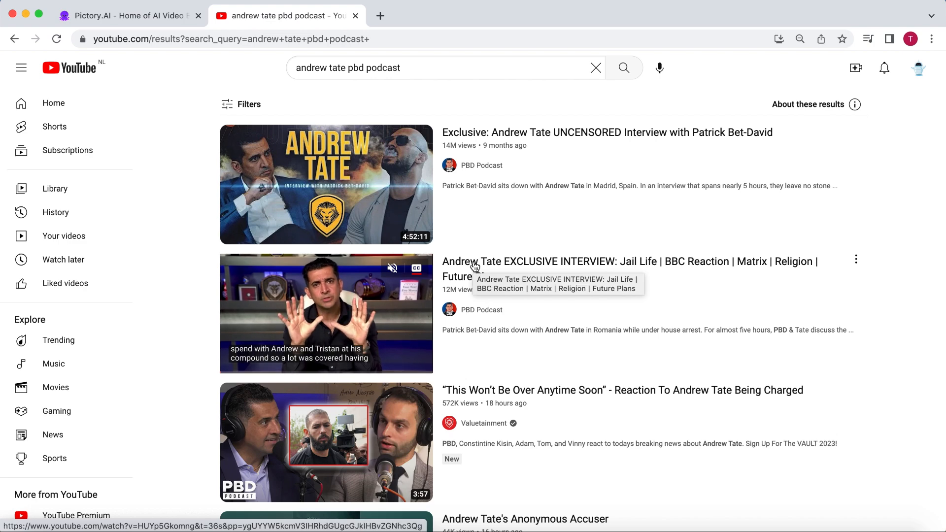
pyautogui.click(326, 313)
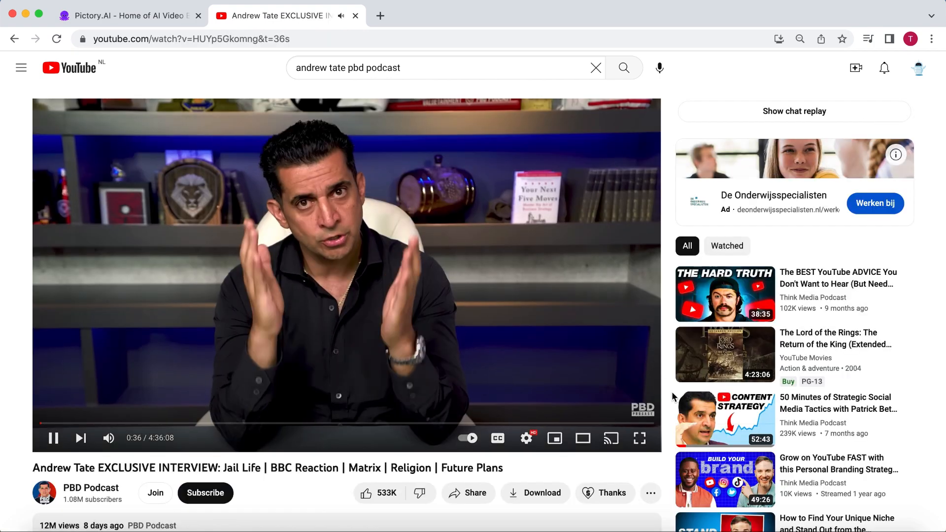
pyautogui.moveTo(597, 329)
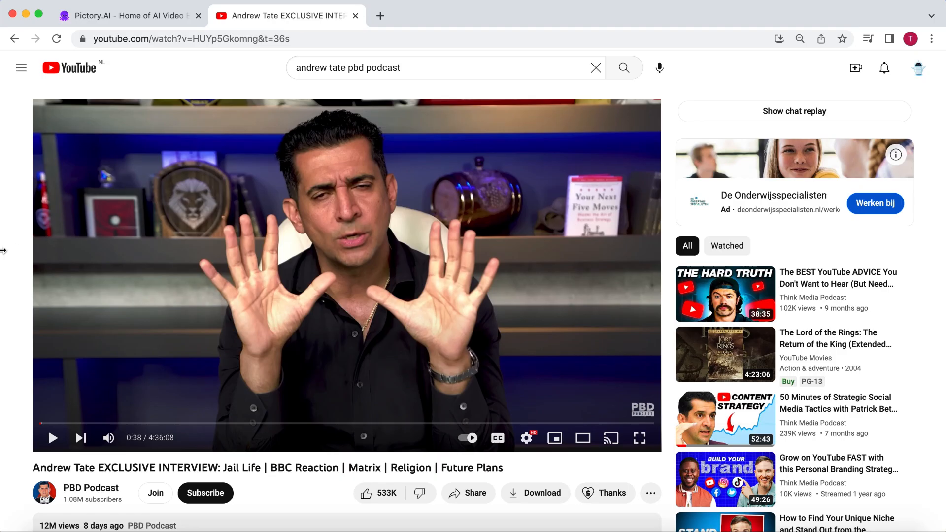
pyautogui.moveTo(9, 268)
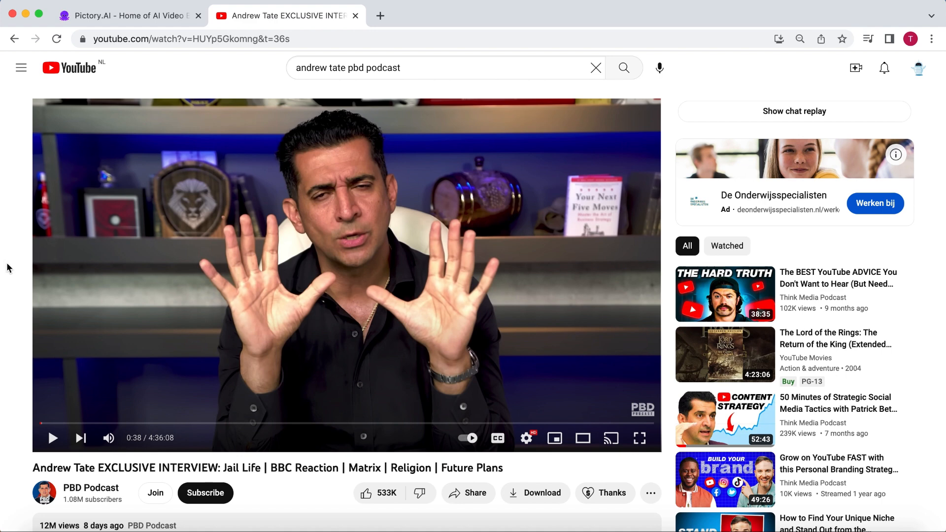
# Refine the search to podcast highlights, open PBD Podcast X Andrew Tate Best Moments and copy its URL
pyautogui.click(623, 67)
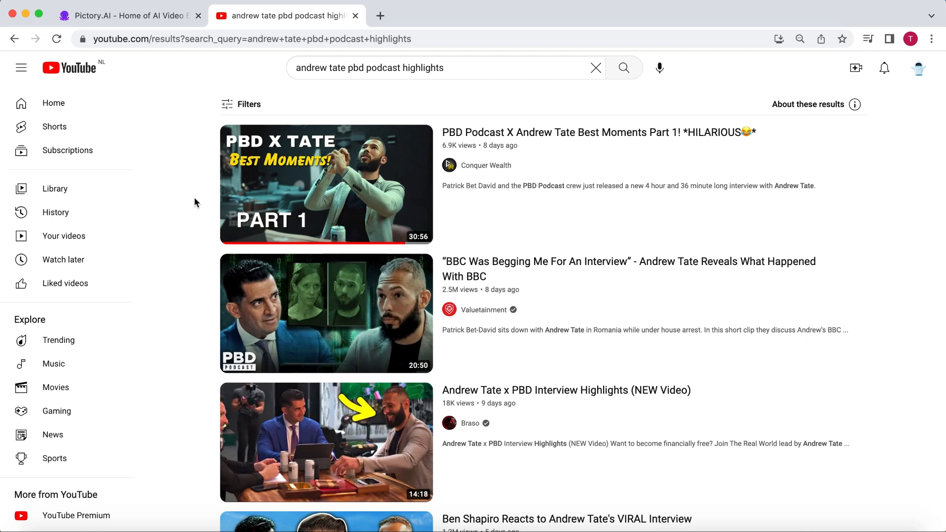
pyautogui.click(326, 185)
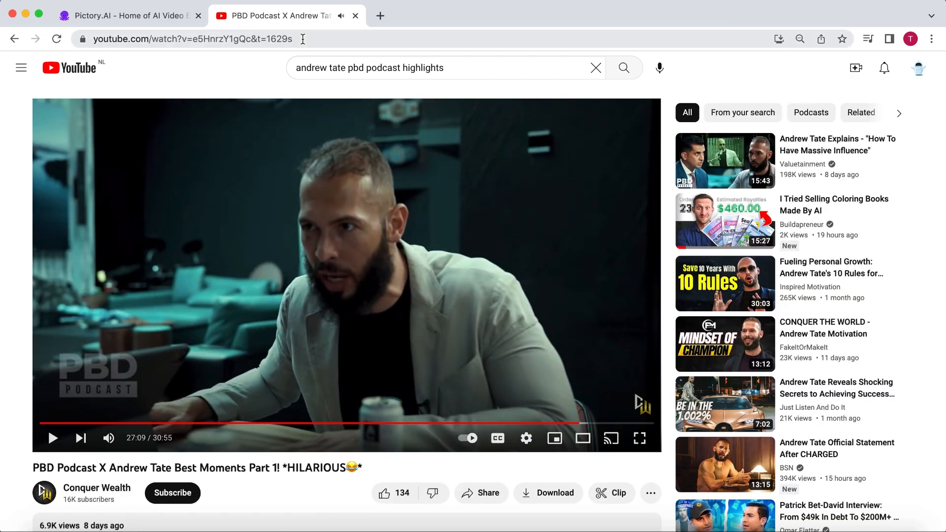
pyautogui.click(125, 15)
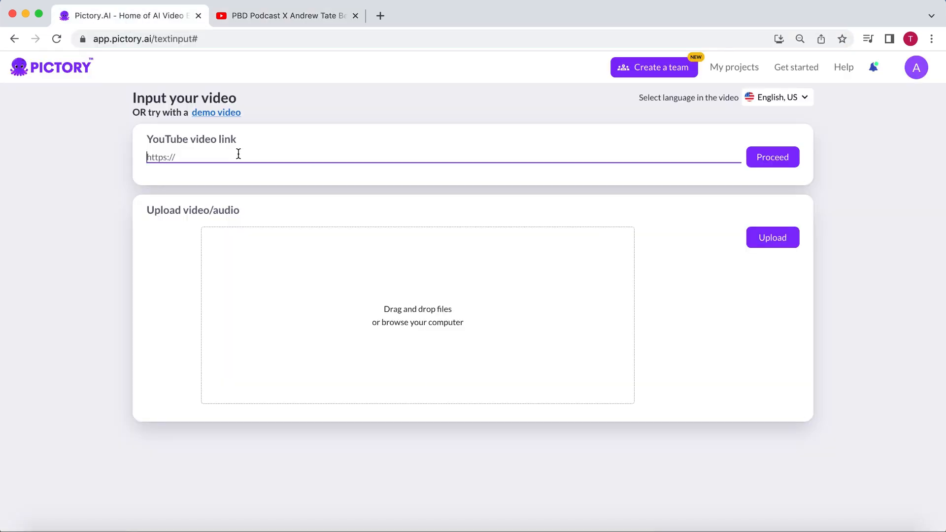
# Import the Best Moments link and raise the Number of Speakers before transcription
pyautogui.click(772, 157)
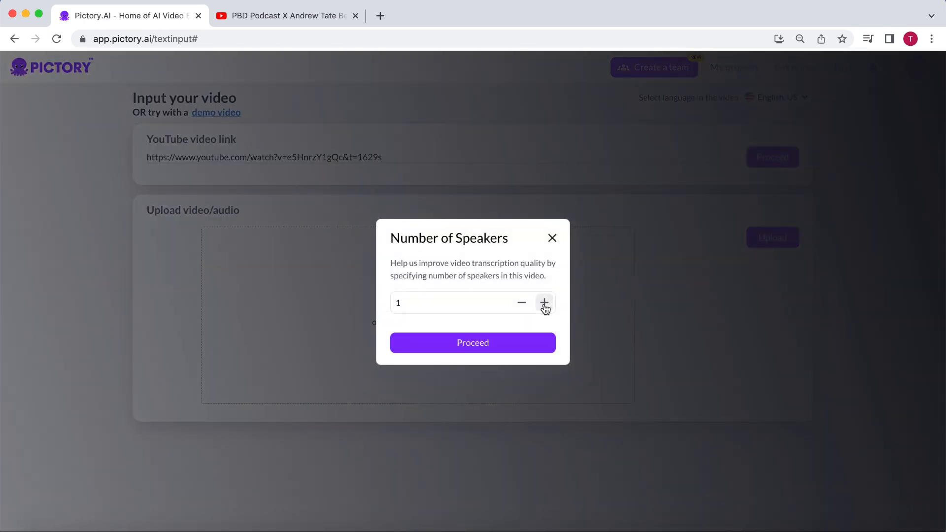
pyautogui.click(472, 343)
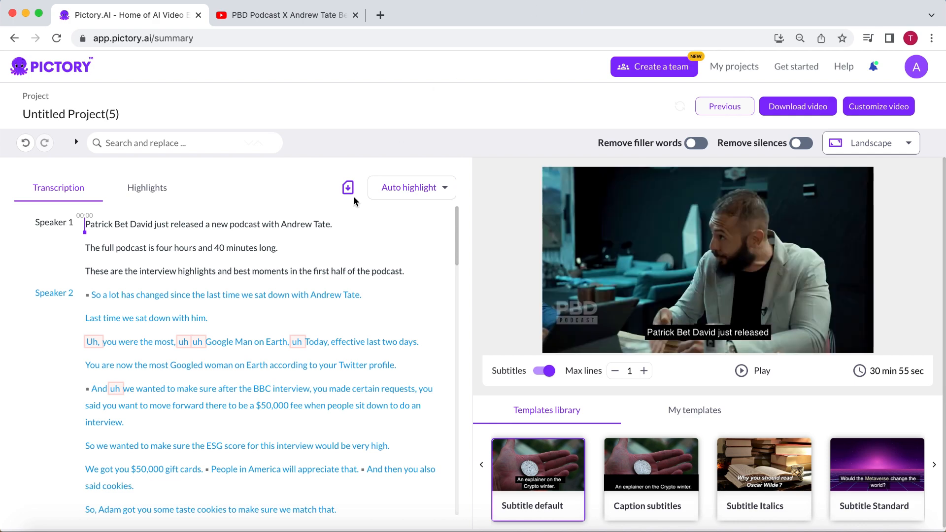
# Review the transcript and the Auto highlight options before renaming the project 'Andrew tate shorts'
pyautogui.scroll(-3)
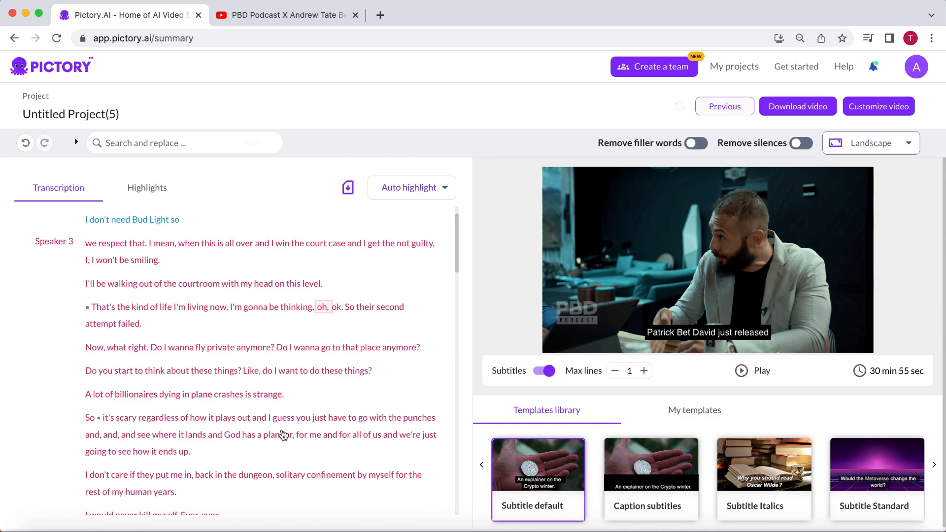
pyautogui.scroll(-3)
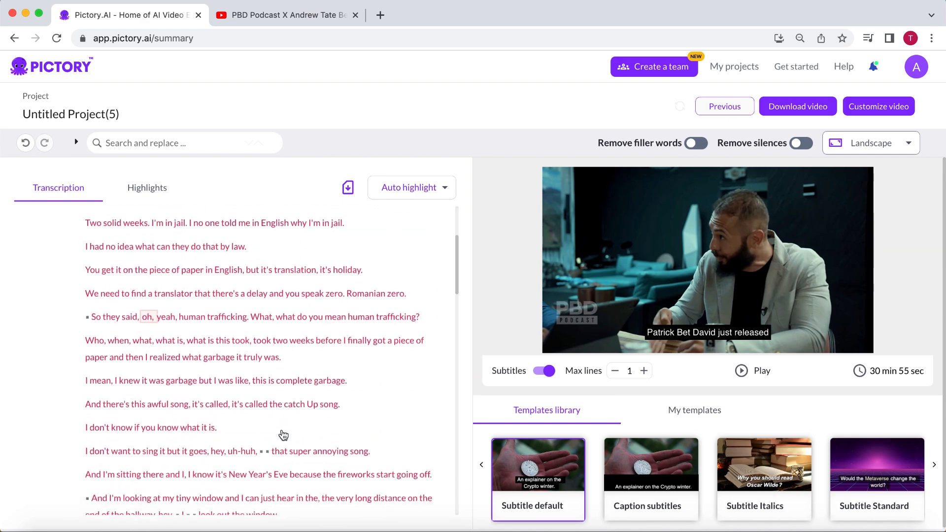
pyautogui.scroll(-3)
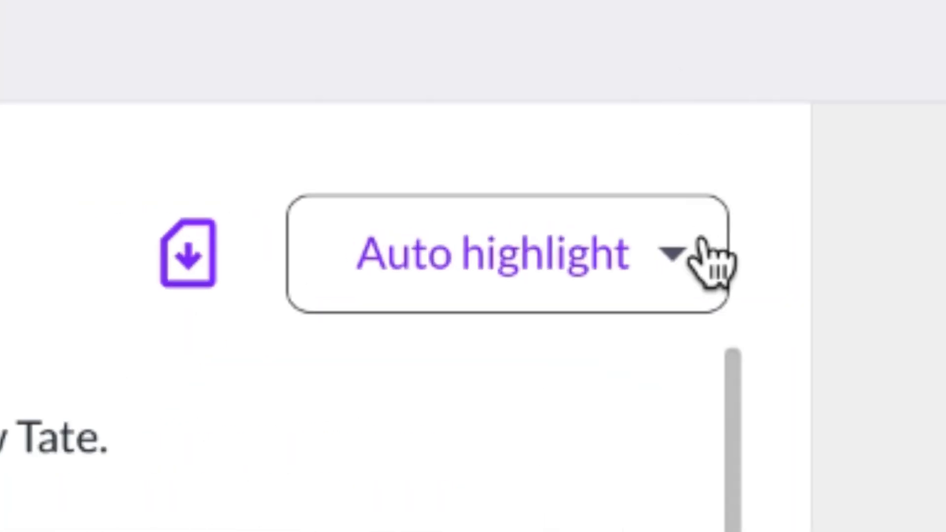
pyautogui.click(512, 253)
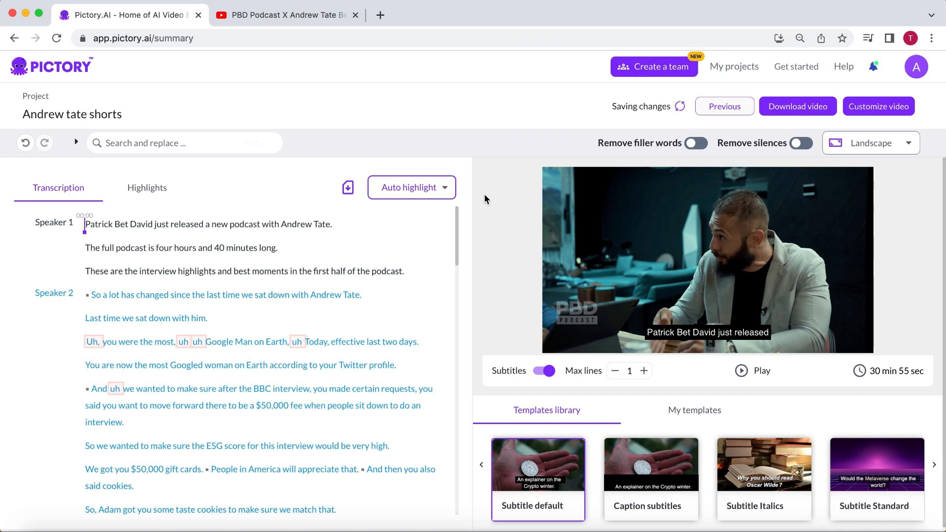
# Switch the project's aspect ratio to portrait 9:16 for Shorts
pyautogui.click(752, 370)
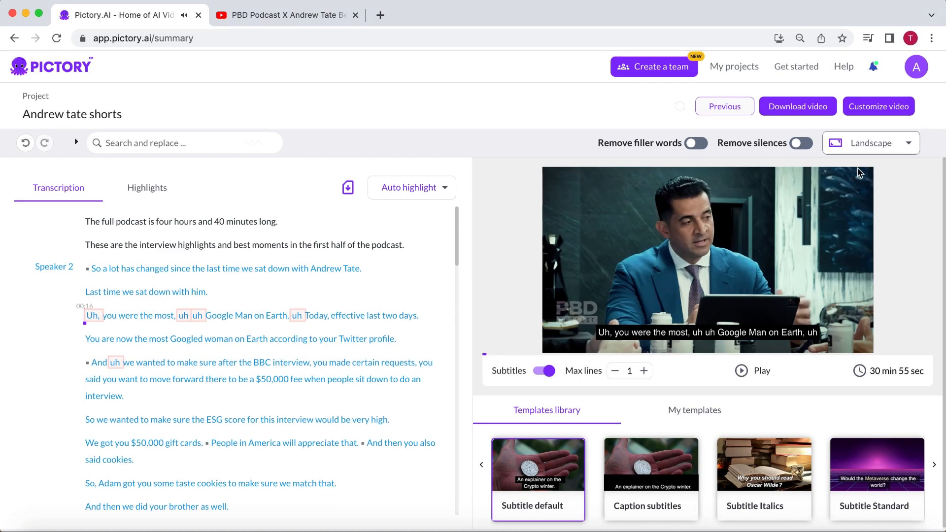
pyautogui.click(870, 143)
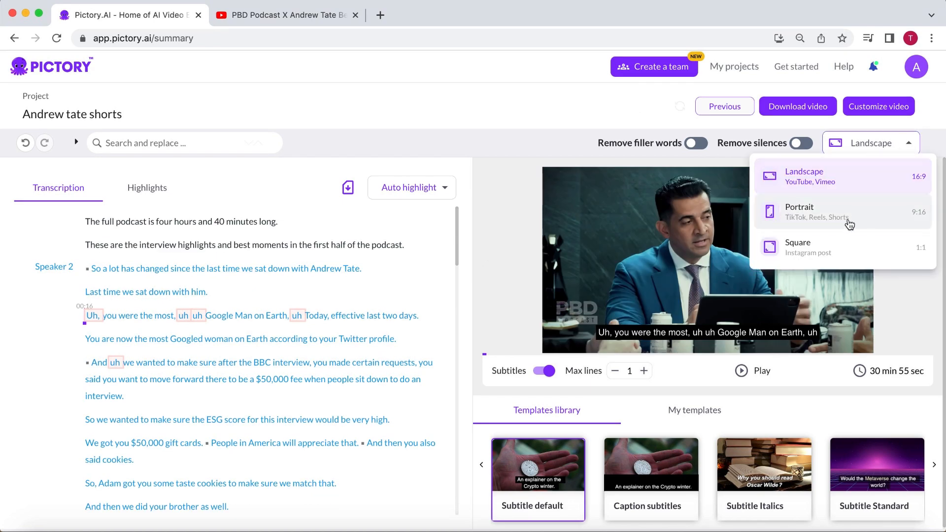
pyautogui.click(799, 211)
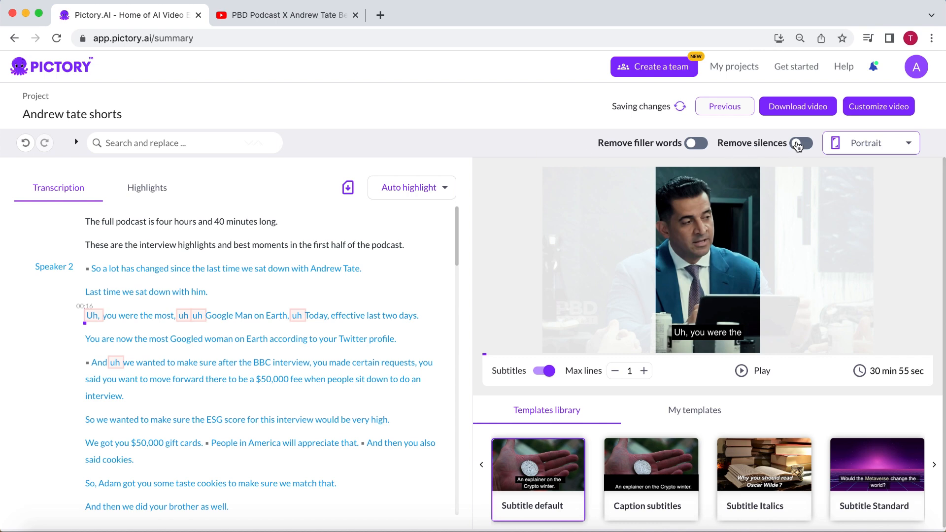
# Remove silences longer than 1 second, trimming the video to 30 min 40 sec
pyautogui.click(800, 143)
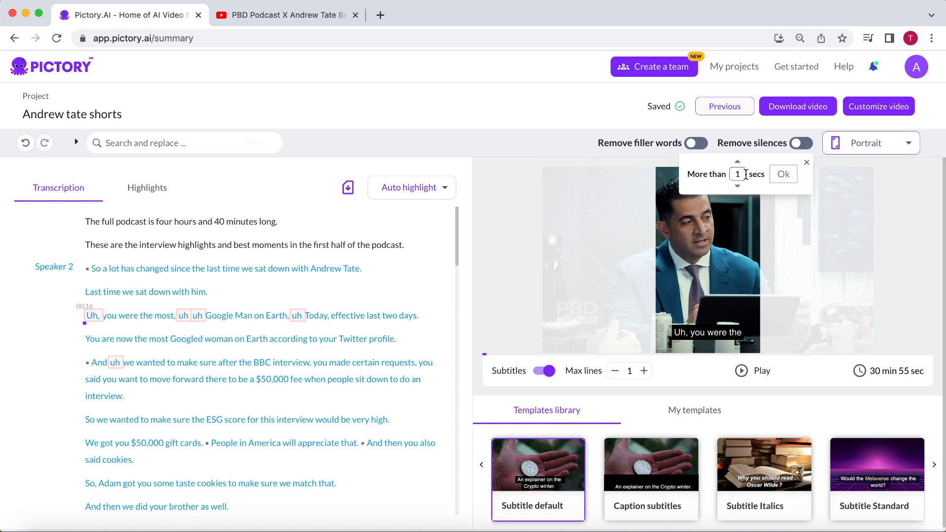
pyautogui.click(783, 173)
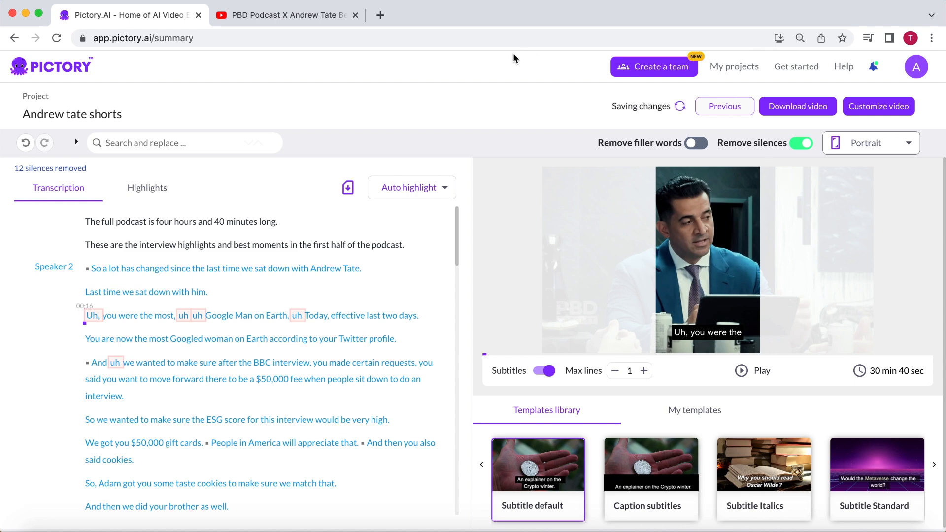
pyautogui.scroll(-3)
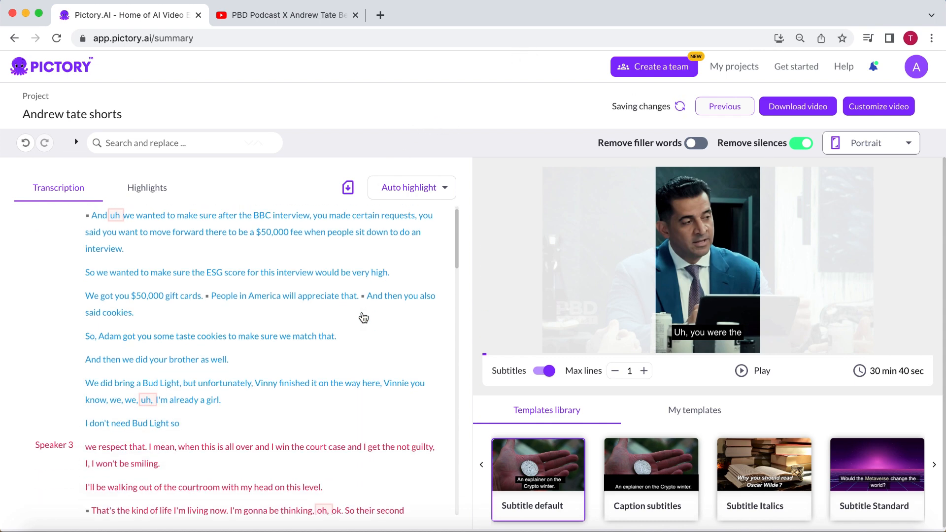
pyautogui.scroll(3)
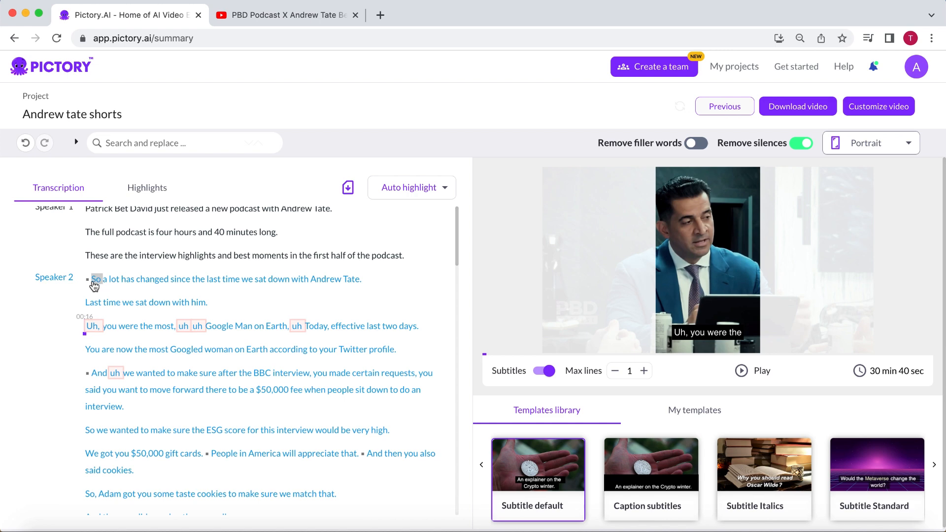
# Add the opening Speaker 2 sentences through the cookies line to the highlights
pyautogui.click(751, 370)
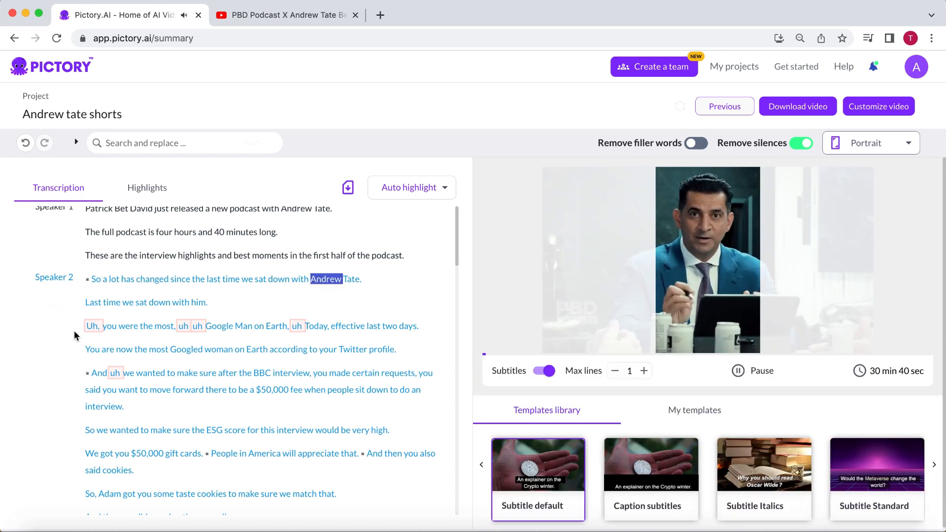
pyautogui.scroll(-3)
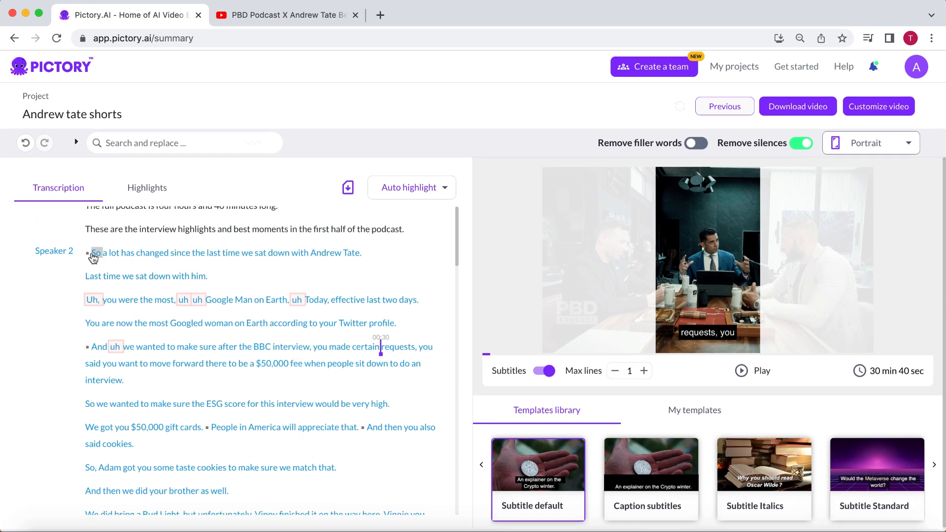
pyautogui.rightClick(211, 426)
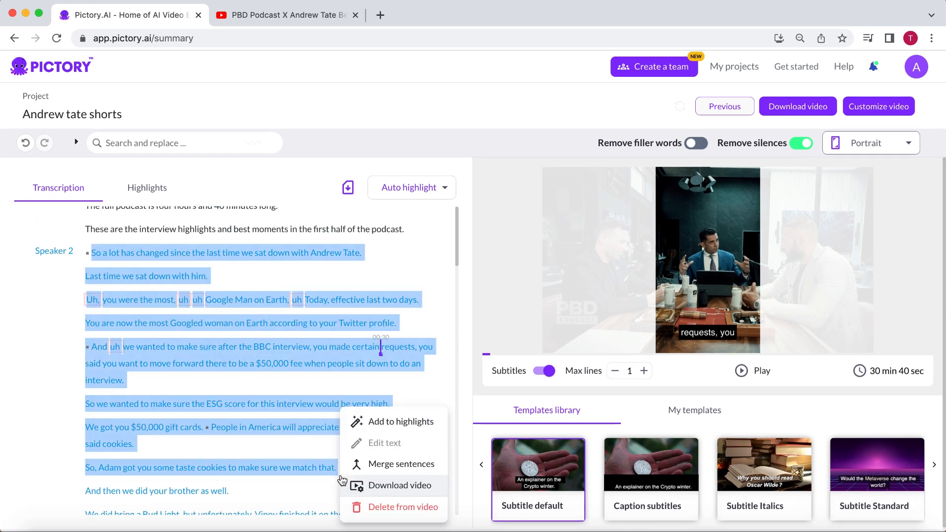
pyautogui.click(400, 420)
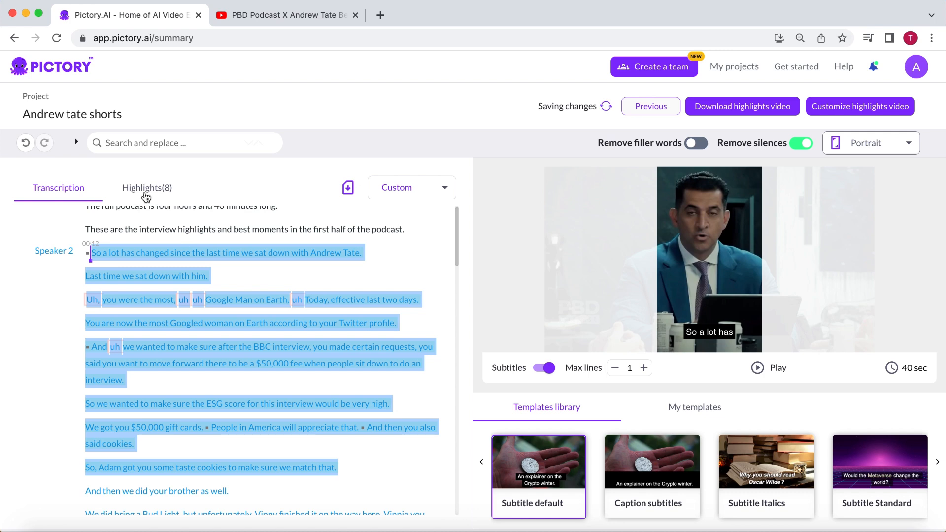
# Review the eight highlighted sentences in the Highlights list and return to the full transcript
pyautogui.click(147, 187)
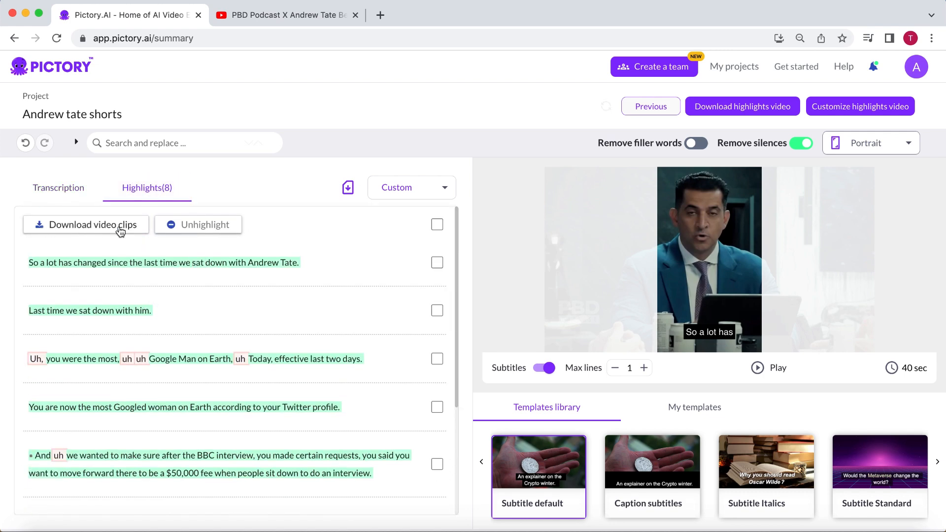
pyautogui.moveTo(360, 239)
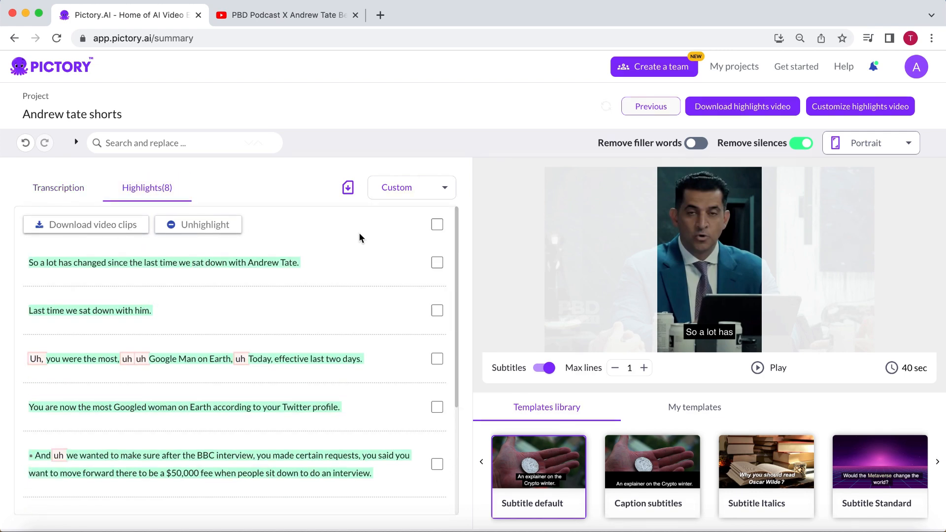
pyautogui.click(436, 225)
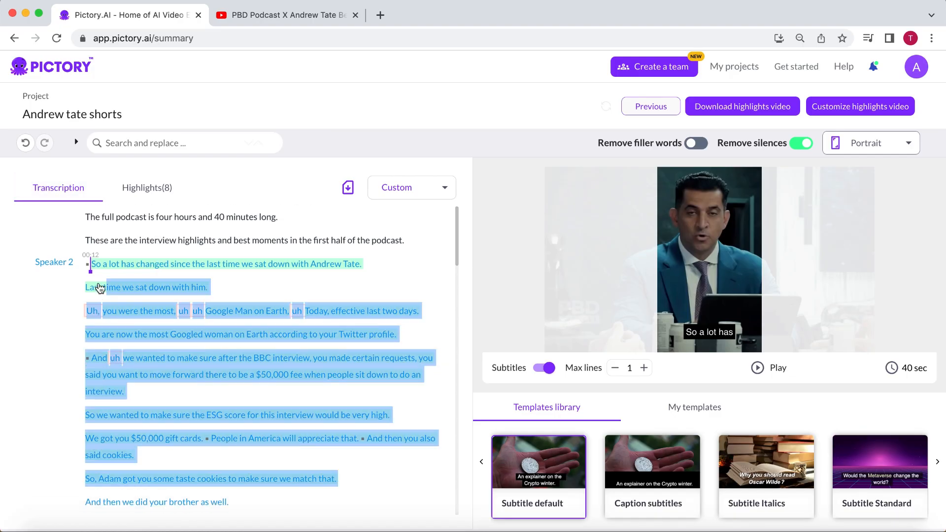
# Download the first highlights clip as a video
pyautogui.rightClick(99, 287)
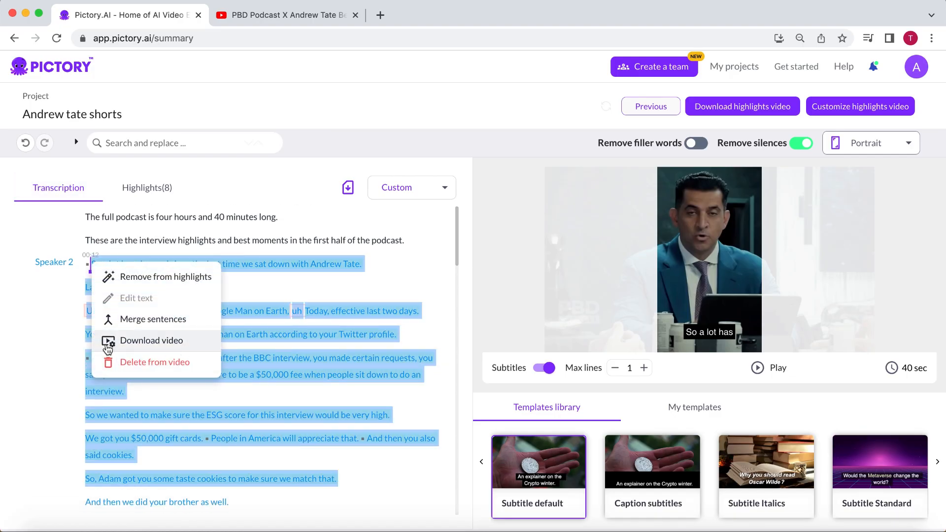
pyautogui.click(152, 340)
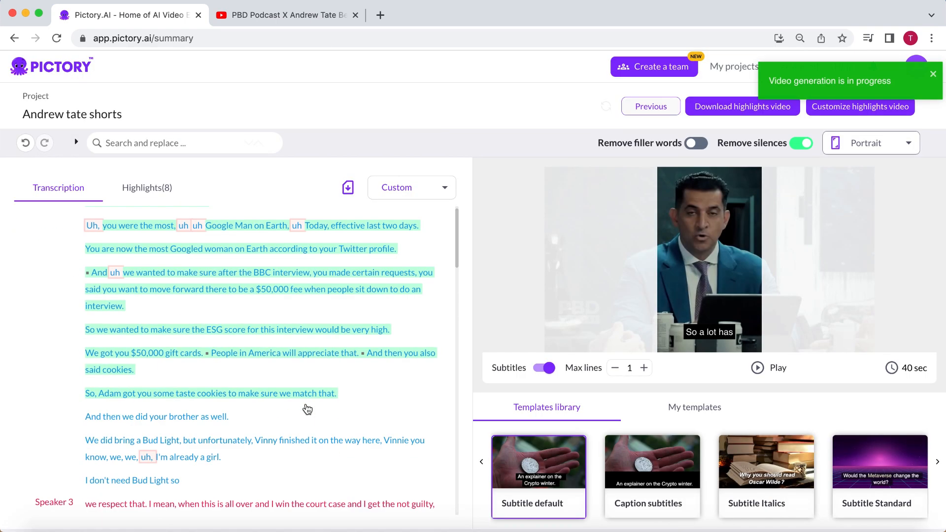
# Add Speaker 3's court-case sentences to highlights and customize them into a scene storyboard
pyautogui.scroll(-3)
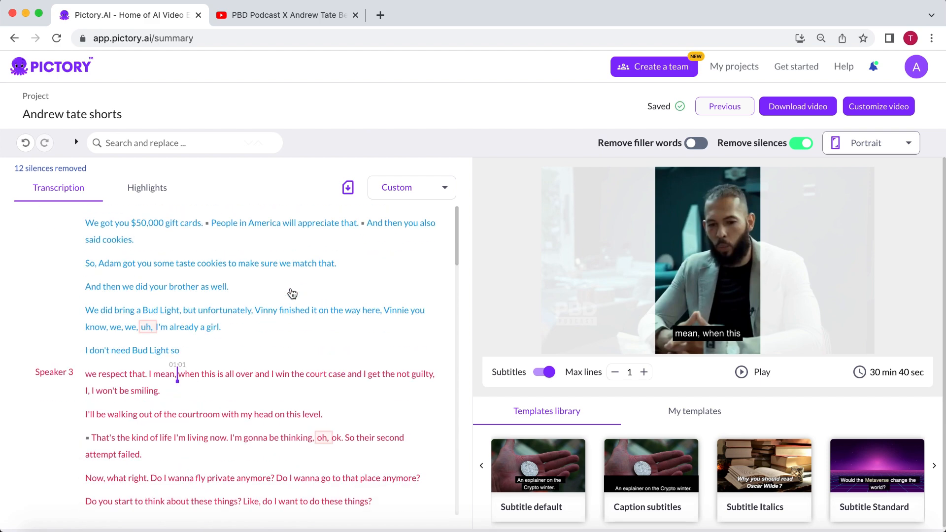
pyautogui.scroll(-3)
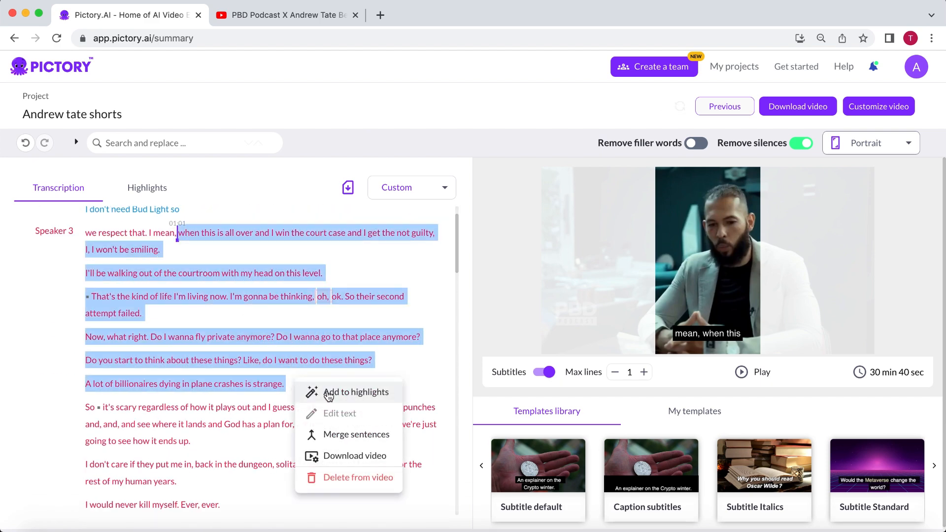
pyautogui.click(356, 391)
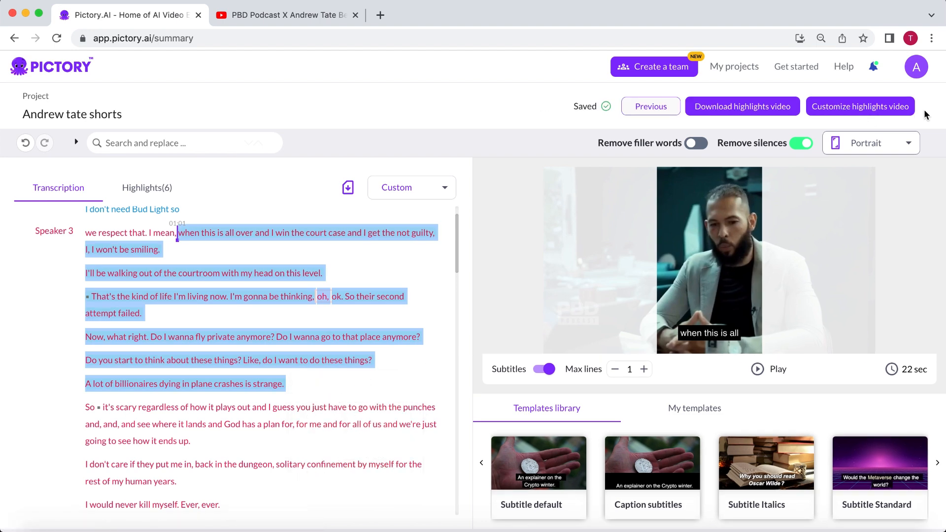
pyautogui.click(859, 106)
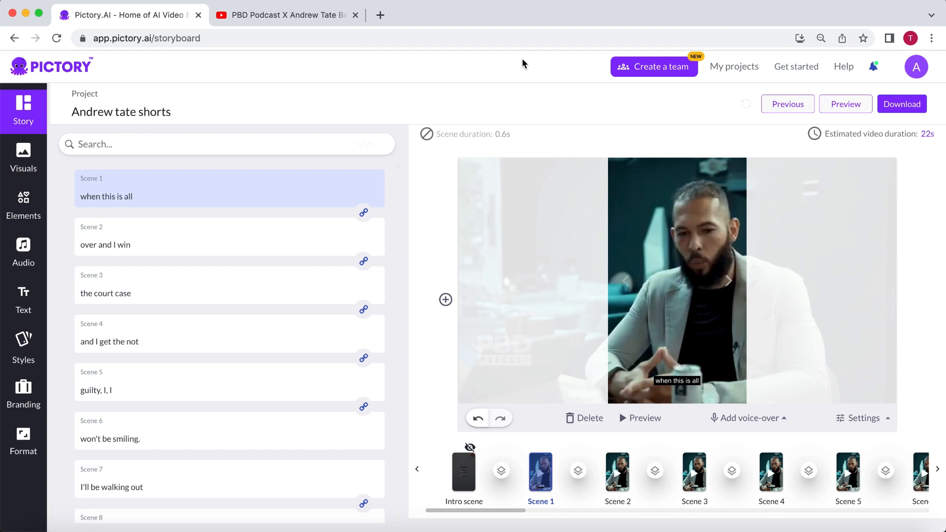
pyautogui.scroll(-3)
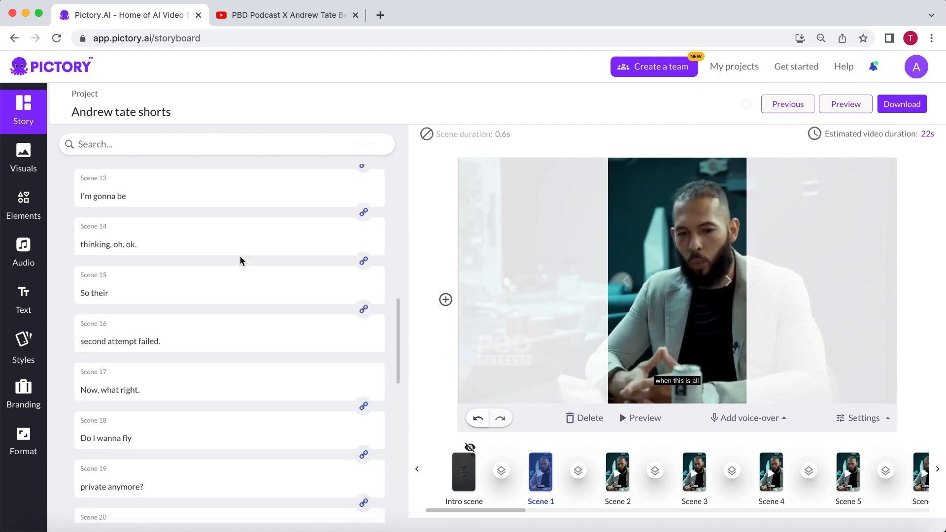
pyautogui.scroll(-3)
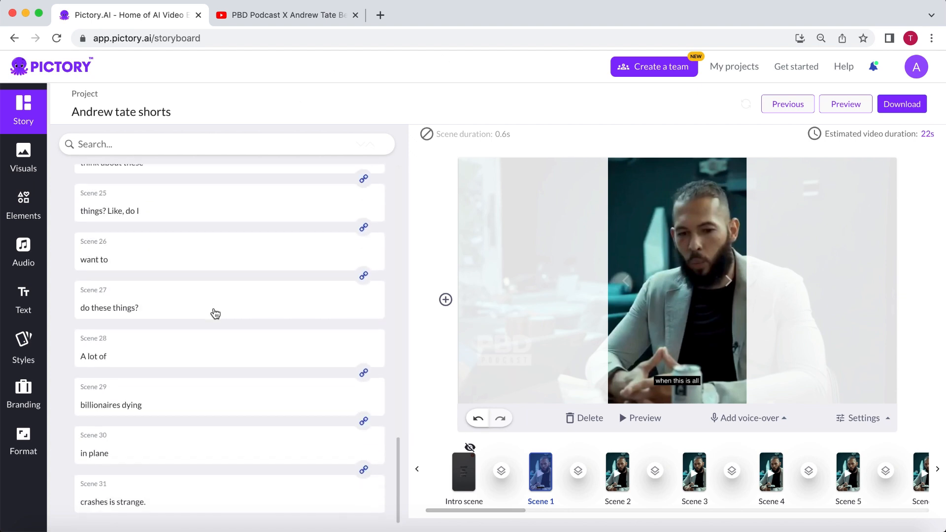
pyautogui.hscroll(3)
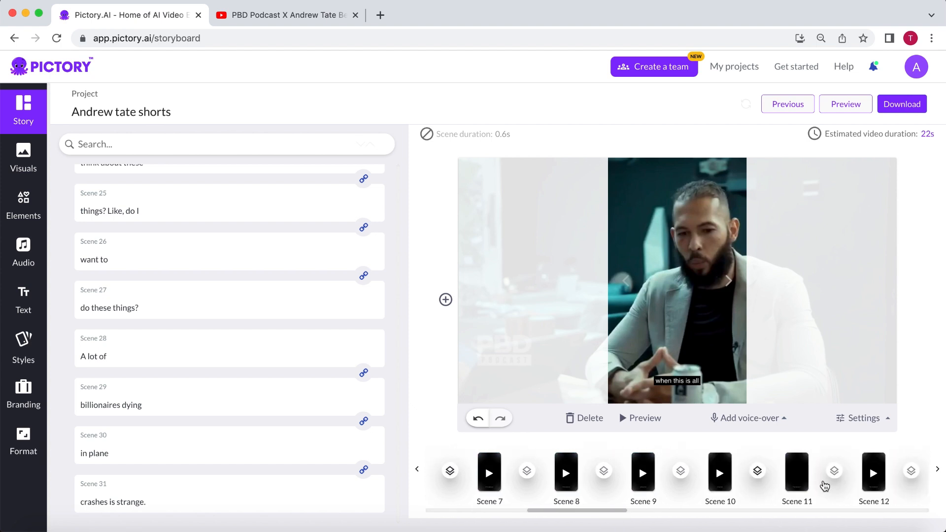
pyautogui.hscroll(3)
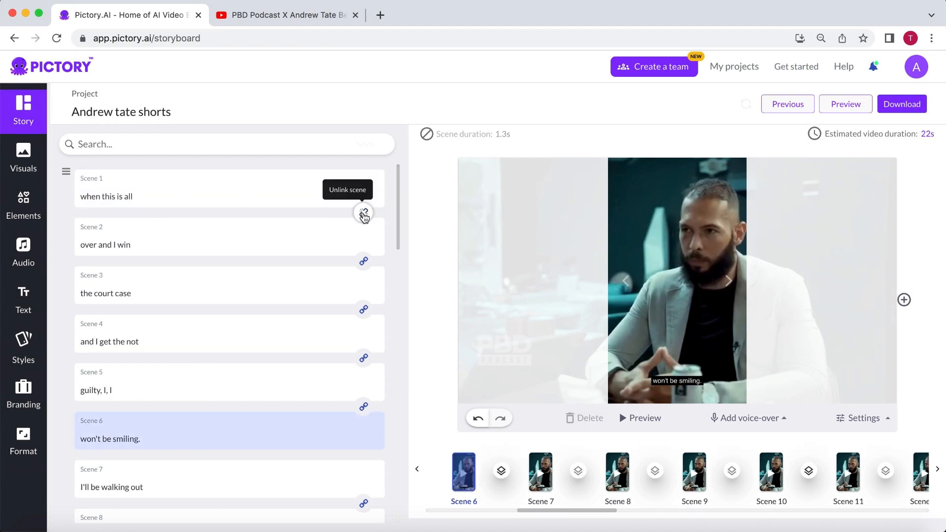
pyautogui.moveTo(364, 358)
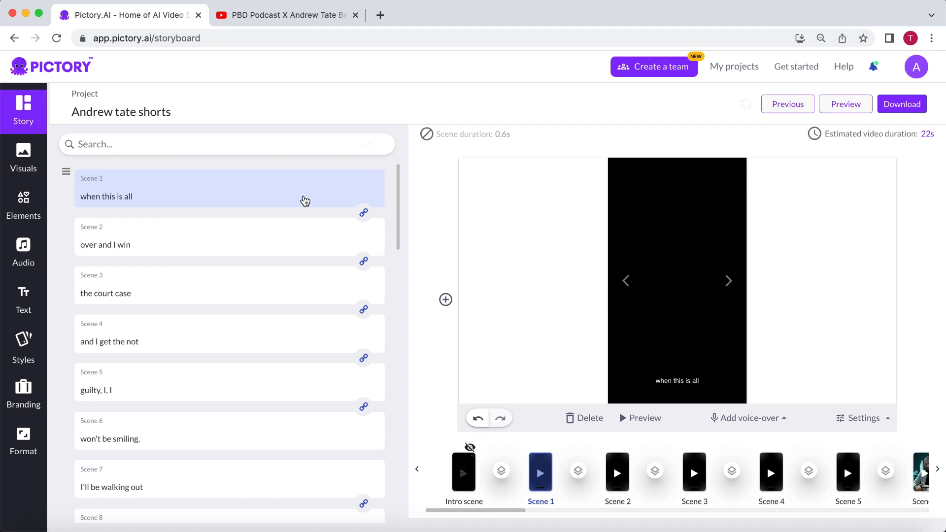
pyautogui.moveTo(303, 427)
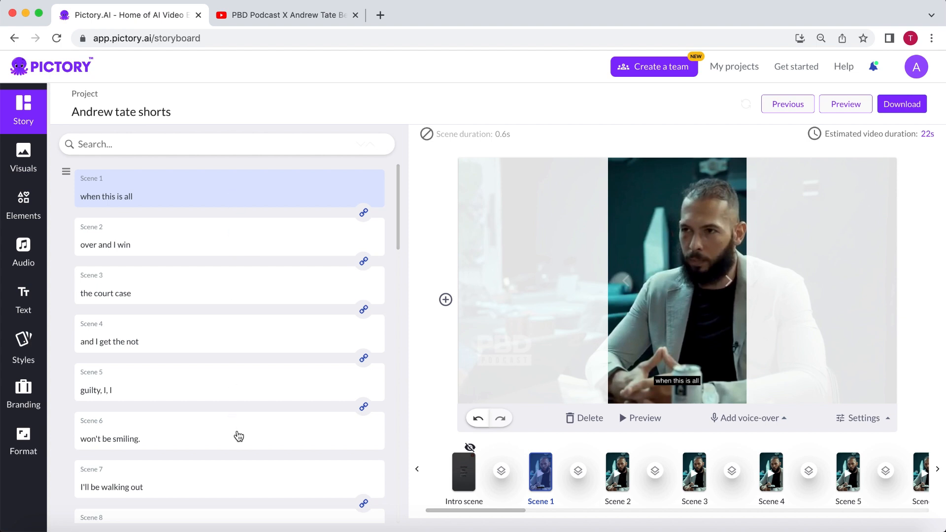
pyautogui.moveTo(246, 199)
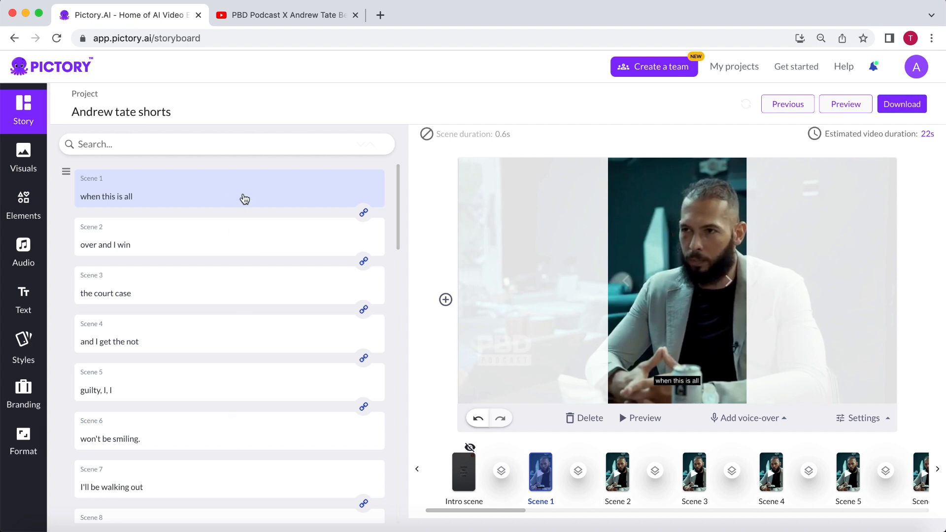
pyautogui.moveTo(99, 289)
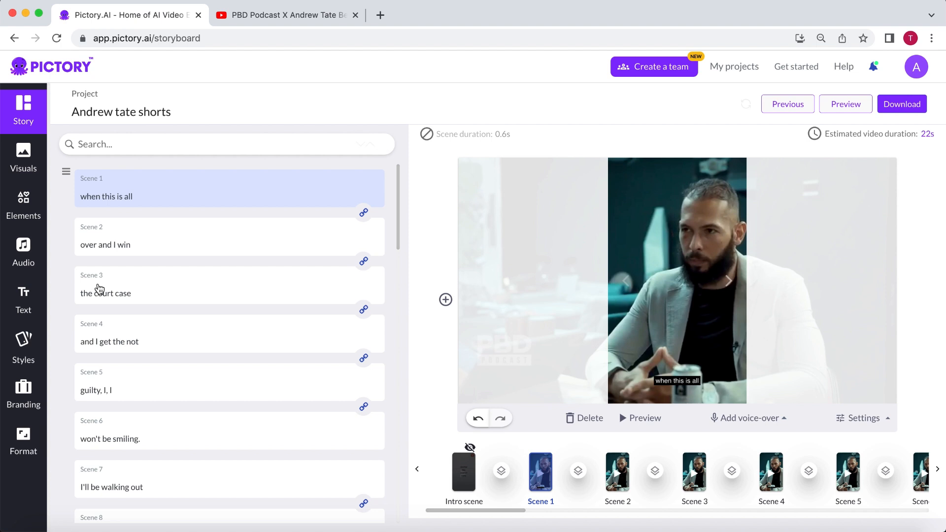
pyautogui.moveTo(287, 291)
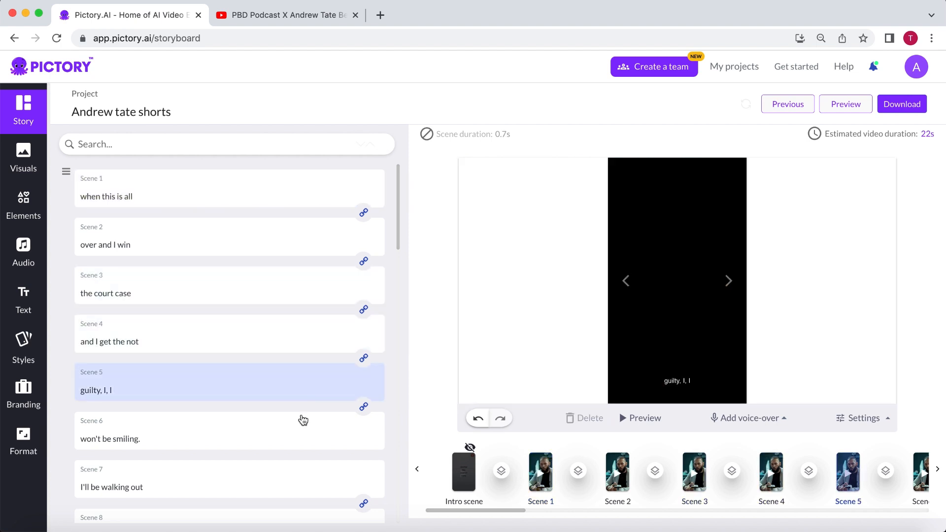
pyautogui.click(228, 430)
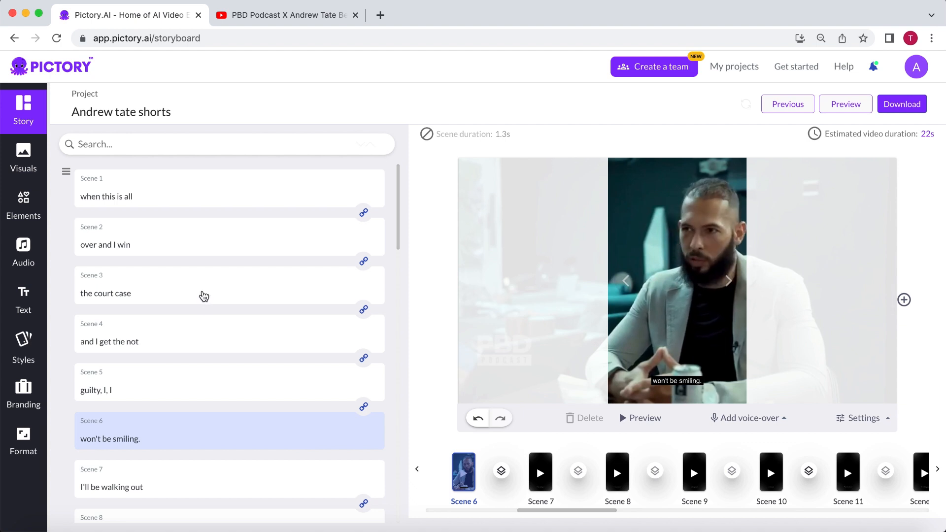
pyautogui.click(205, 293)
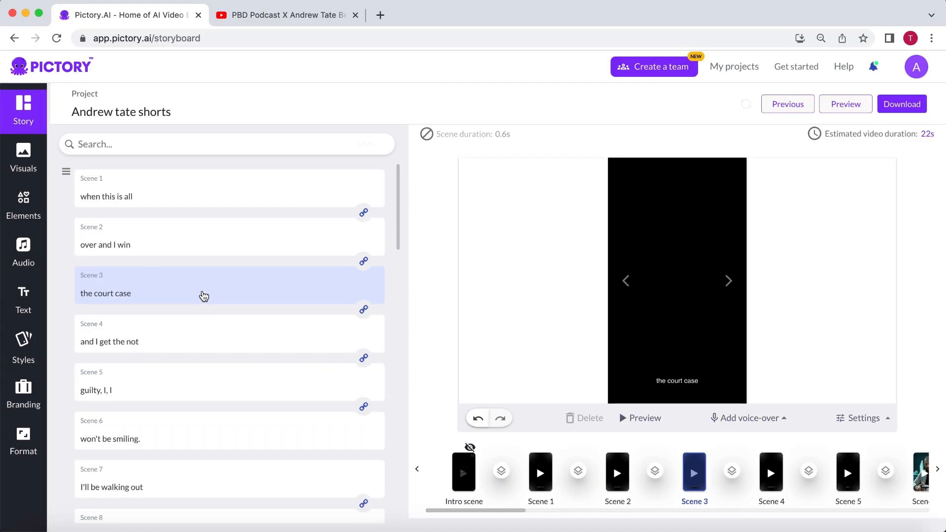
pyautogui.moveTo(366, 267)
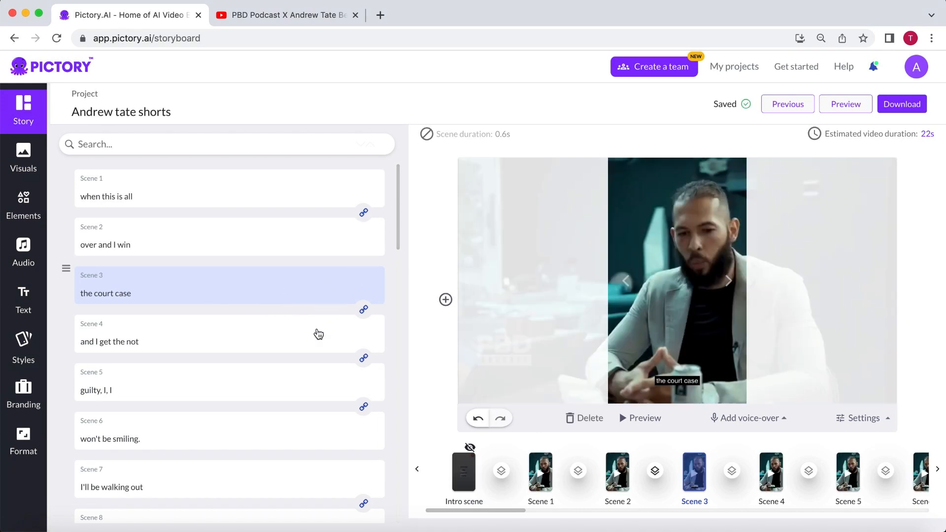
pyautogui.click(230, 335)
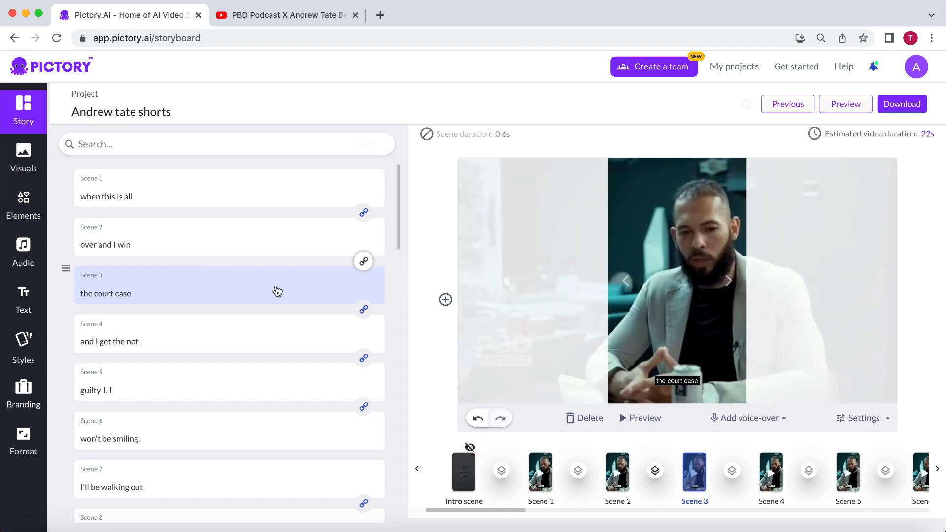
pyautogui.moveTo(287, 340)
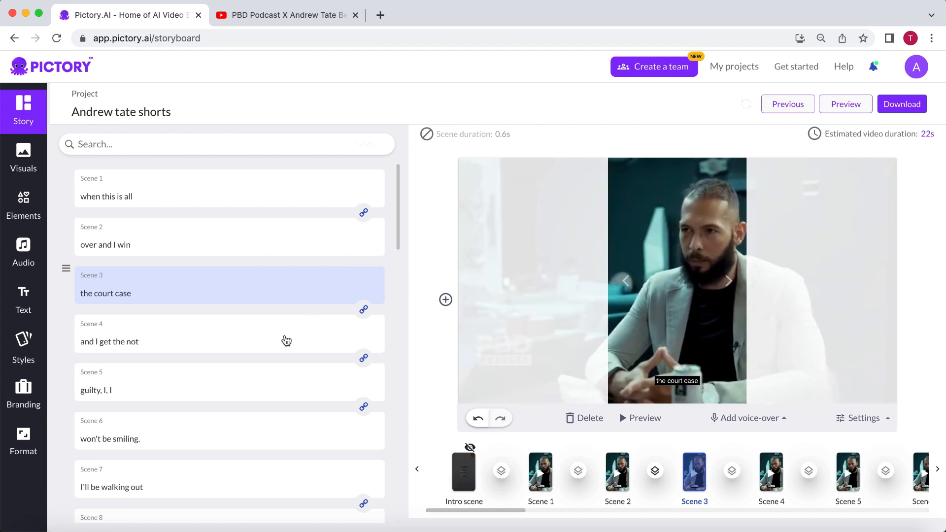
pyautogui.moveTo(104, 298)
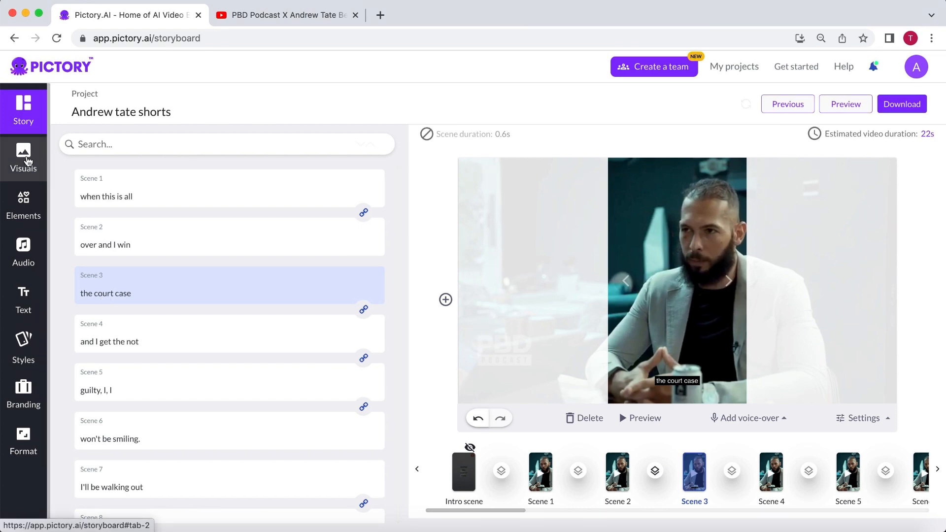
# Search the Visuals library for 'court' and apply a stock courtroom clip to scene 3
pyautogui.click(23, 158)
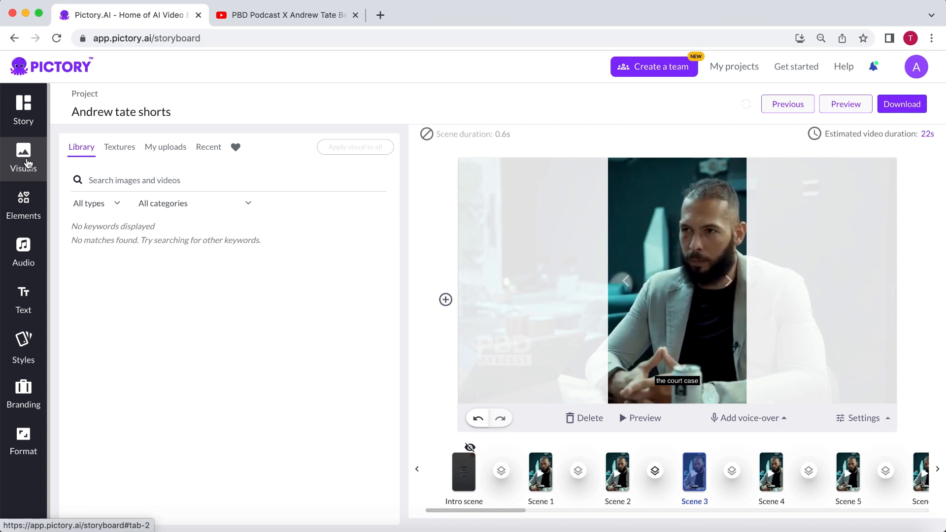
pyautogui.write('court')
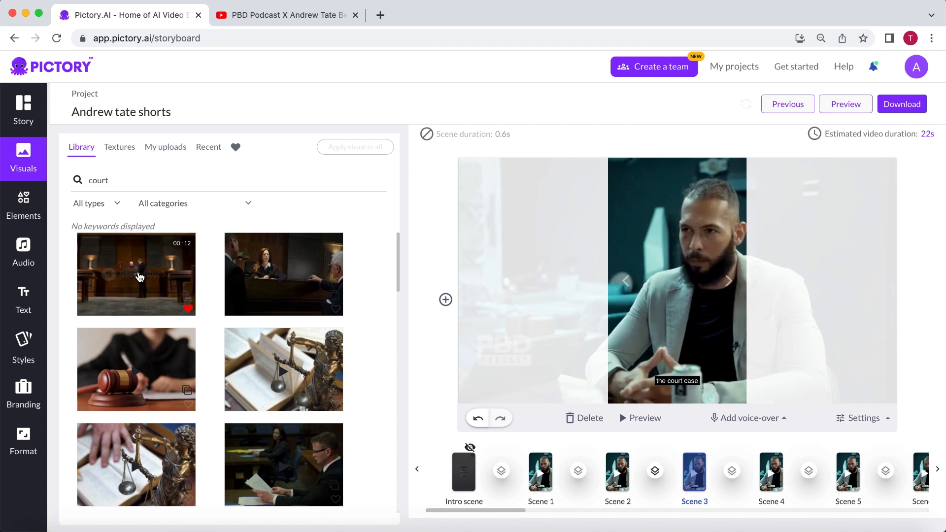
pyautogui.click(23, 108)
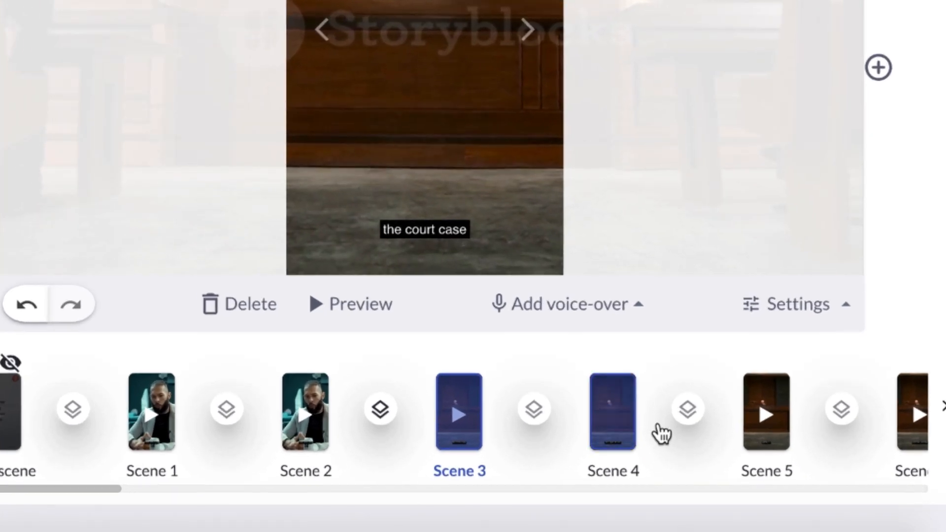
pyautogui.click(613, 413)
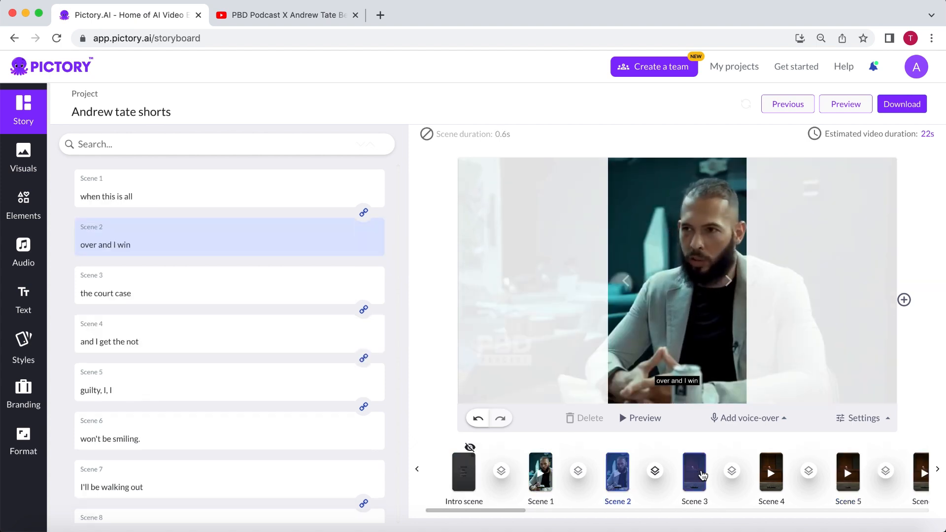
pyautogui.click(693, 472)
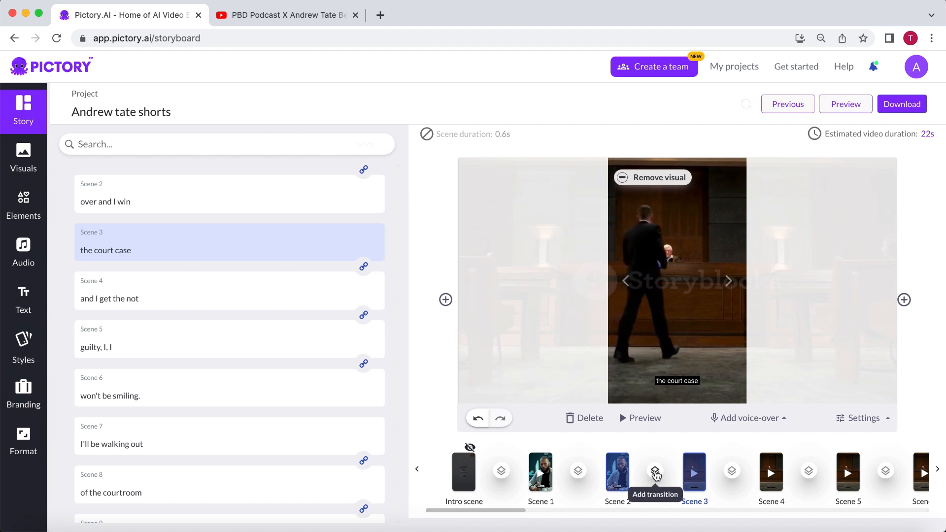
# Apply a Circle Crop transition between scenes 2 and 3, then scroll to the 'Do I wanna fly' scene
pyautogui.click(654, 472)
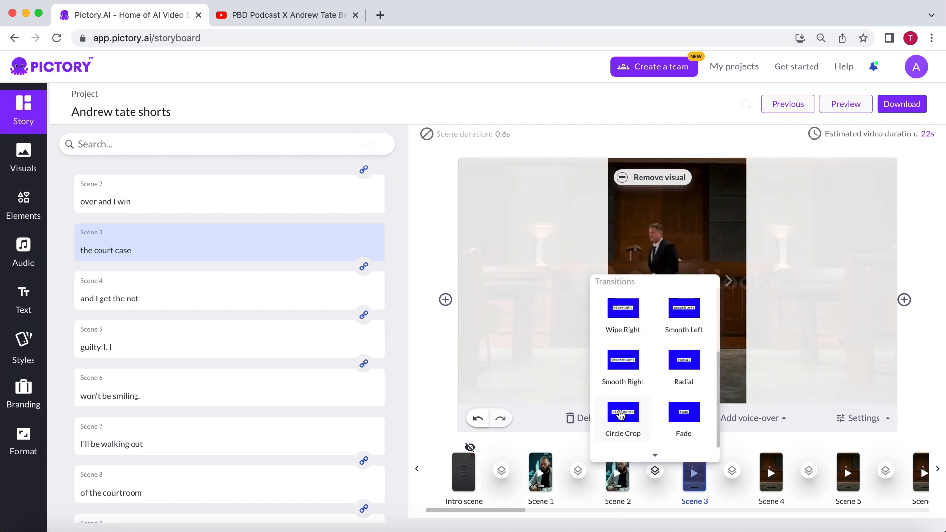
pyautogui.click(617, 472)
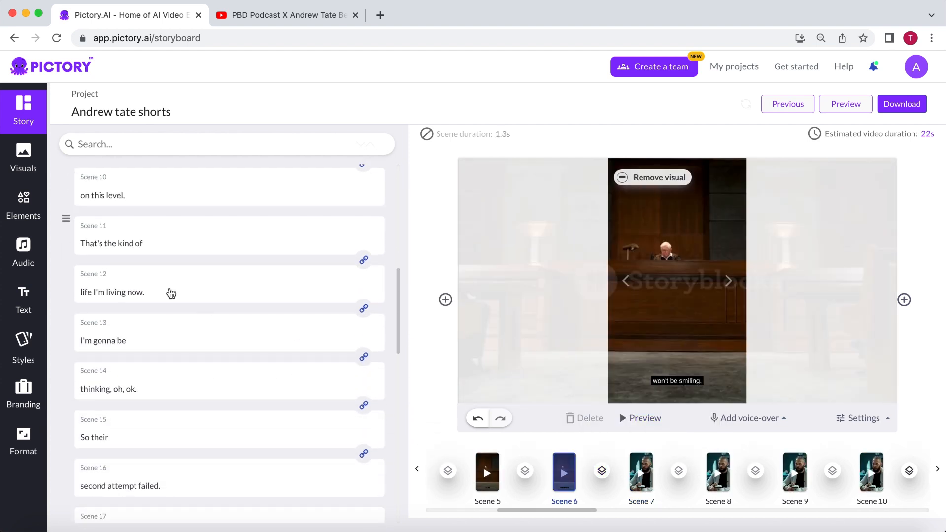
pyautogui.scroll(-3)
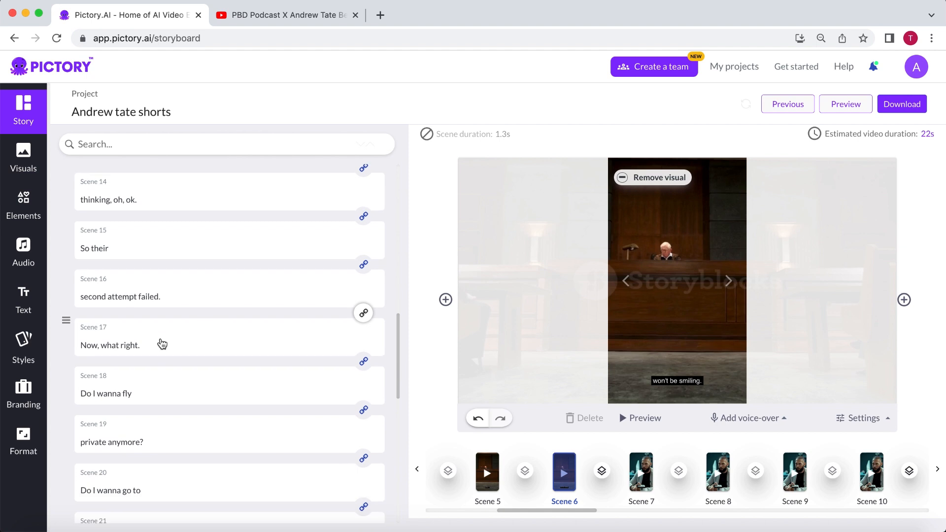
pyautogui.scroll(-3)
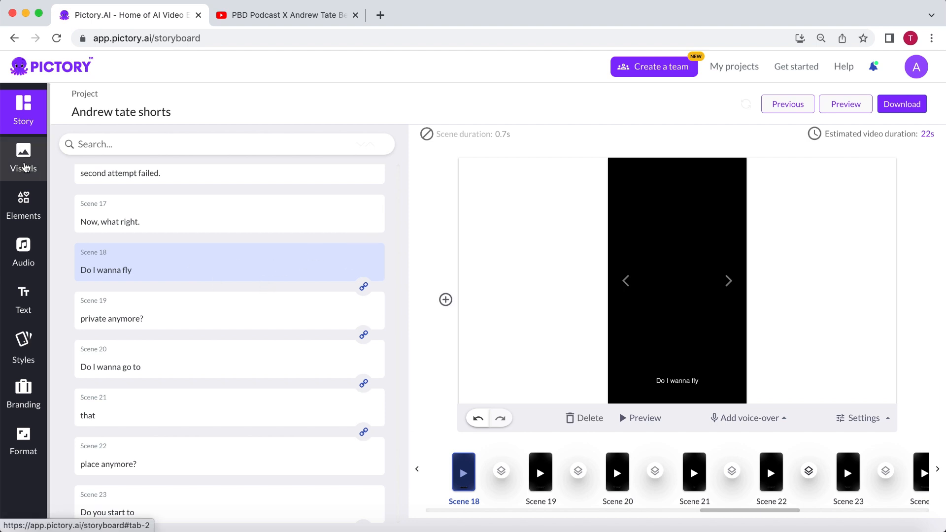
# Give scene 18 a stock jet clip and scene 28 a plane-wreck clip from the Visuals library
pyautogui.click(22, 157)
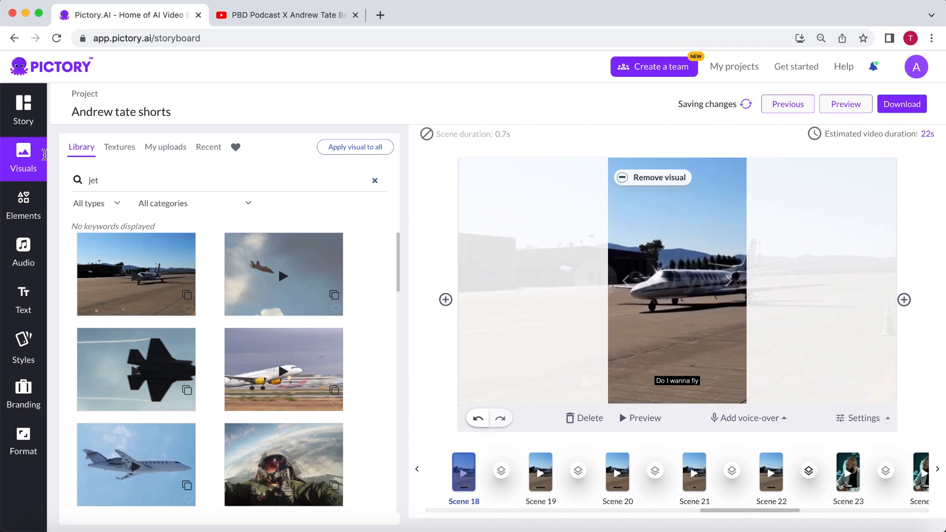
pyautogui.click(23, 108)
pyautogui.write('plane crash')
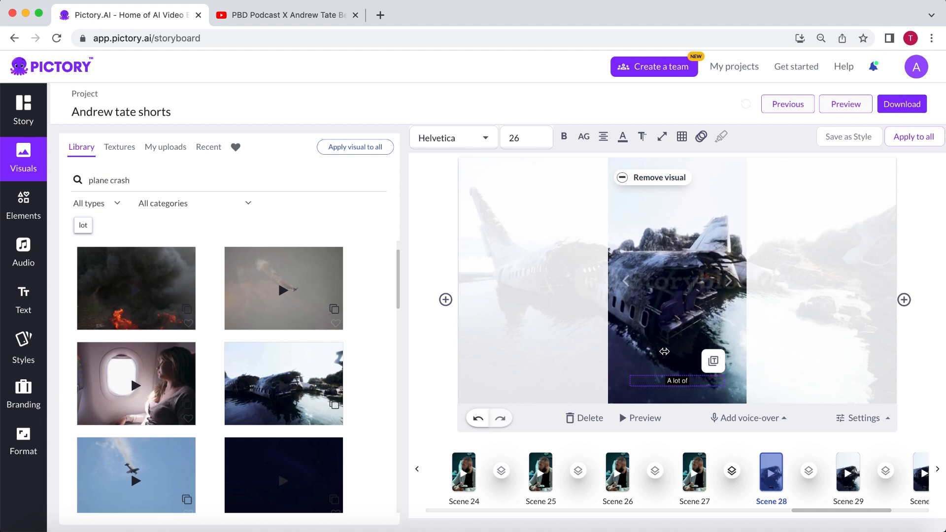
pyautogui.moveTo(663, 326)
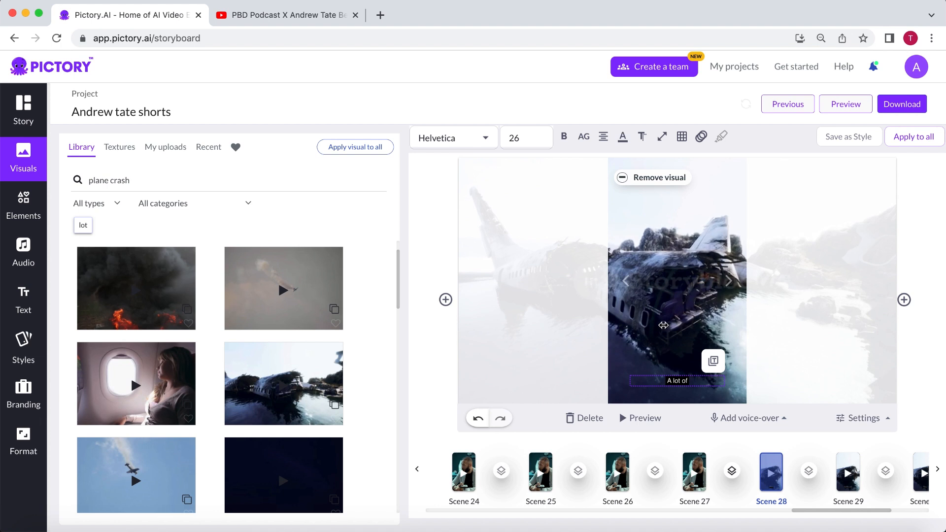
# Try several caption positions and settle on centring the 'A lot of' caption in the frame
pyautogui.click(682, 137)
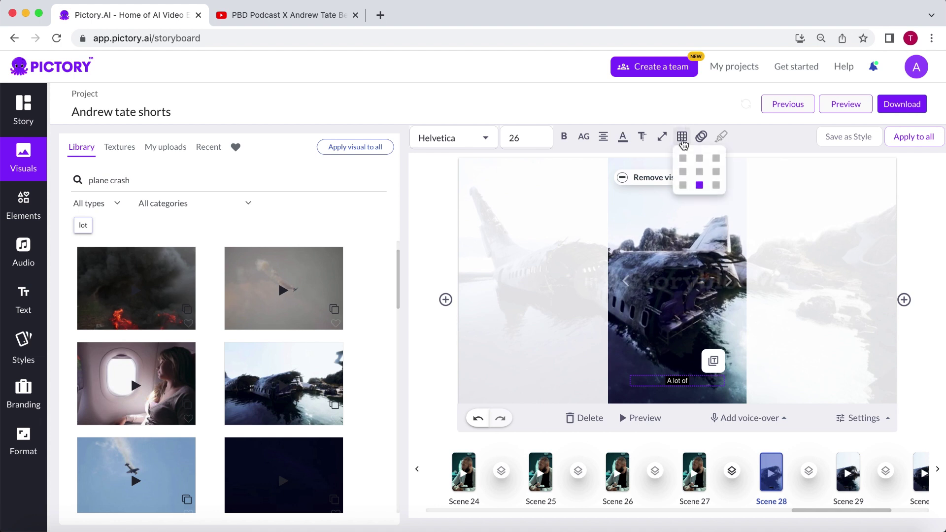
pyautogui.click(699, 170)
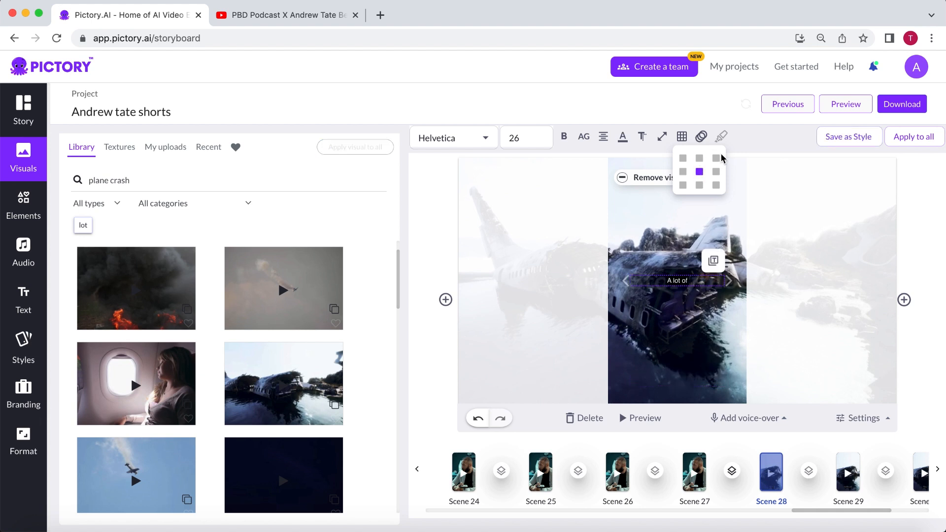
pyautogui.click(715, 158)
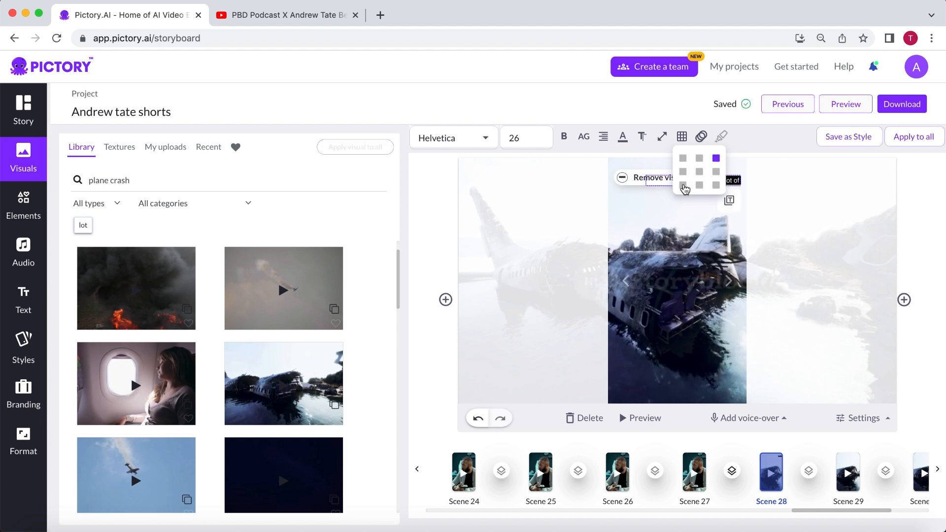
pyautogui.click(683, 171)
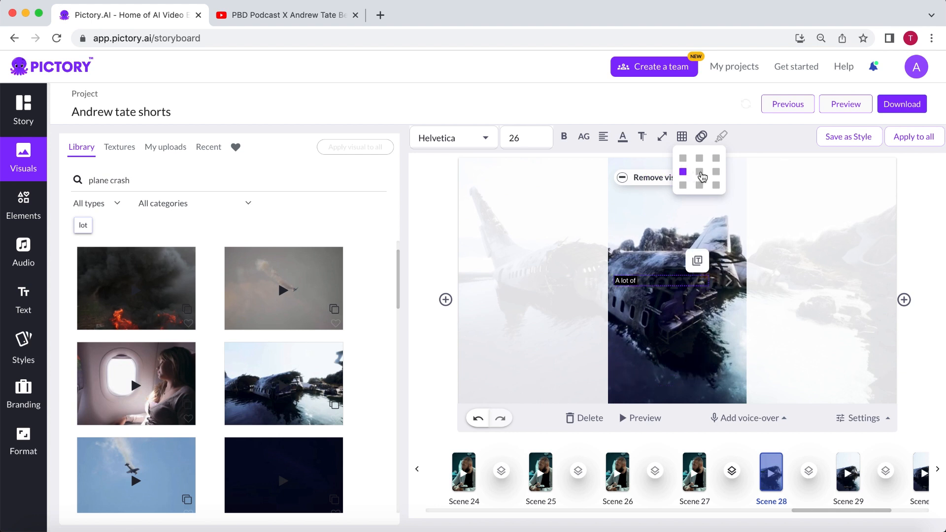
pyautogui.click(525, 138)
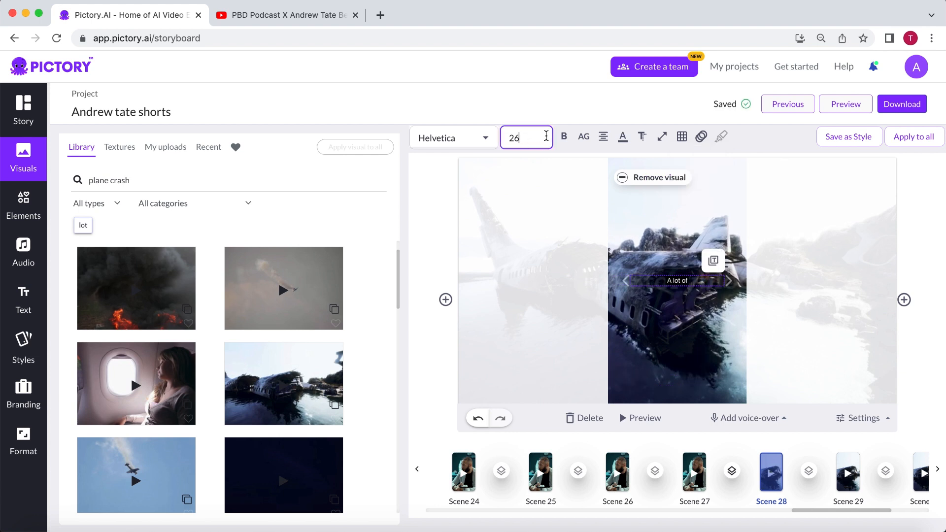
# Set the caption to Rowdies, all capitals, in yellow text
pyautogui.click(452, 138)
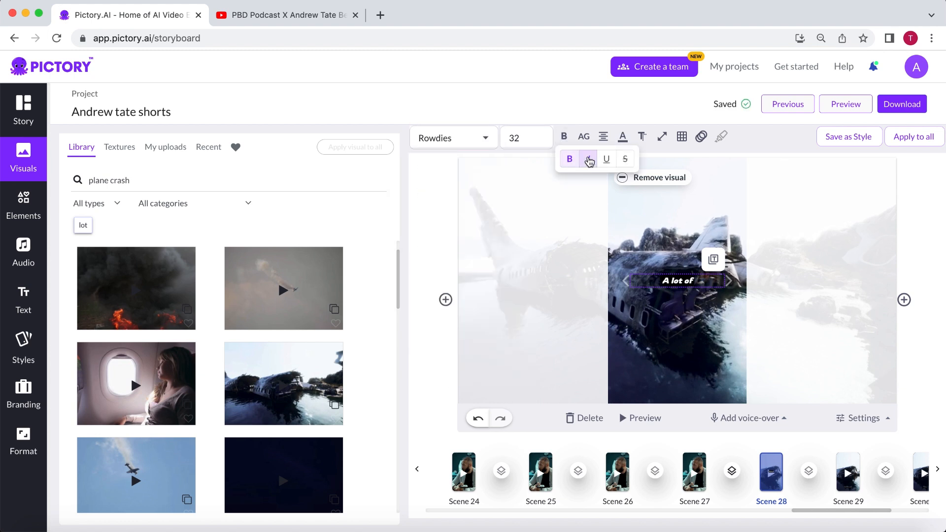
pyautogui.click(583, 137)
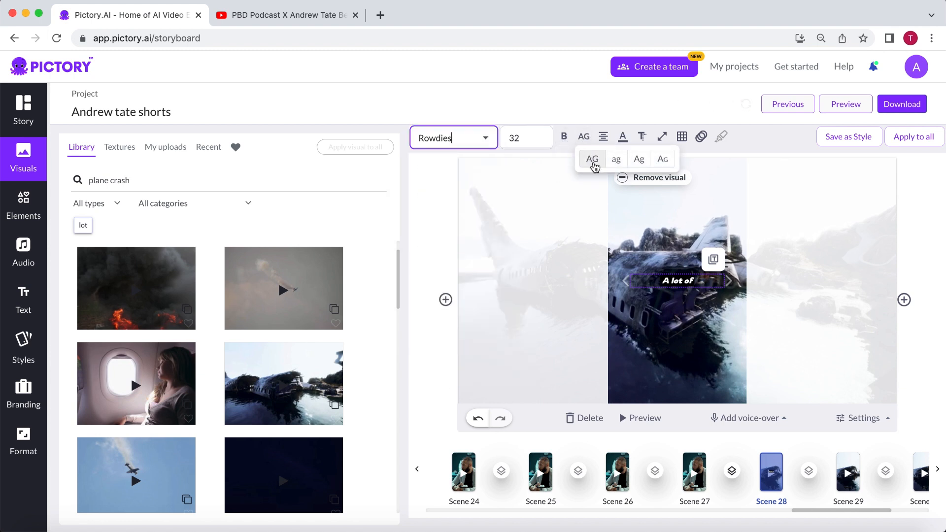
pyautogui.click(592, 159)
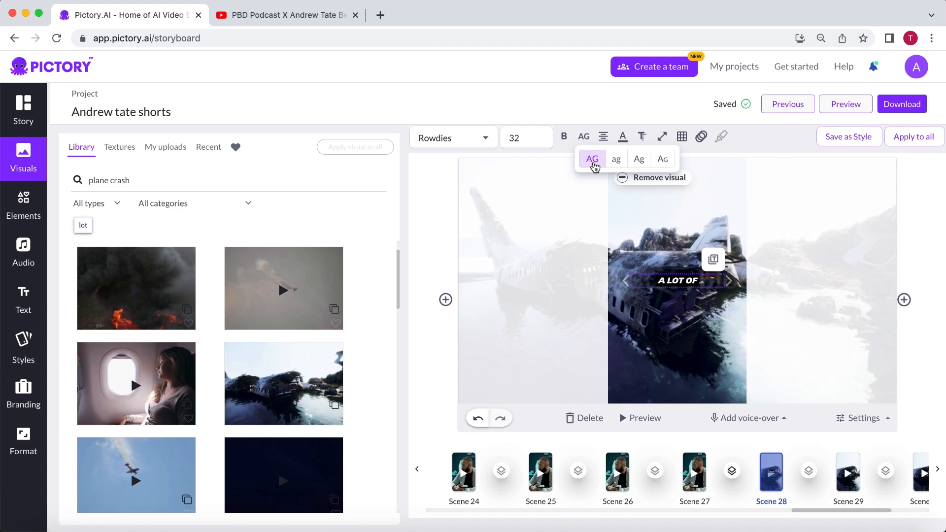
pyautogui.click(622, 137)
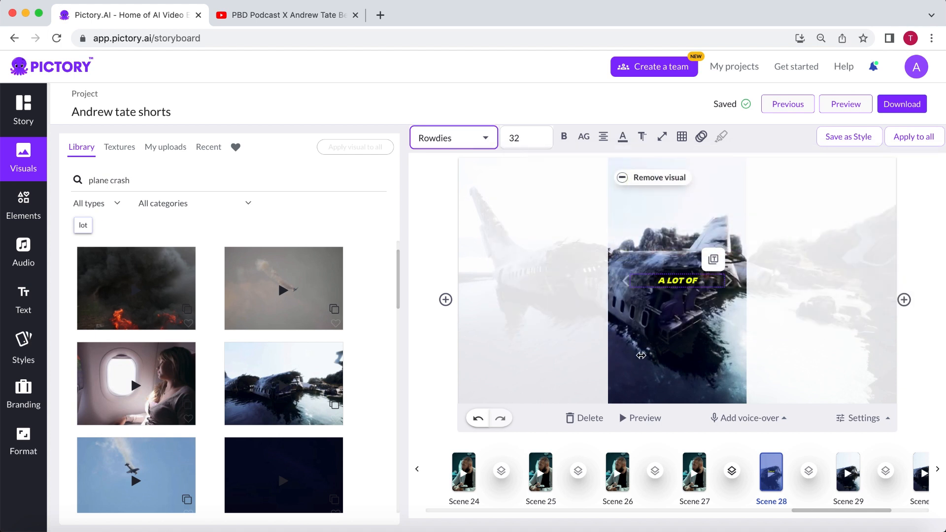
pyautogui.moveTo(686, 270)
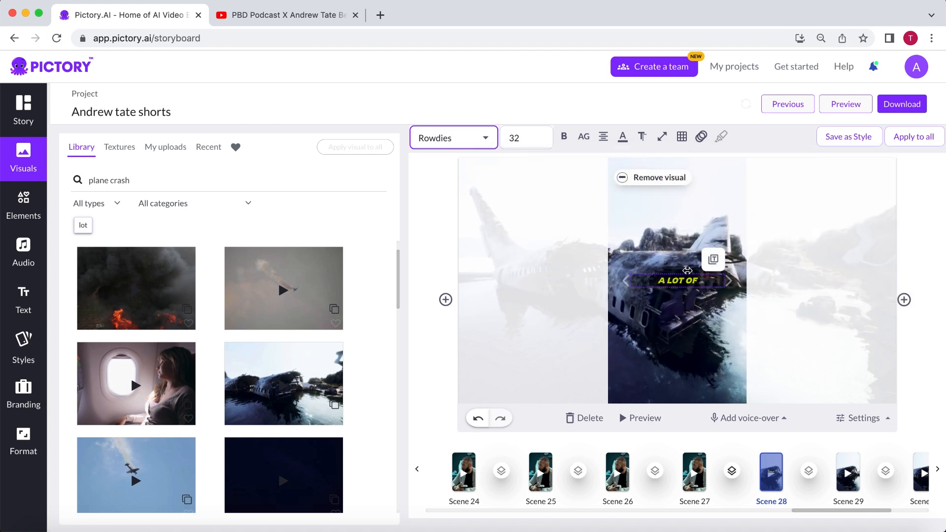
# Give the subtitles a fast Fade-in (slide-up) entry animation and apply the styling to all scenes
pyautogui.click(700, 137)
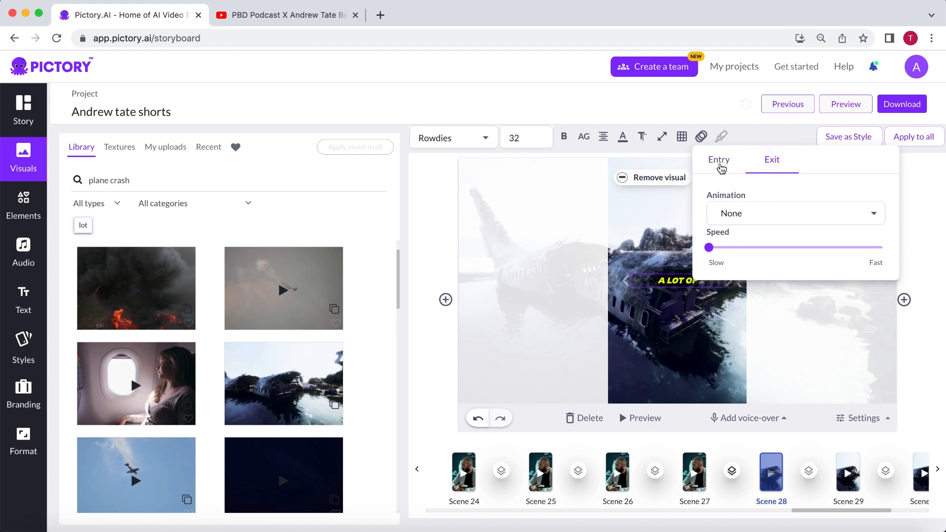
pyautogui.click(794, 212)
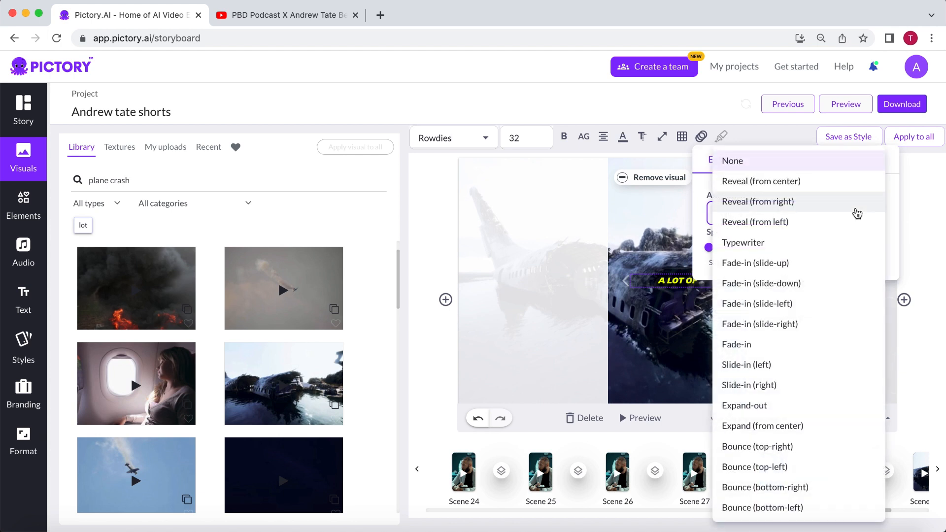
pyautogui.moveTo(829, 508)
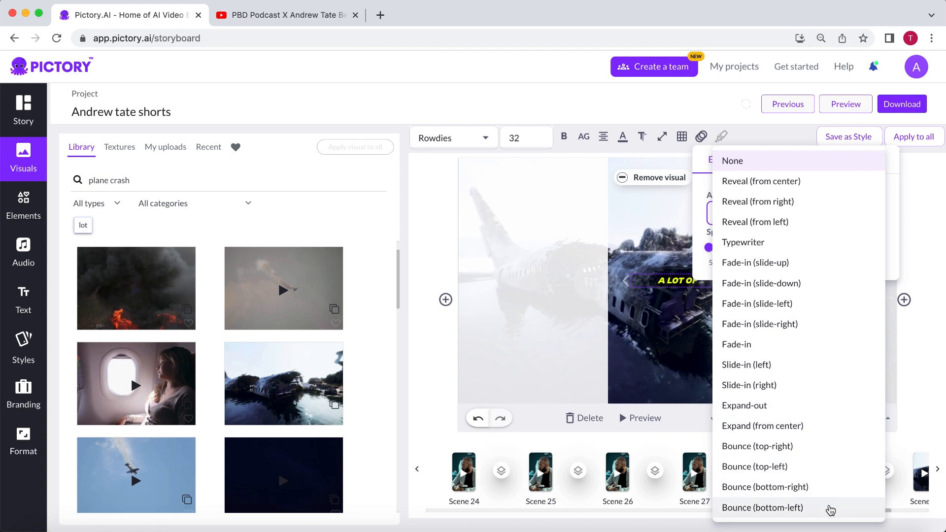
pyautogui.moveTo(799, 262)
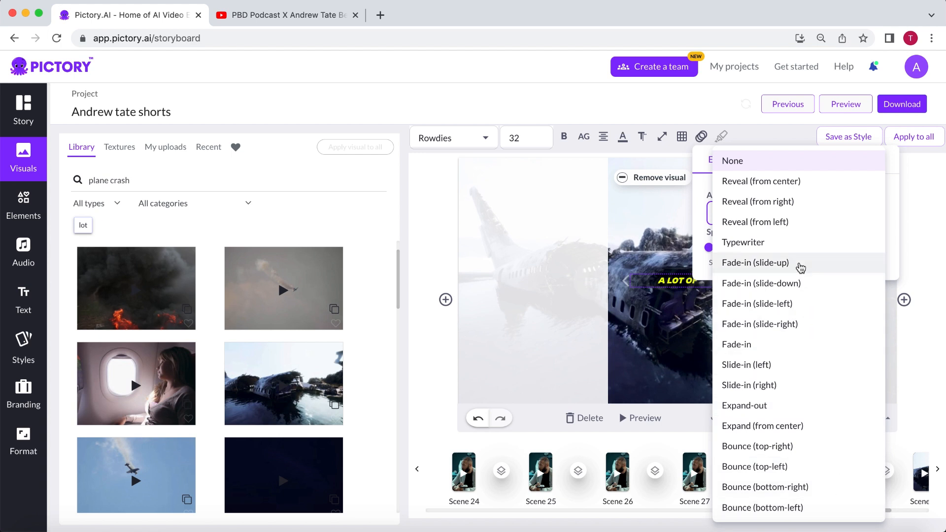
pyautogui.click(754, 262)
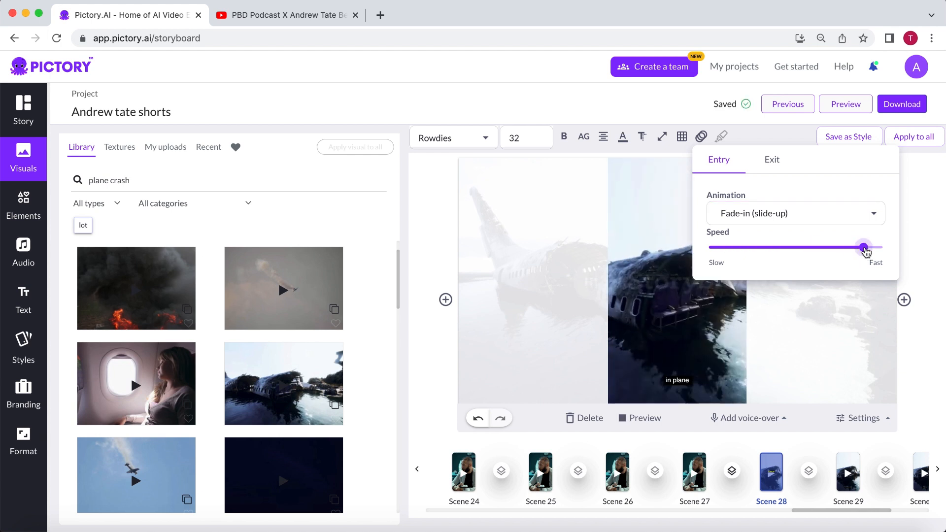
pyautogui.click(913, 136)
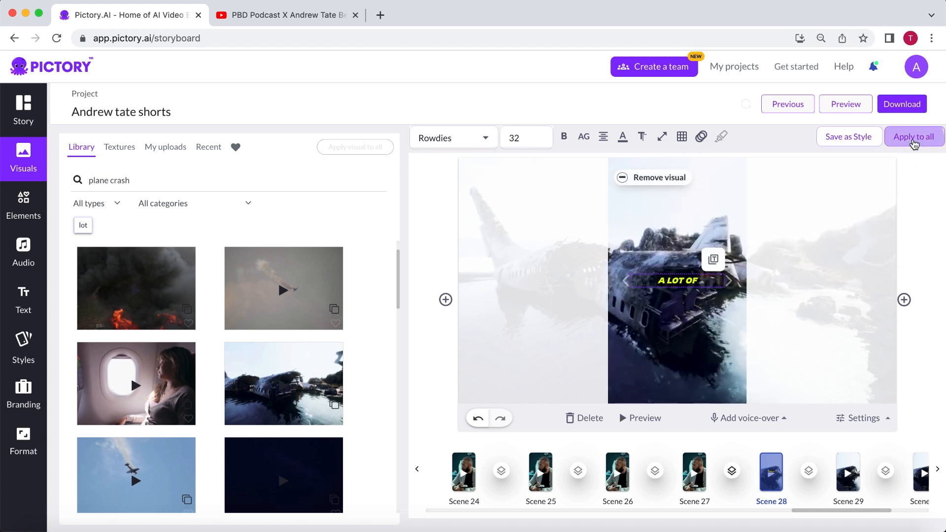
pyautogui.click(914, 136)
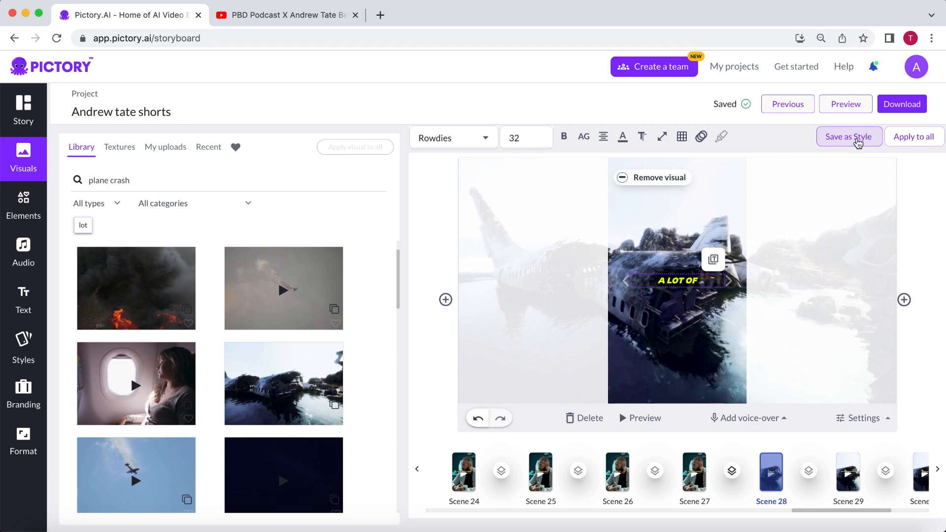
# Save the subtitle look as a style named 'andrew tate shorts' and check it under My styles
pyautogui.click(848, 136)
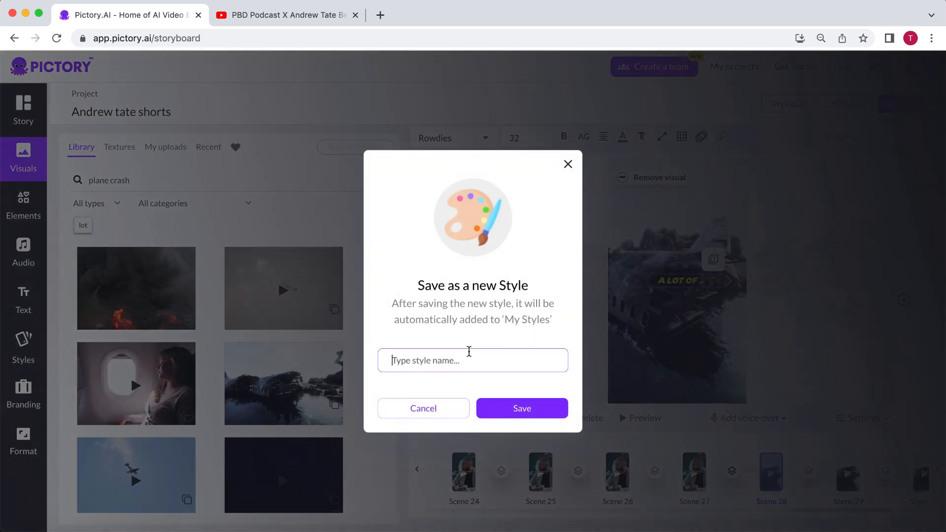
pyautogui.write('andrew tate shorts')
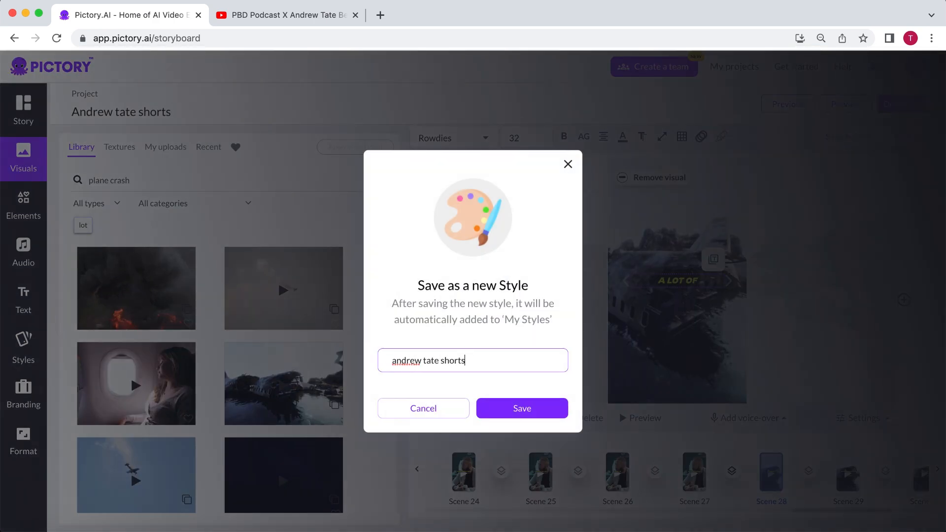
pyautogui.click(521, 408)
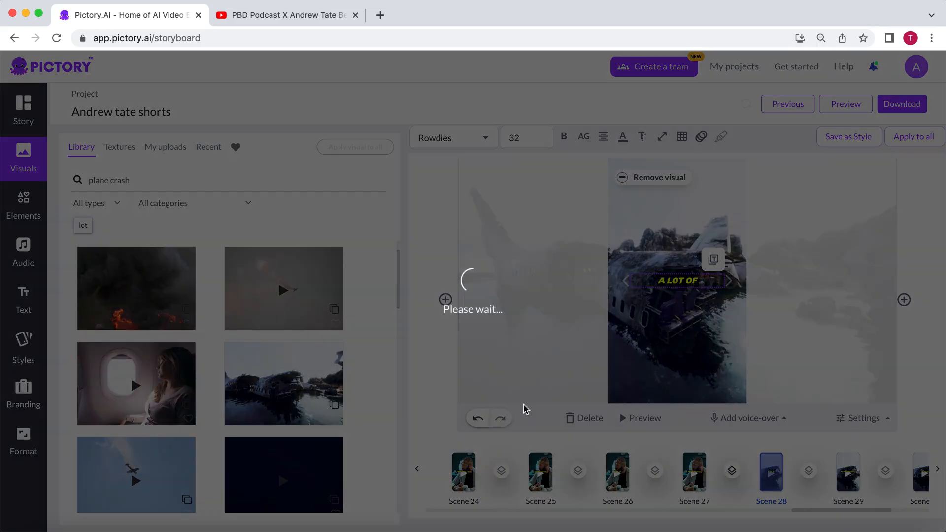
pyautogui.click(847, 136)
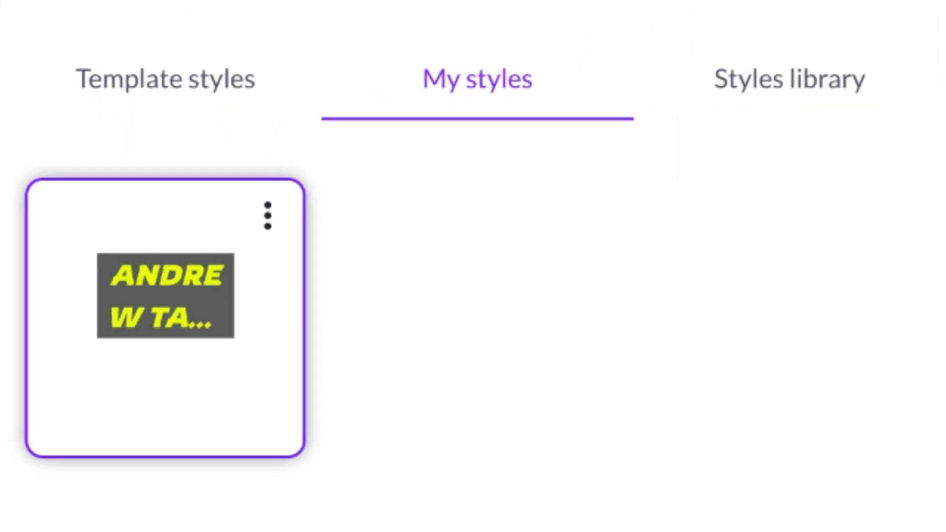
pyautogui.click(23, 252)
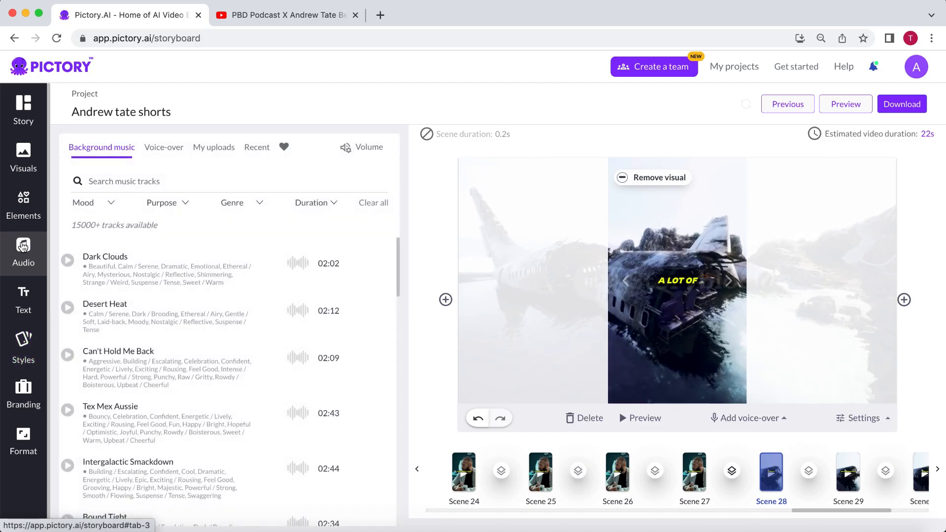
# Filter the music library to the Suspense / Tense mood and browse its tracks
pyautogui.click(94, 202)
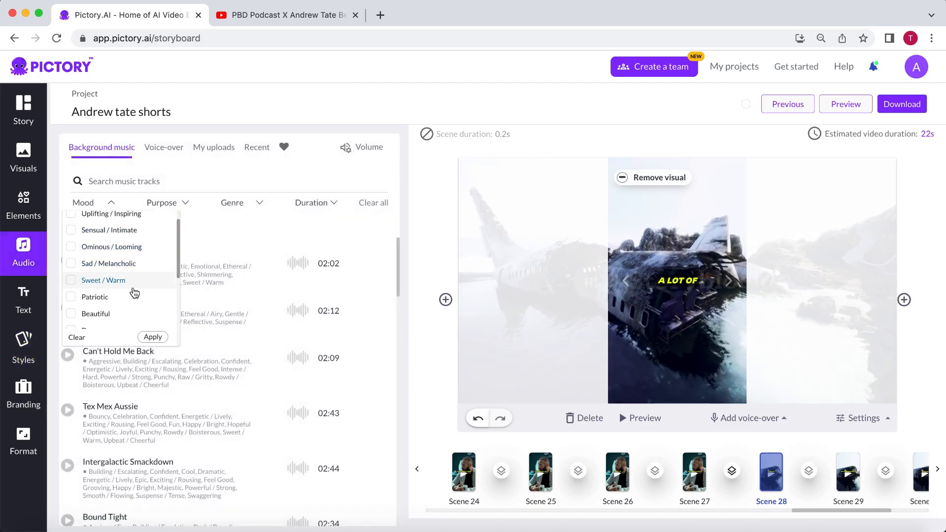
pyautogui.scroll(-3)
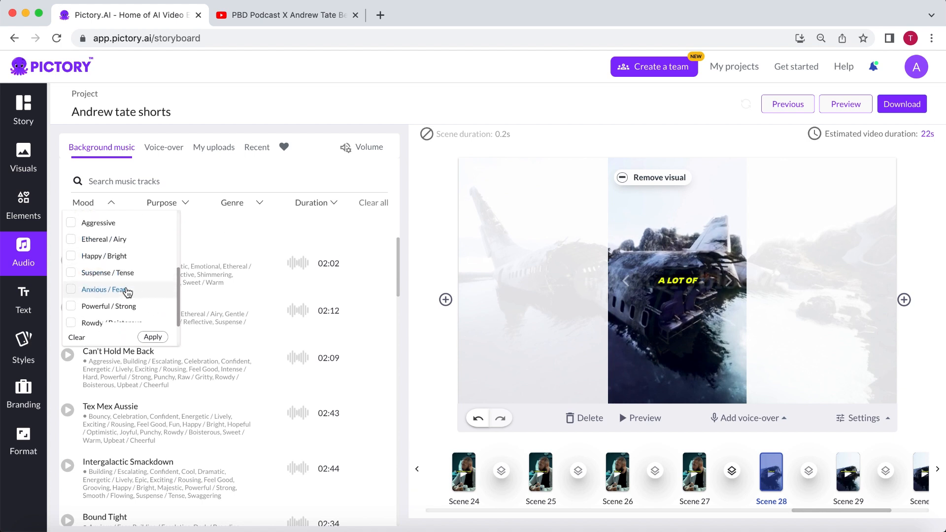
pyautogui.click(153, 337)
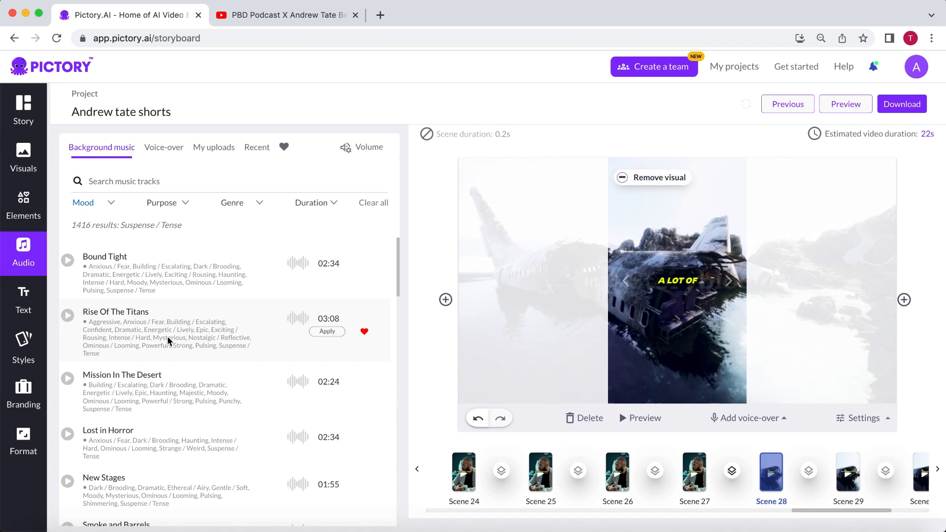
pyautogui.scroll(-3)
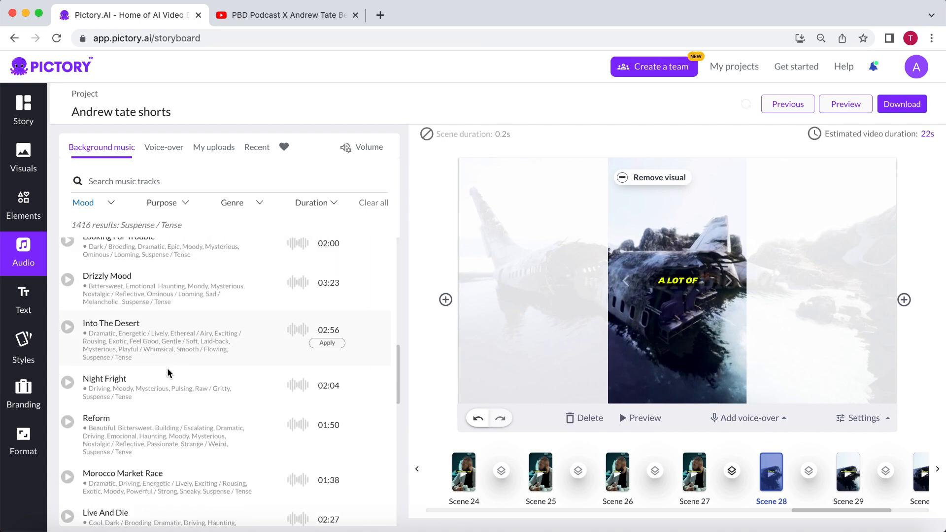
pyautogui.scroll(3)
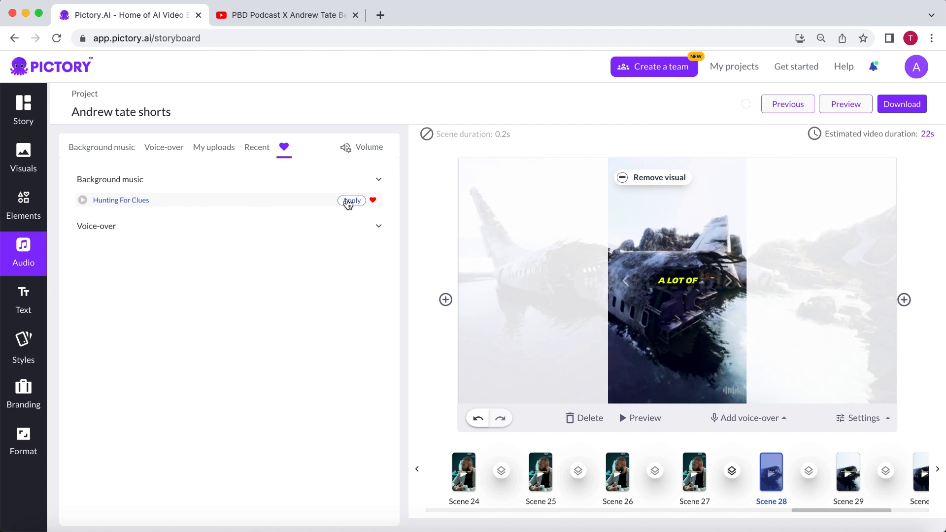
# Apply 'Hunting For Clues' as background music, adjust music and voice-over volume, and generate the video
pyautogui.click(352, 200)
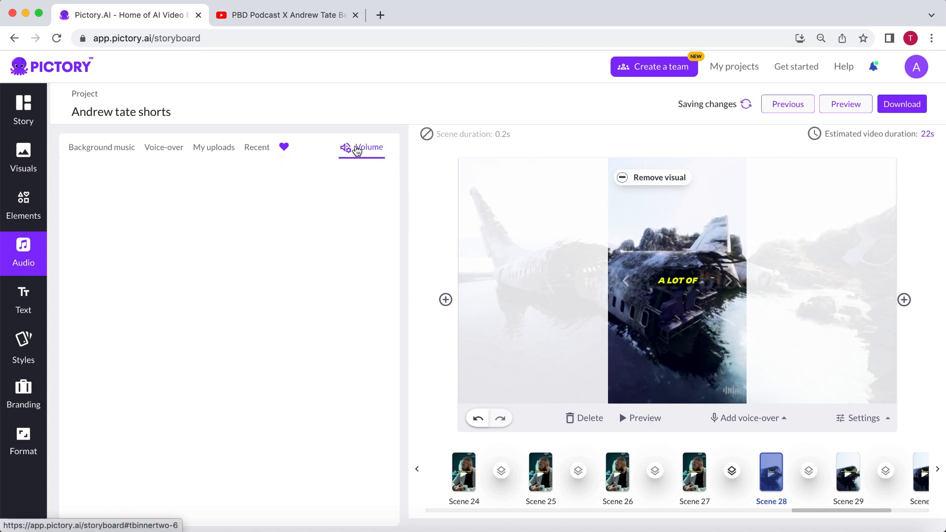
pyautogui.click(368, 147)
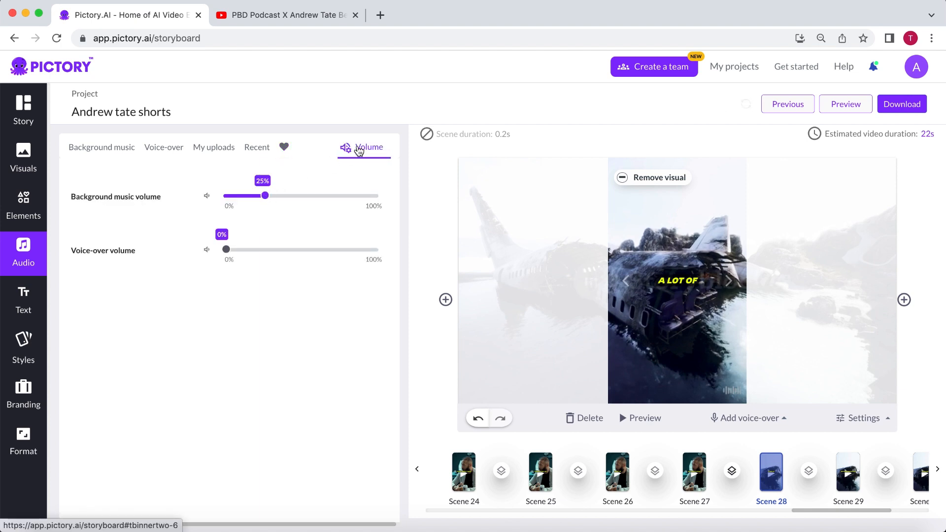
pyautogui.moveTo(846, 103)
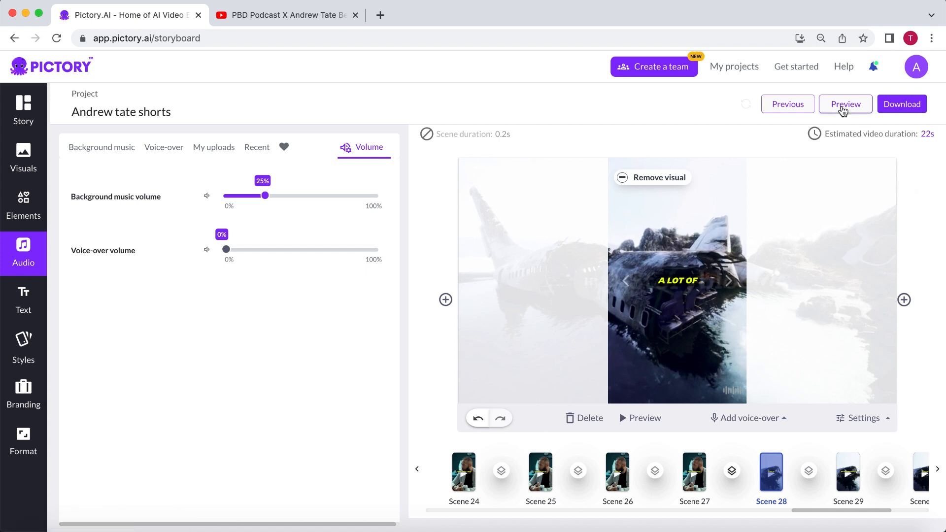
pyautogui.click(845, 104)
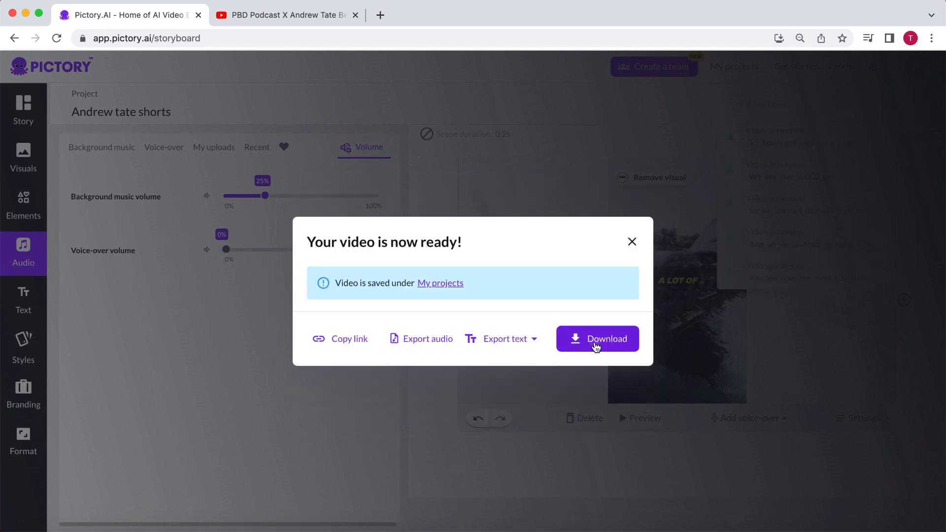
# Download the rendered short from the 'Your video is now ready!' dialog
pyautogui.click(606, 338)
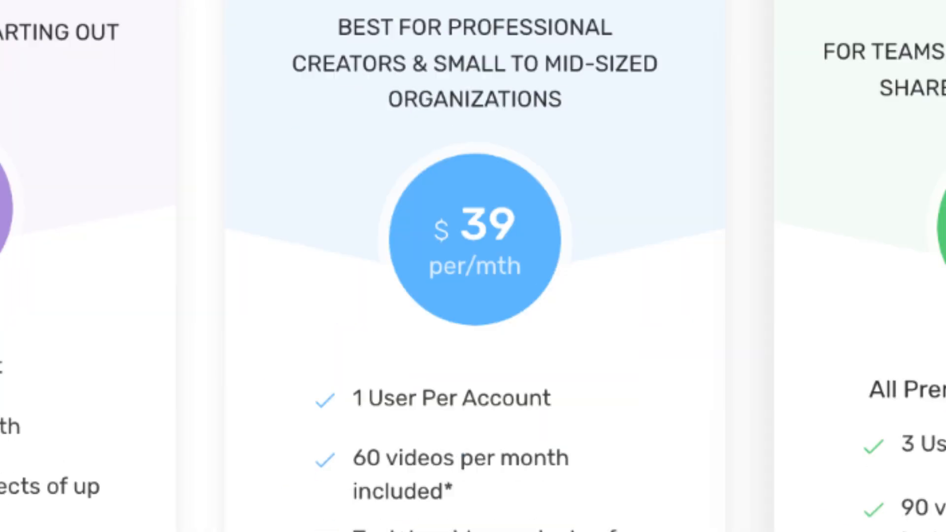
# Scroll through the pricing plans to review the $39-per-month tier's features
pyautogui.scroll(-3)
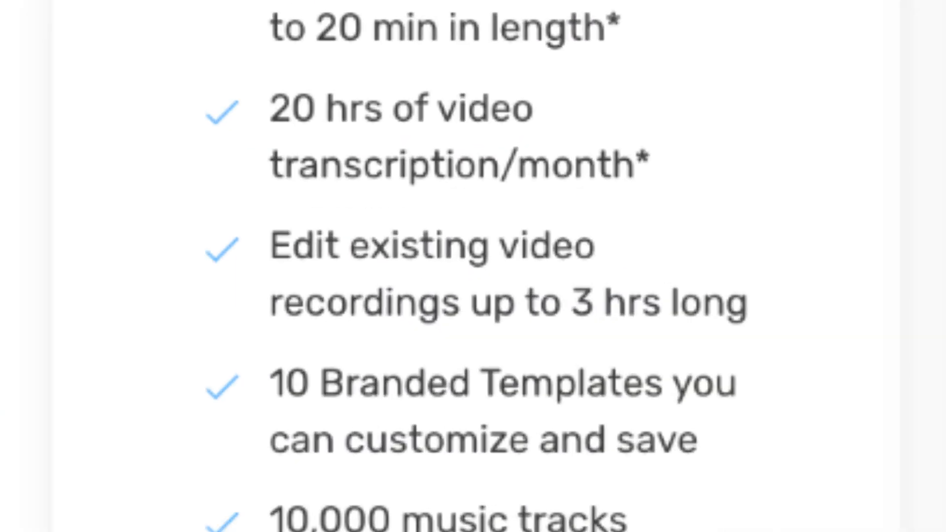
pyautogui.scroll(3)
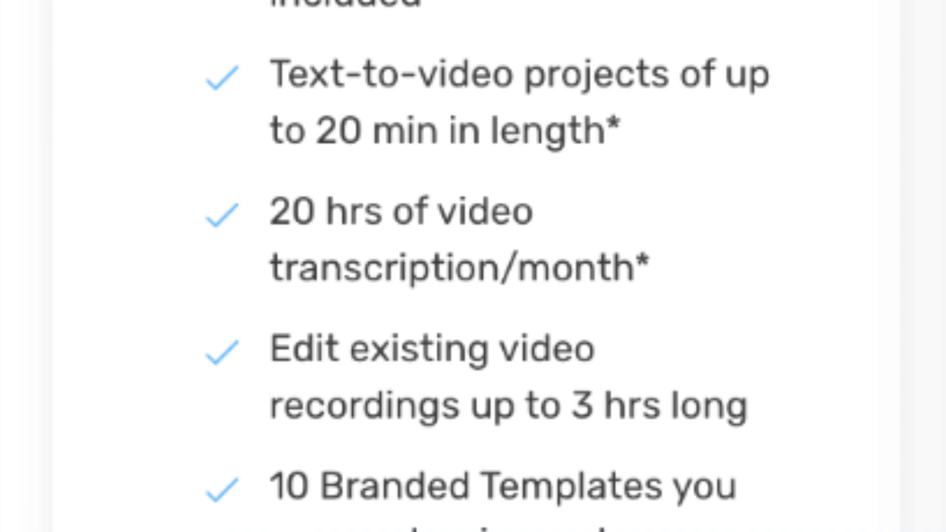
pyautogui.scroll(3)
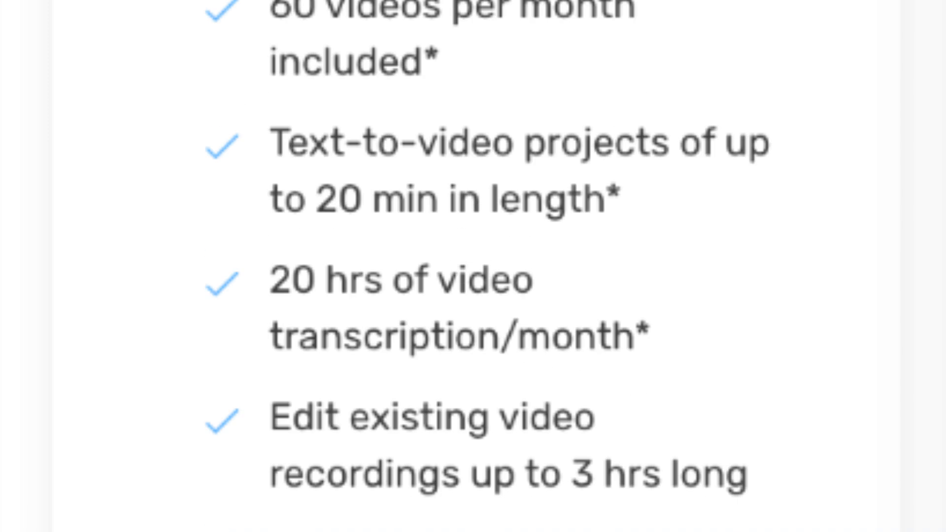
pyautogui.scroll(-3)
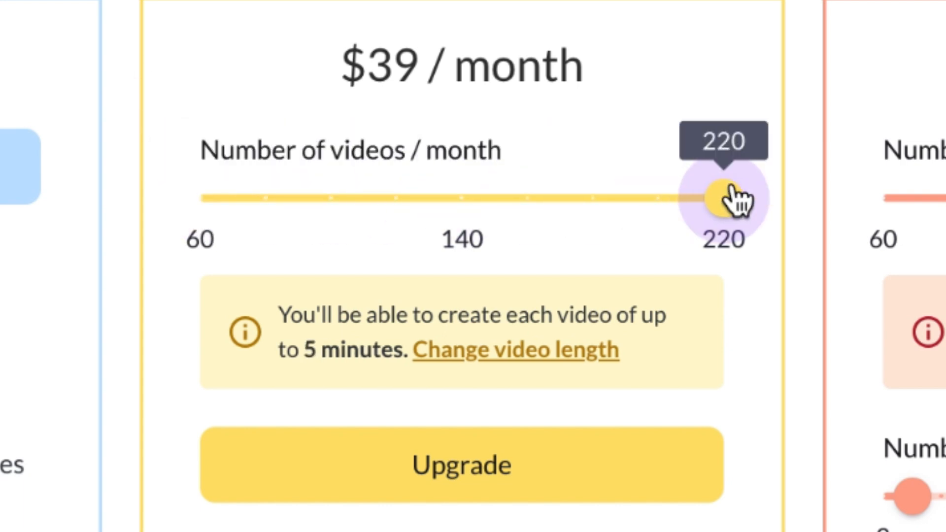
pyautogui.moveTo(811, 199)
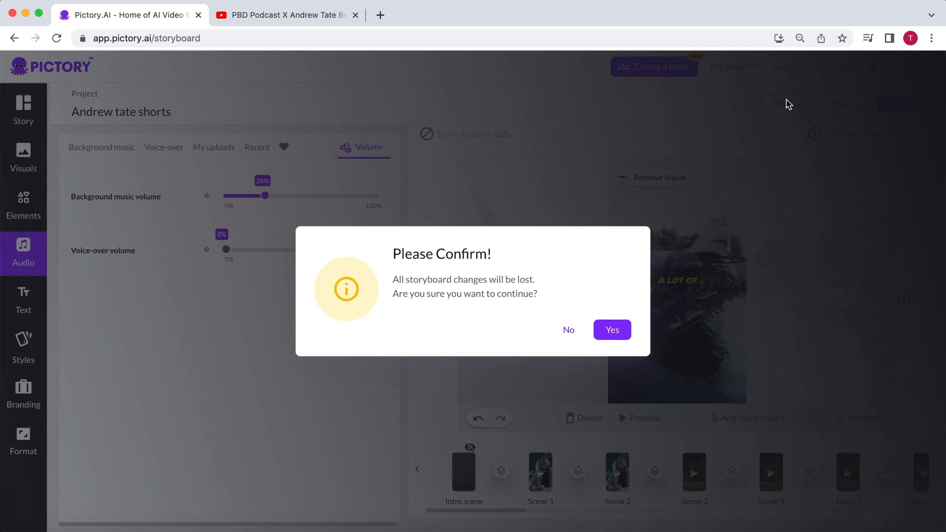
# Return to the transcript, review the six highlighted passages and the full transcription
pyautogui.click(611, 330)
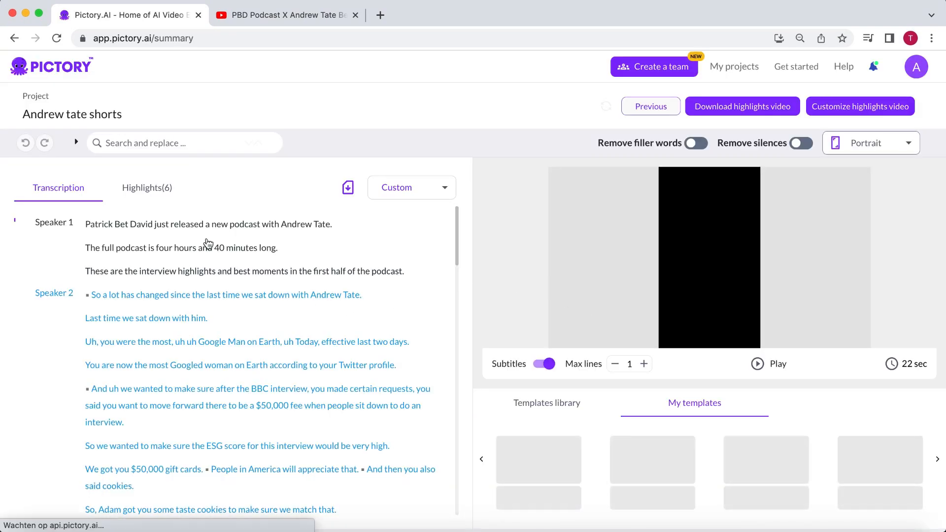
pyautogui.click(146, 187)
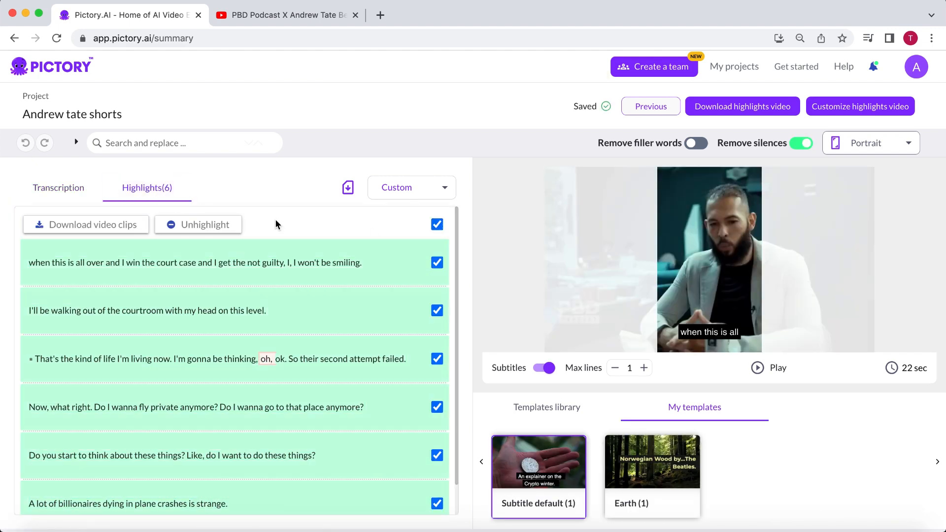
pyautogui.click(58, 187)
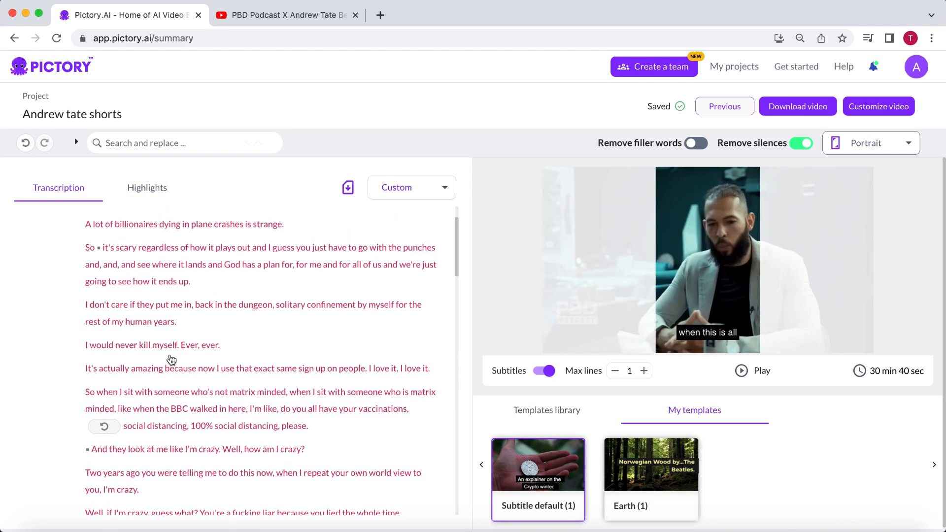
pyautogui.scroll(-3)
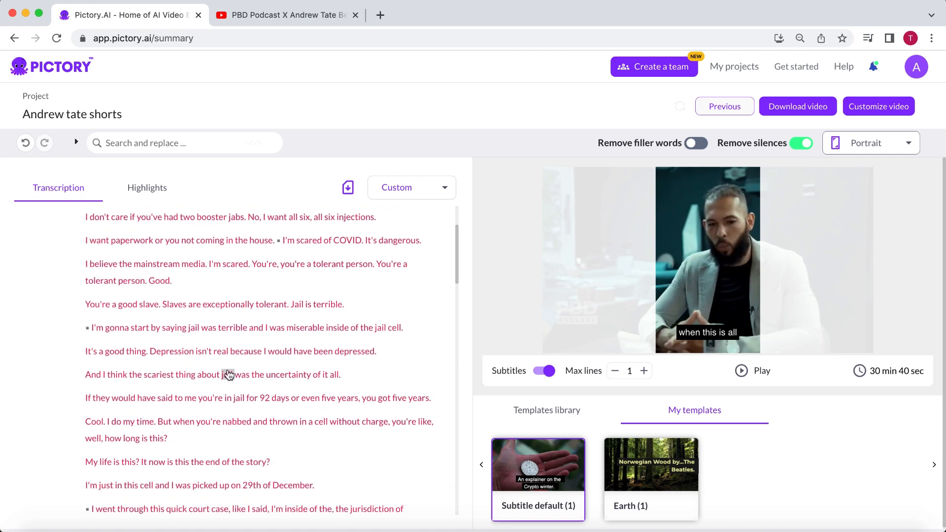
pyautogui.scroll(-3)
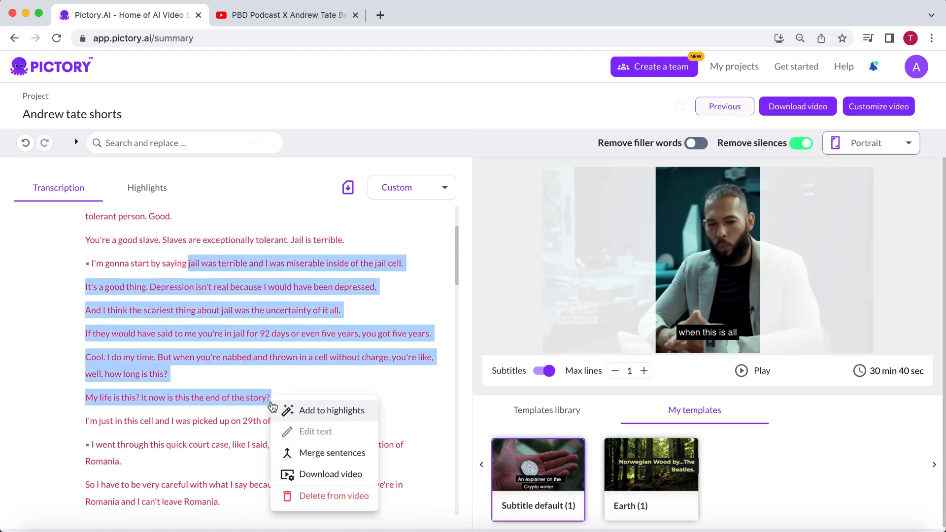
# Convert the highlights into an editable storyboard video
pyautogui.click(332, 410)
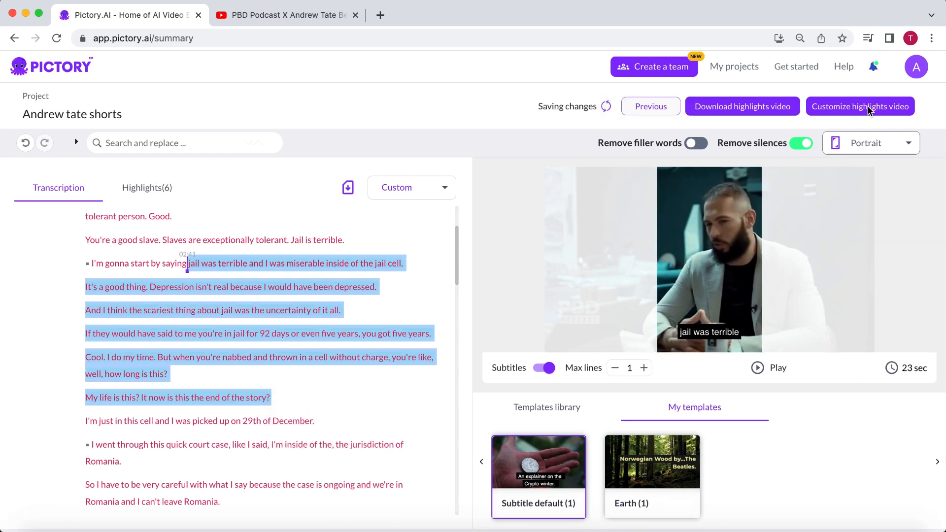
pyautogui.click(859, 107)
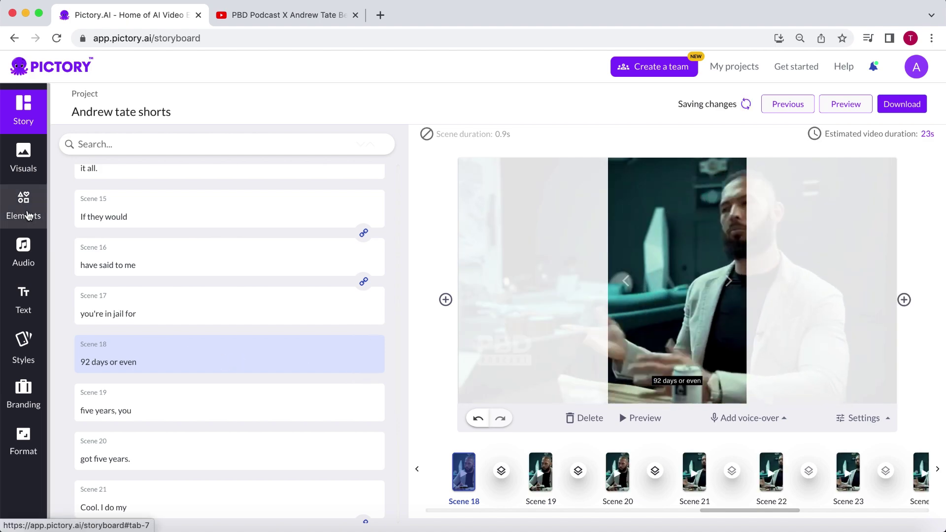
# Add a clock GIF from the Elements GIF collection as an overlay on scene 18
pyautogui.click(23, 207)
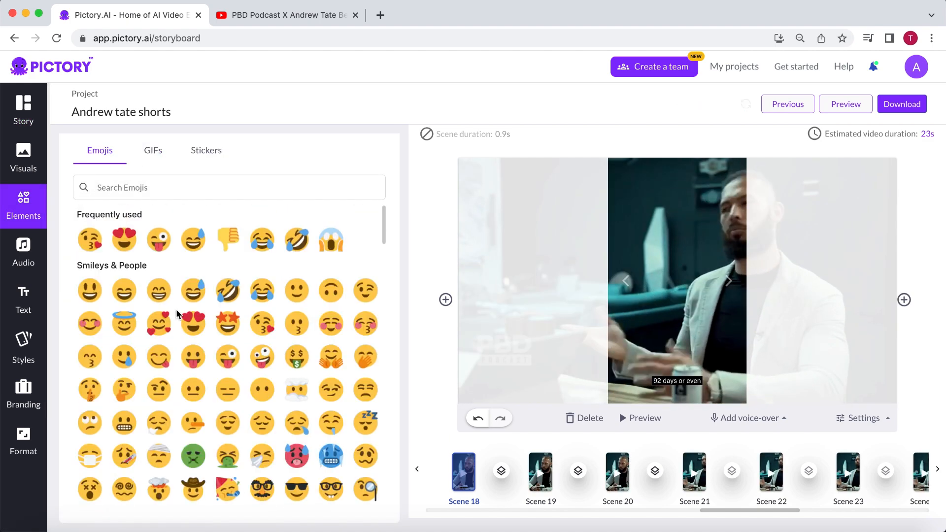
pyautogui.click(153, 150)
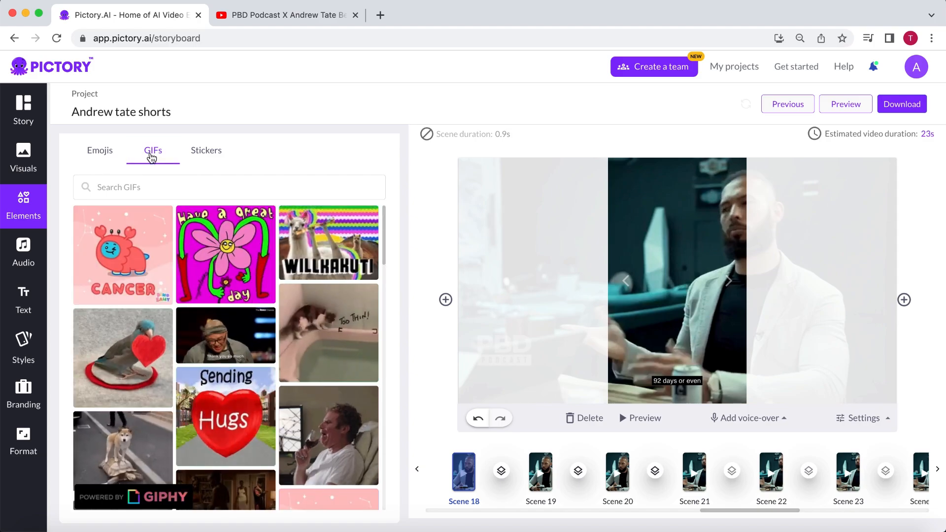
pyautogui.click(130, 496)
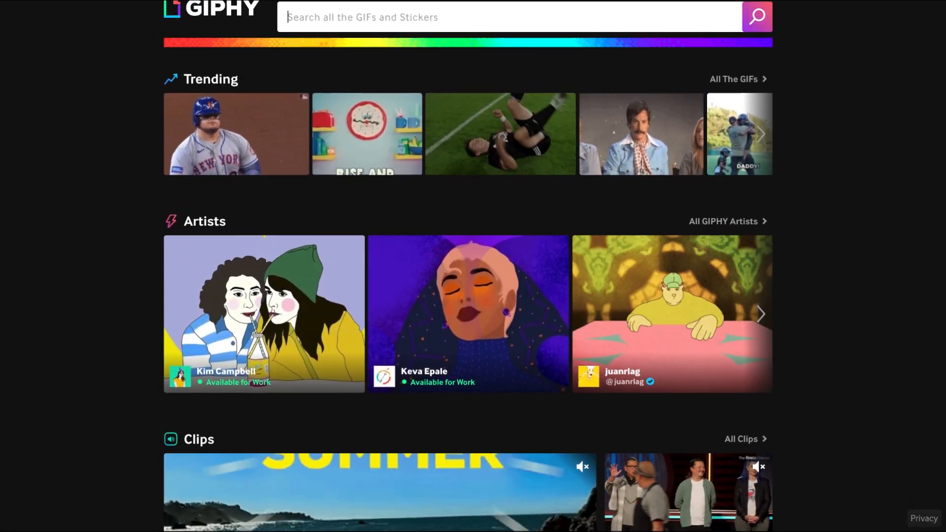
pyautogui.scroll(-3)
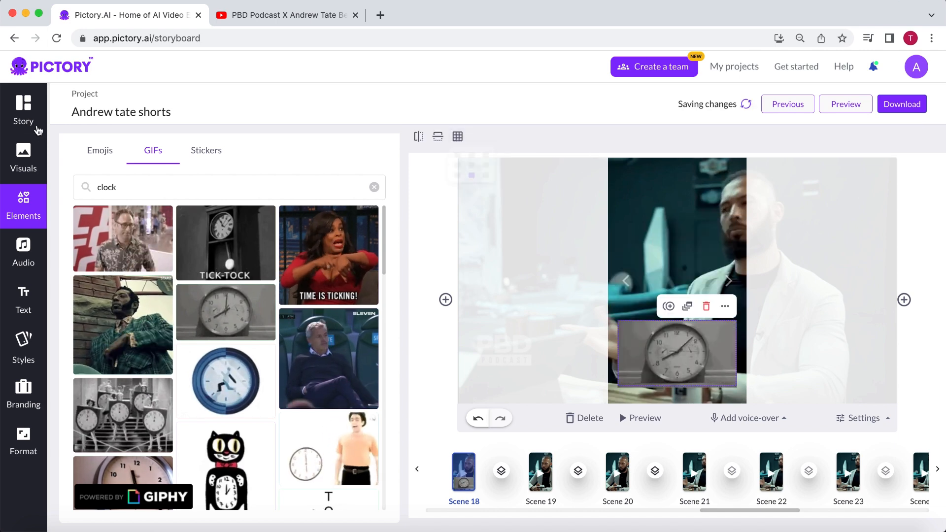
pyautogui.click(23, 112)
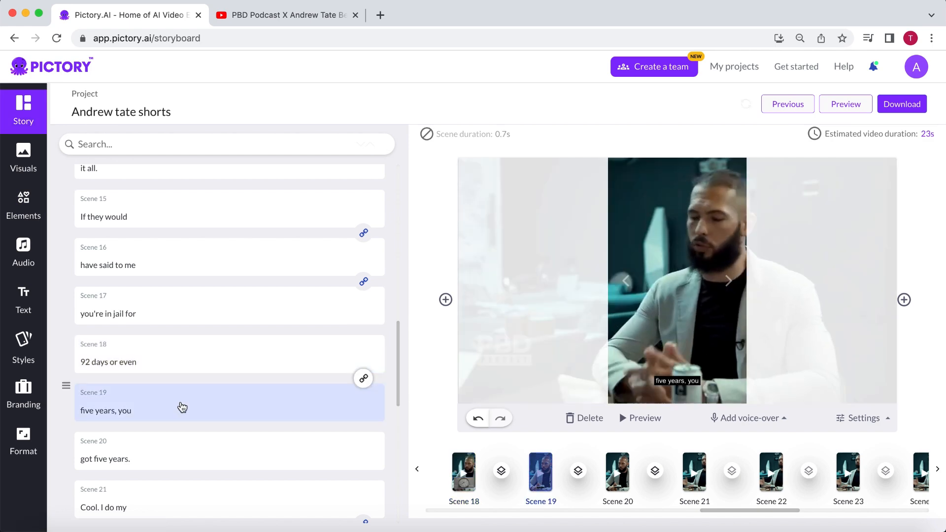
# Search 'aging' and place the spiral clock GIF at the bottom centre of scene 19
pyautogui.click(22, 202)
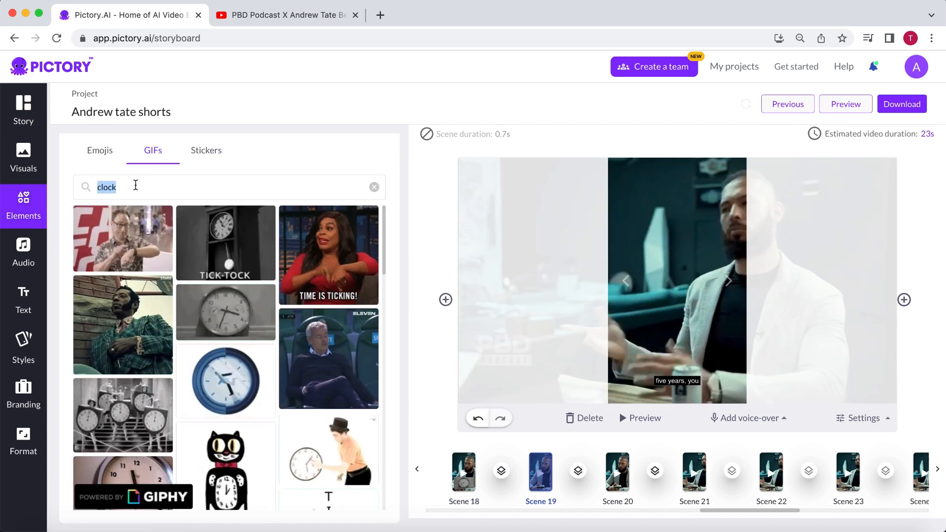
pyautogui.write('aging')
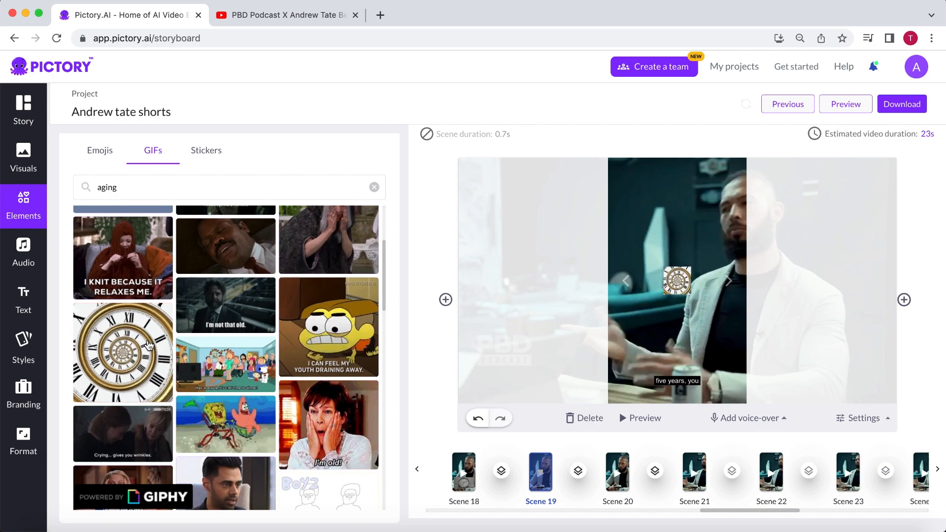
pyautogui.click(122, 352)
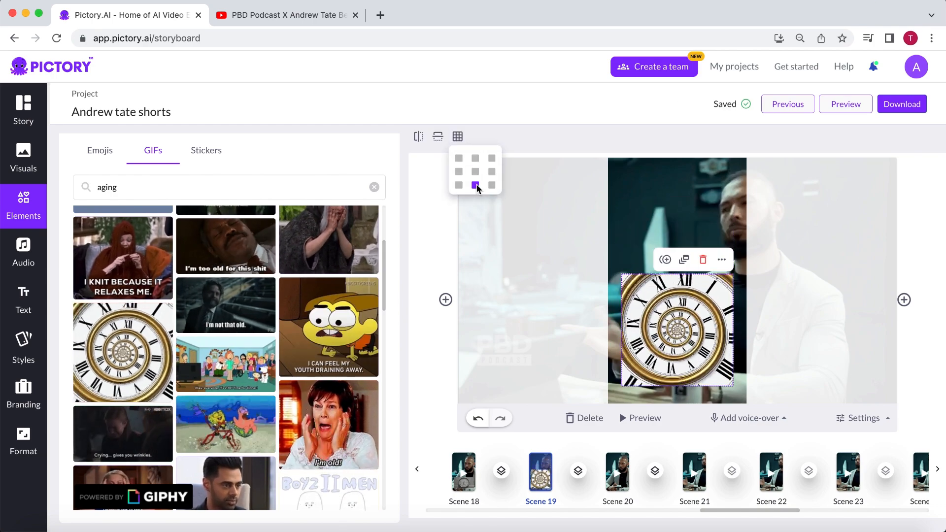
pyautogui.click(23, 109)
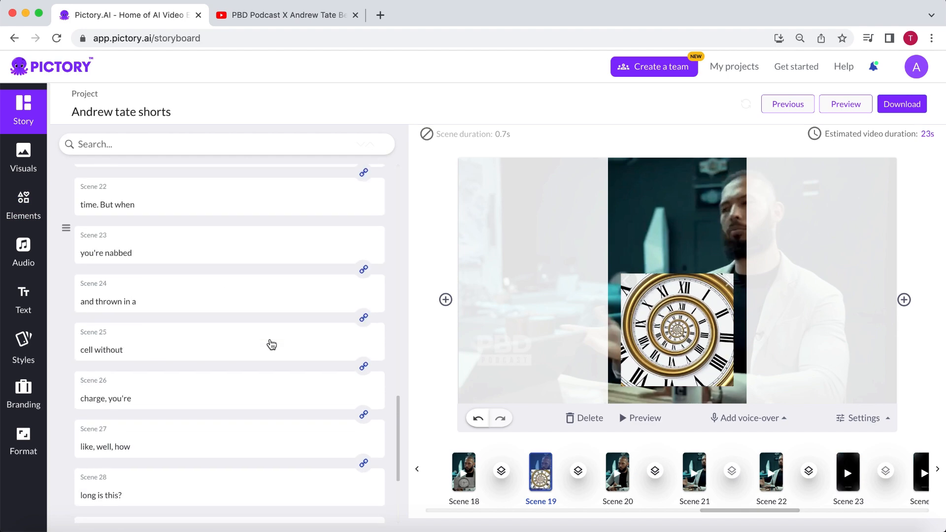
# Place the 'logo test.png' MOTIVATION logo top-centre on every scene via Branding, starting from scene 23
pyautogui.click(230, 238)
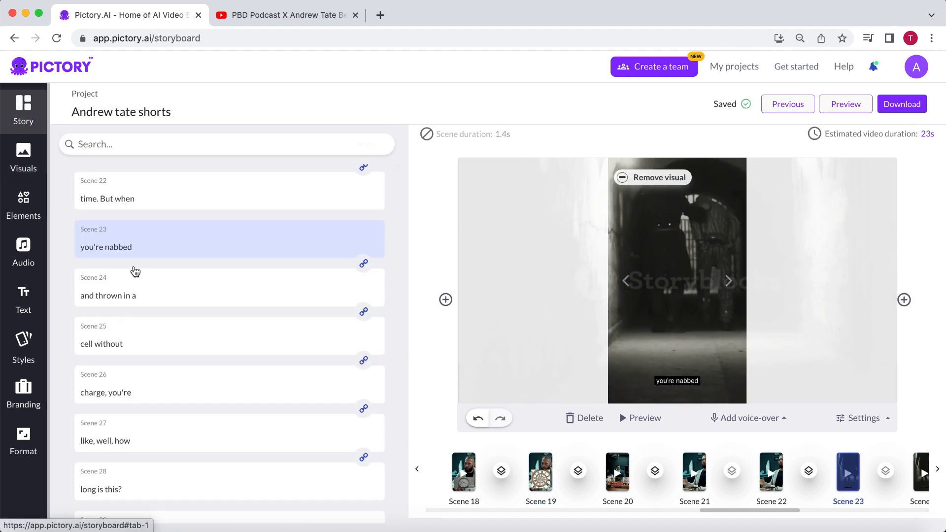
pyautogui.scroll(-3)
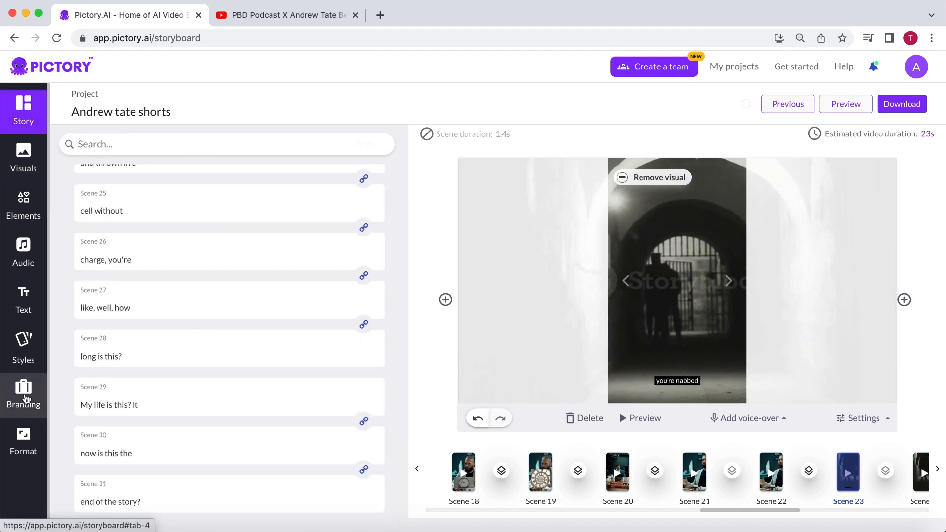
pyautogui.click(23, 395)
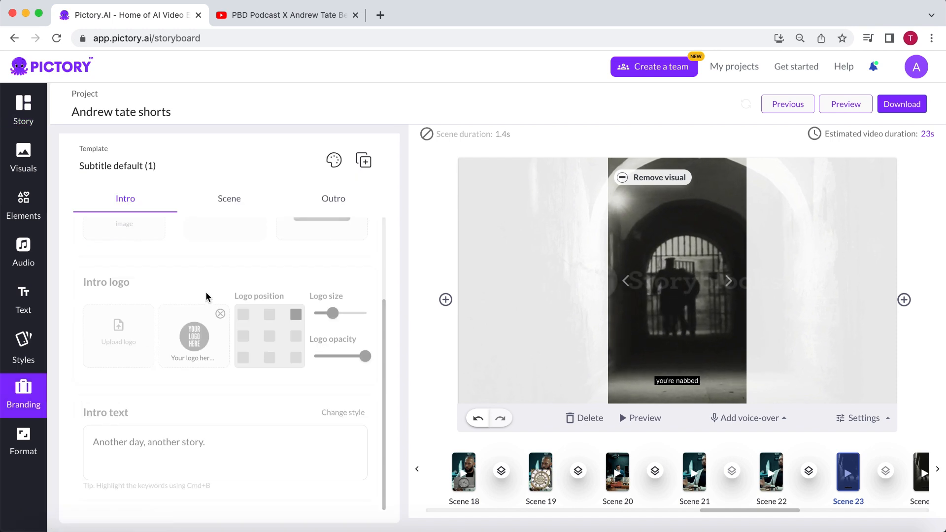
pyautogui.click(333, 198)
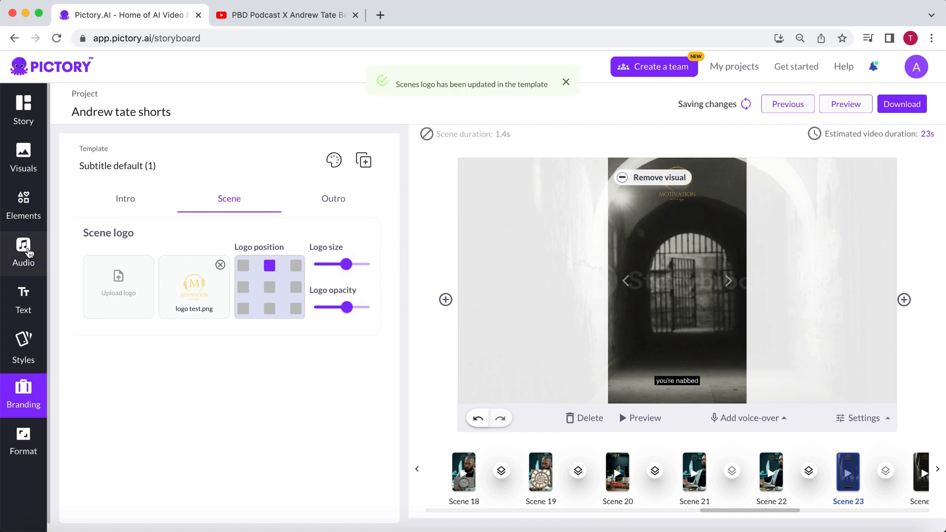
# Add the Suspense/Tense and Anxious/Fear track 'Telling My Story' as background music
pyautogui.click(24, 253)
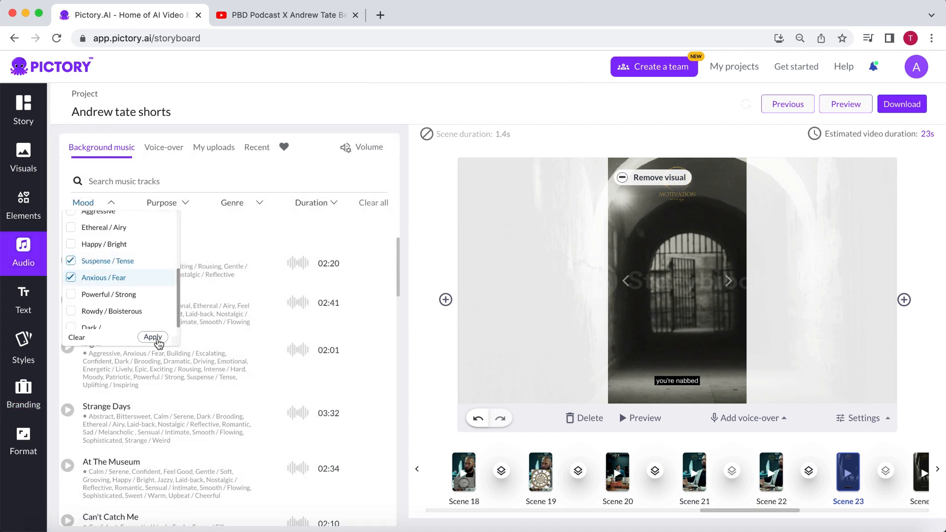
pyautogui.click(153, 337)
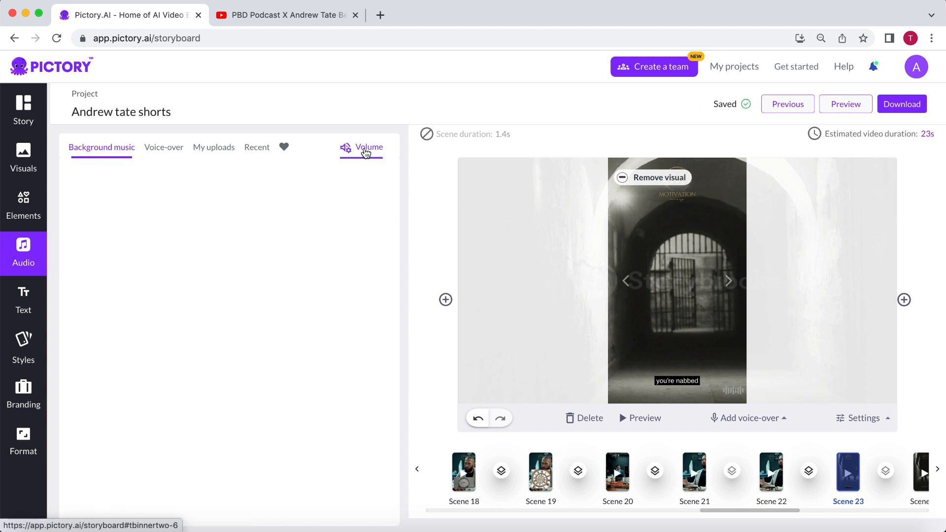
pyautogui.click(102, 146)
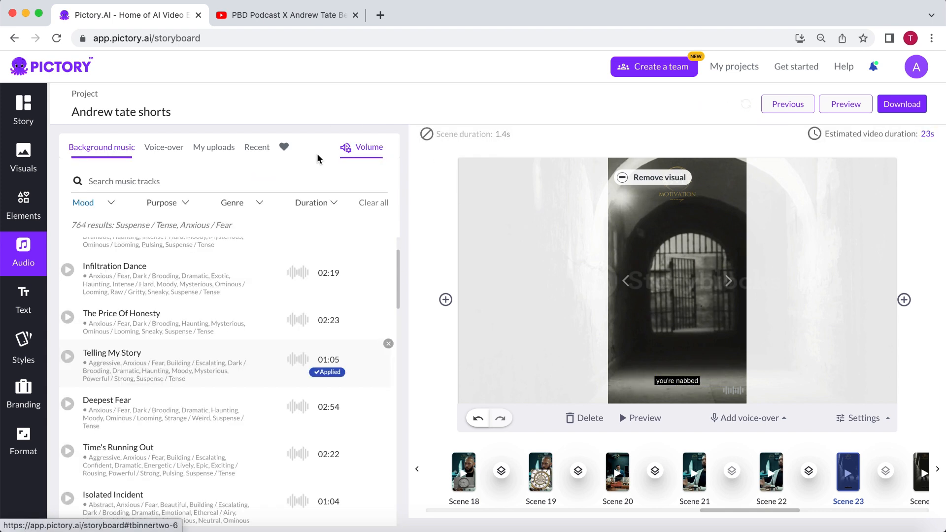
# Apply the saved yellow all-caps subtitle style to all scenes and preview the video
pyautogui.click(23, 347)
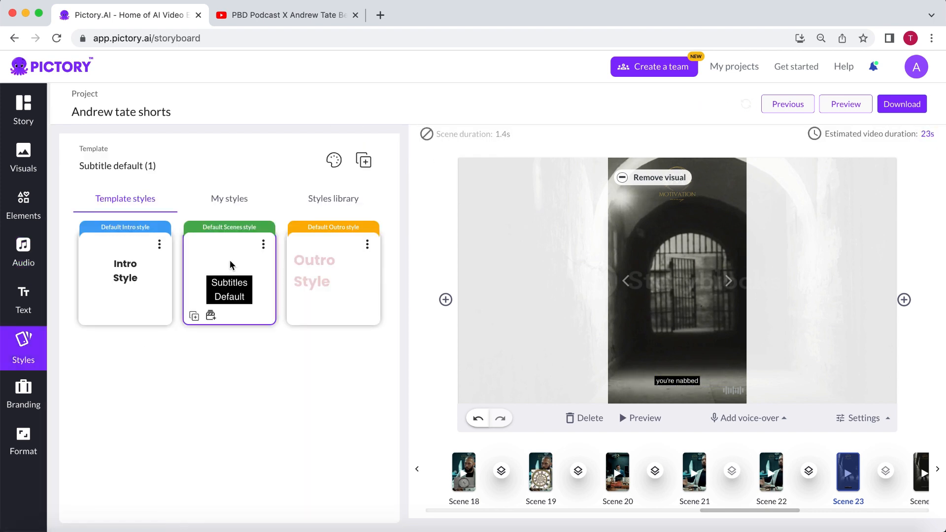
pyautogui.click(228, 198)
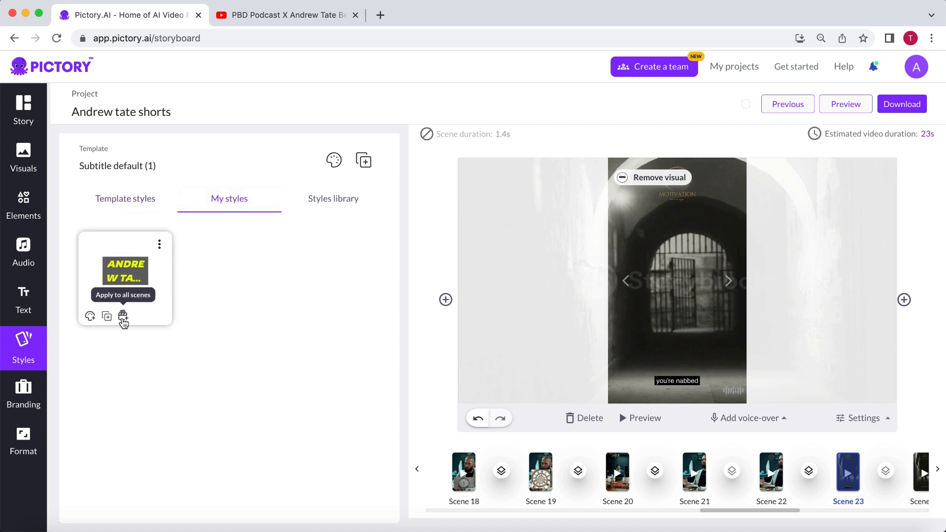
pyautogui.click(123, 316)
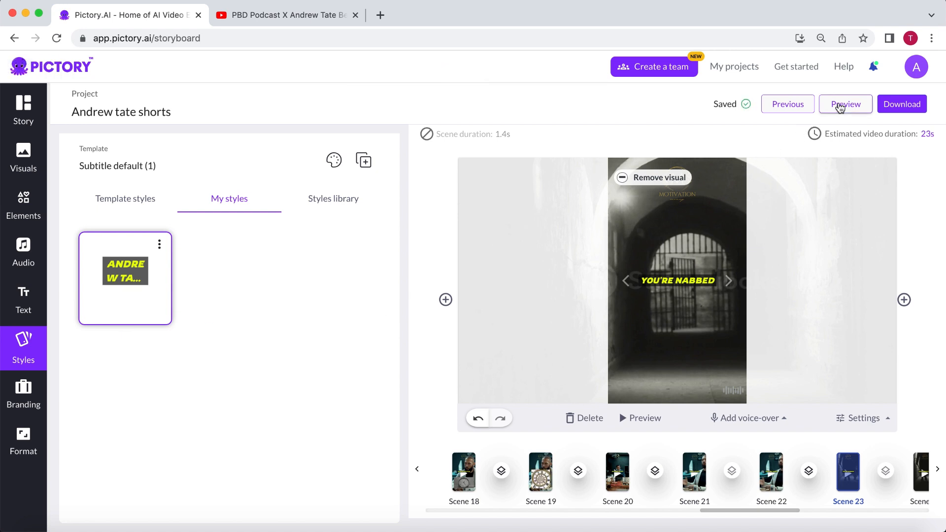
pyautogui.click(845, 103)
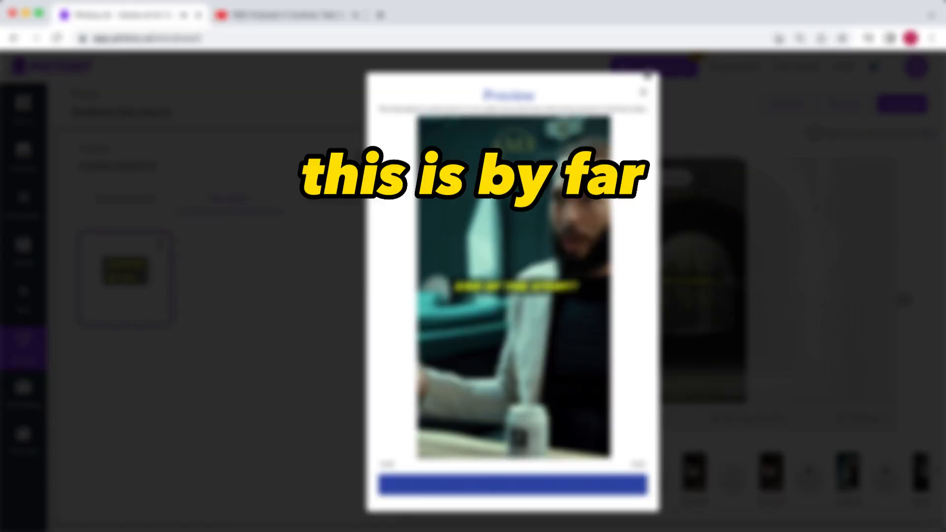
# Give scene 5 an 'alarm clock' clip and scene 17 a 'police house' clip, then preview the second Short
pyautogui.click(642, 91)
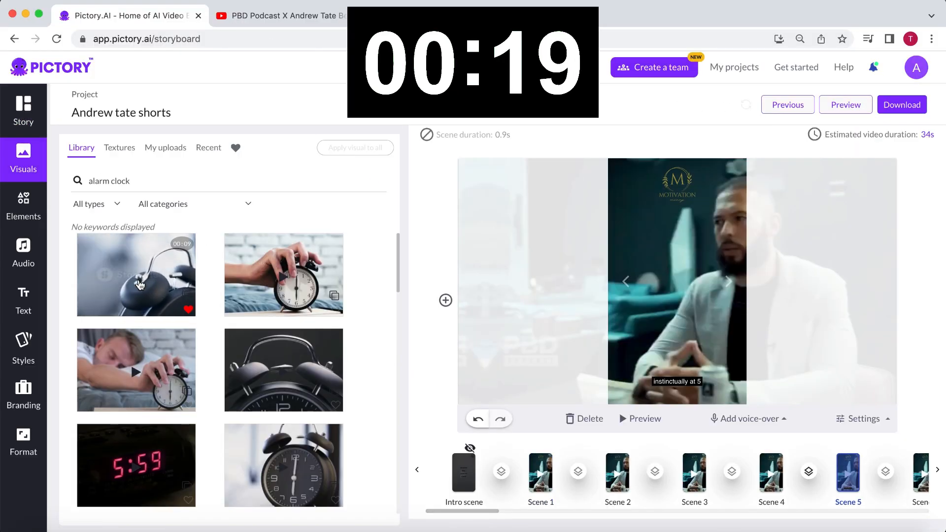
pyautogui.click(23, 109)
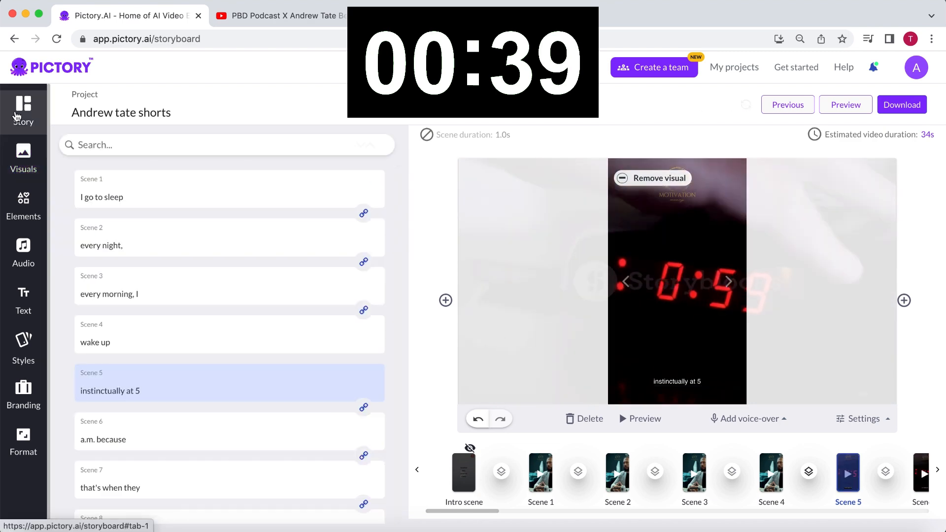
pyautogui.click(23, 158)
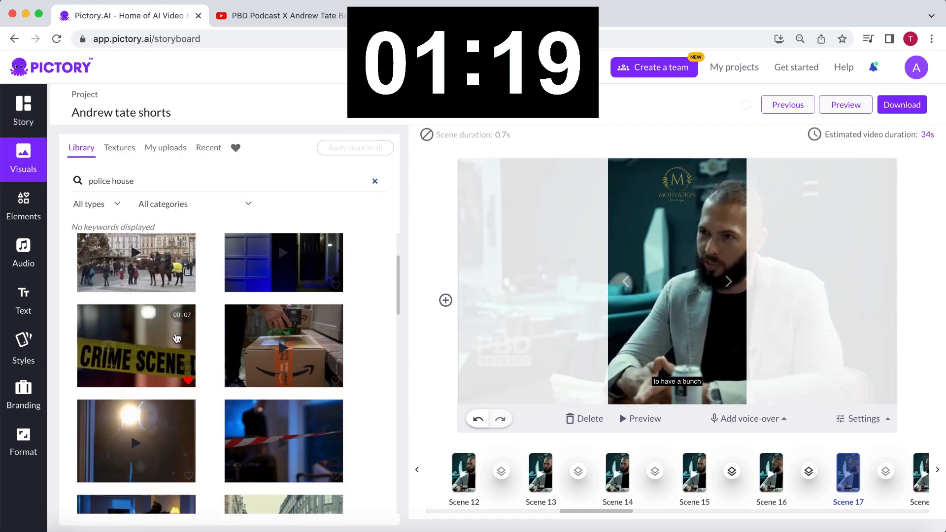
pyautogui.click(23, 112)
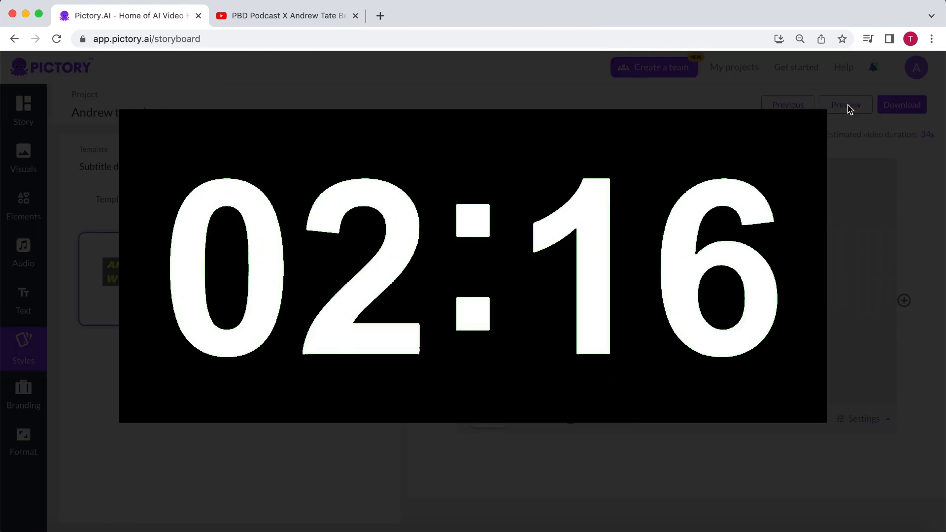
pyautogui.click(844, 104)
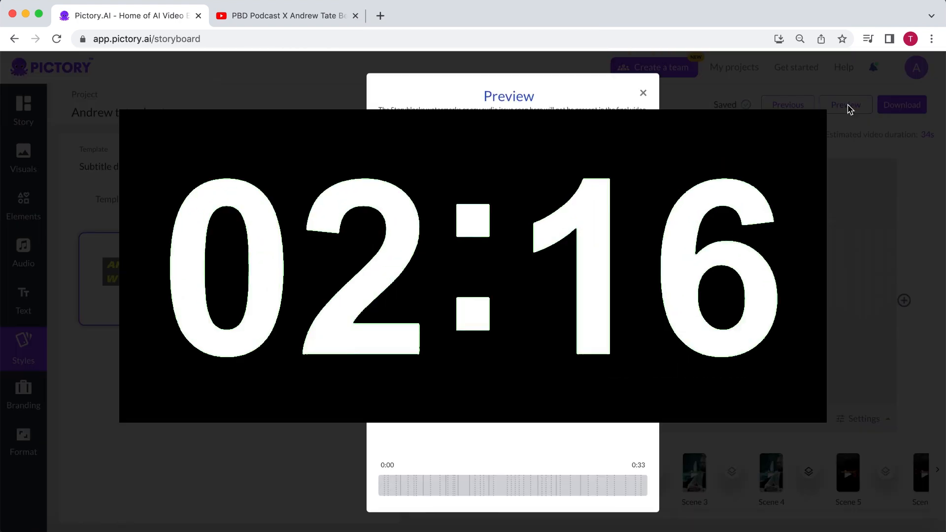